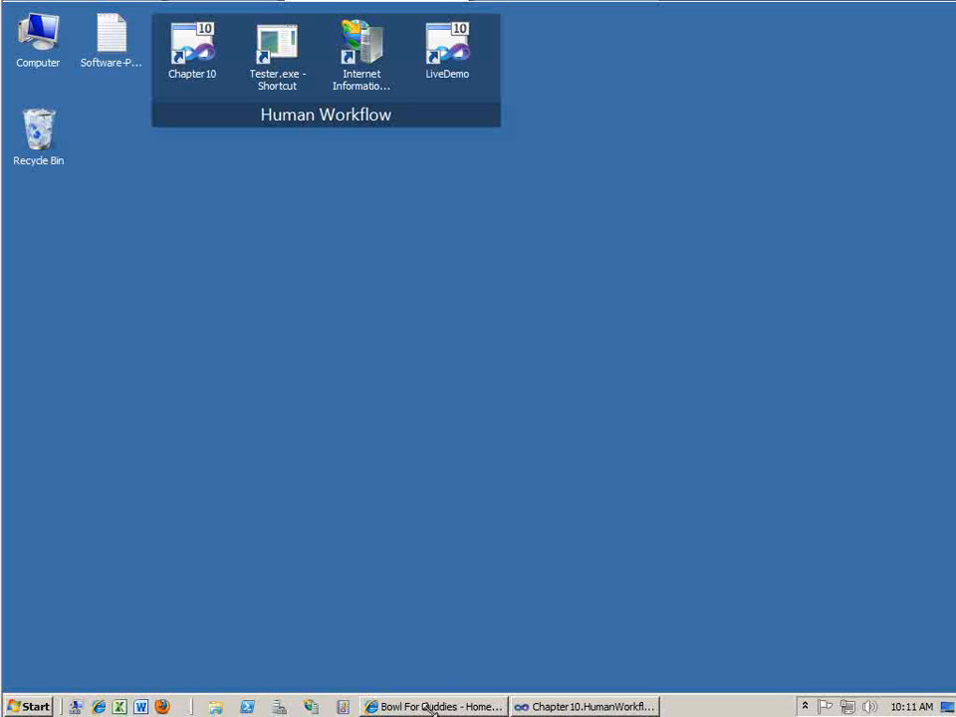
Open the empty DonationCustomers list and scroll right through all its columns
{"action": "left_click", "coordinate": [435, 707]}
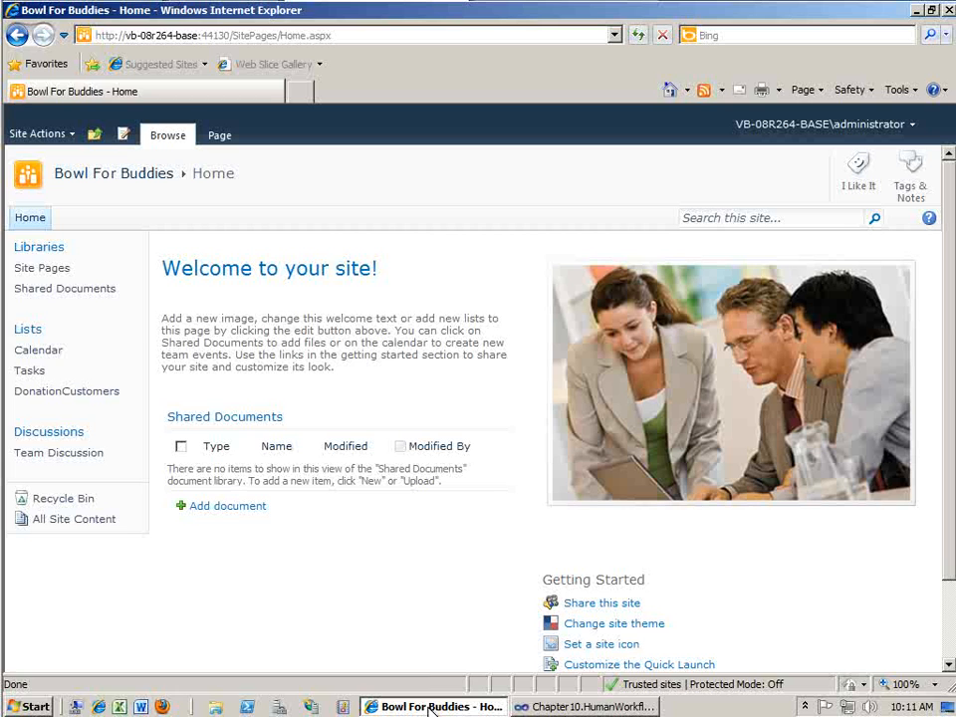
{"action": "mouse_move", "coordinate": [411, 568]}
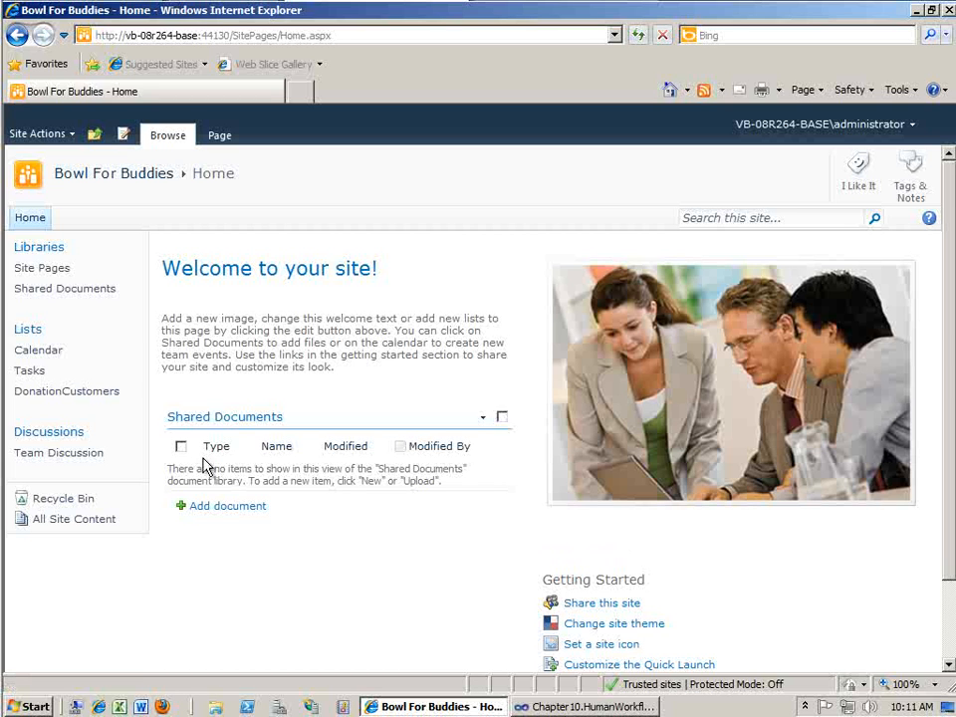
{"action": "mouse_move", "coordinate": [66, 391]}
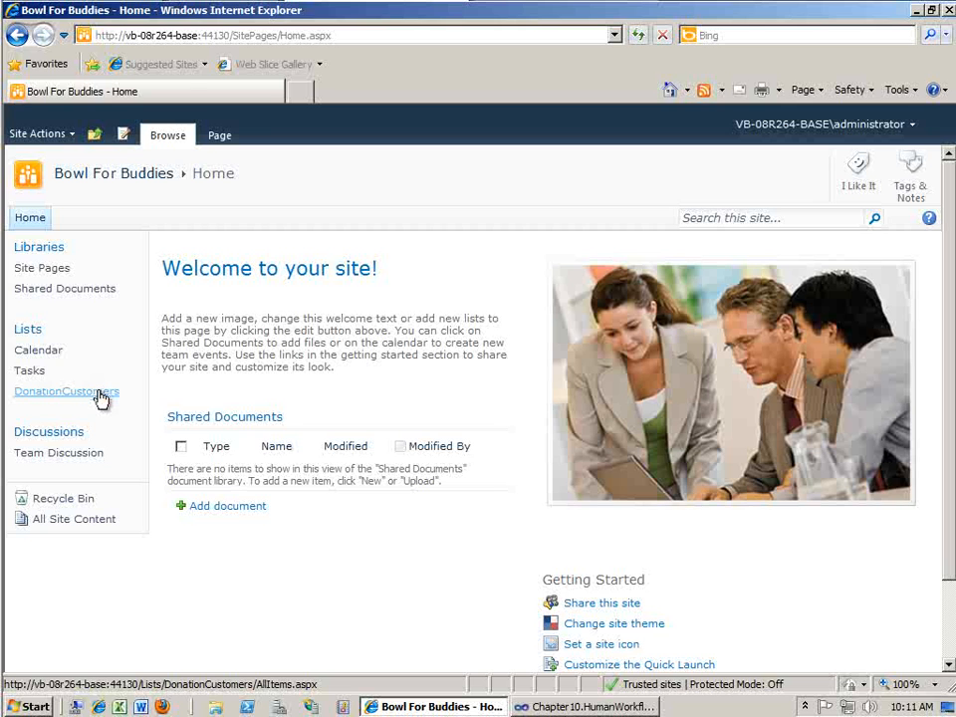
{"action": "left_click", "coordinate": [66, 391]}
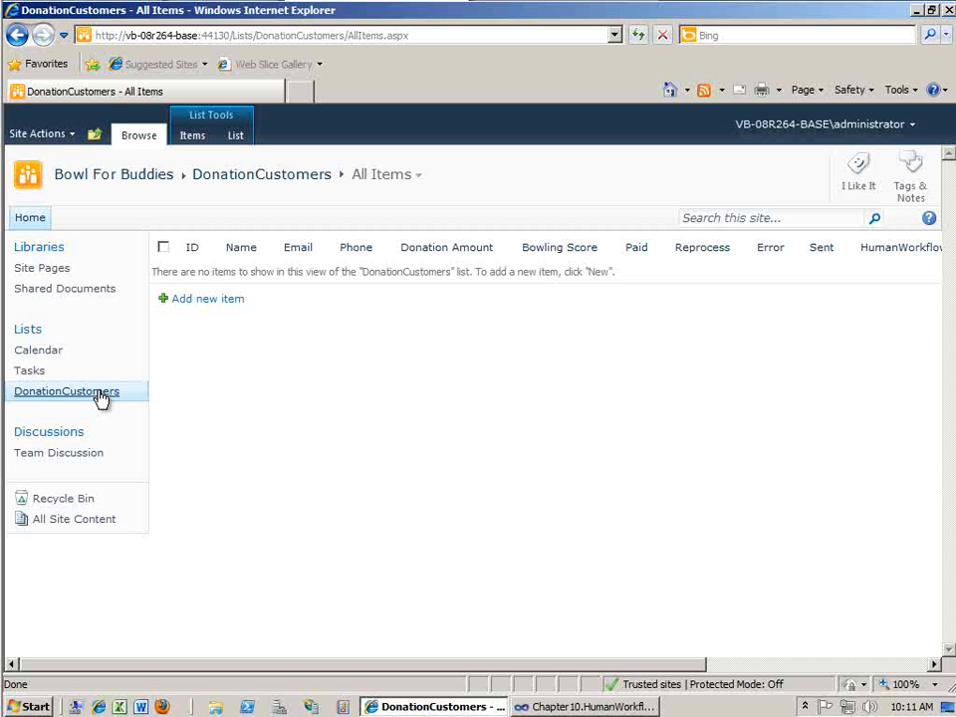
{"action": "mouse_move", "coordinate": [316, 622]}
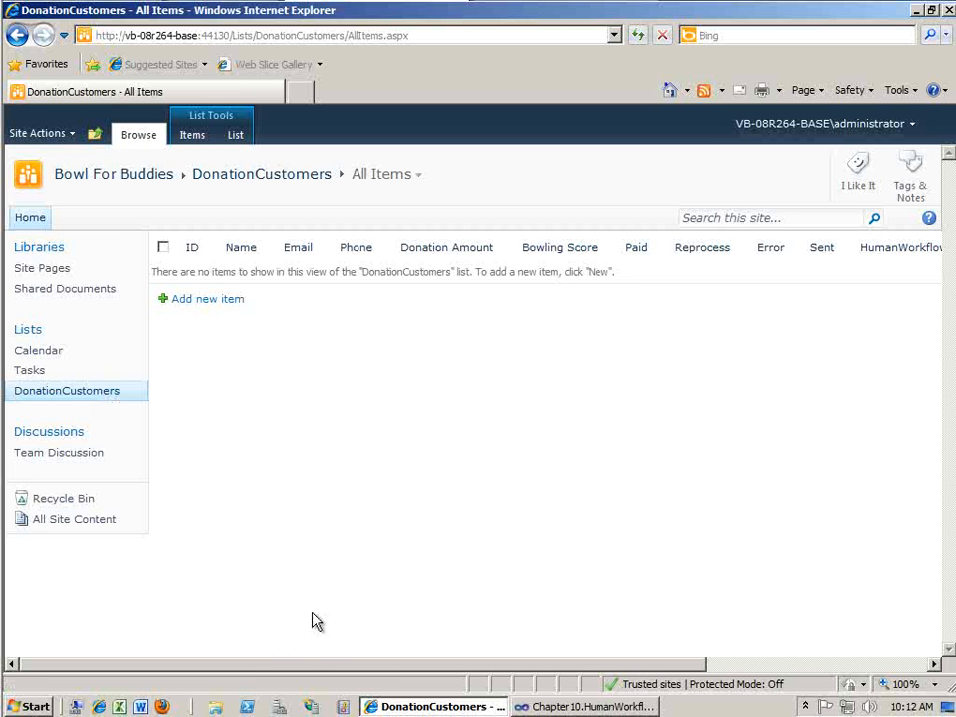
{"action": "mouse_move", "coordinate": [309, 673]}
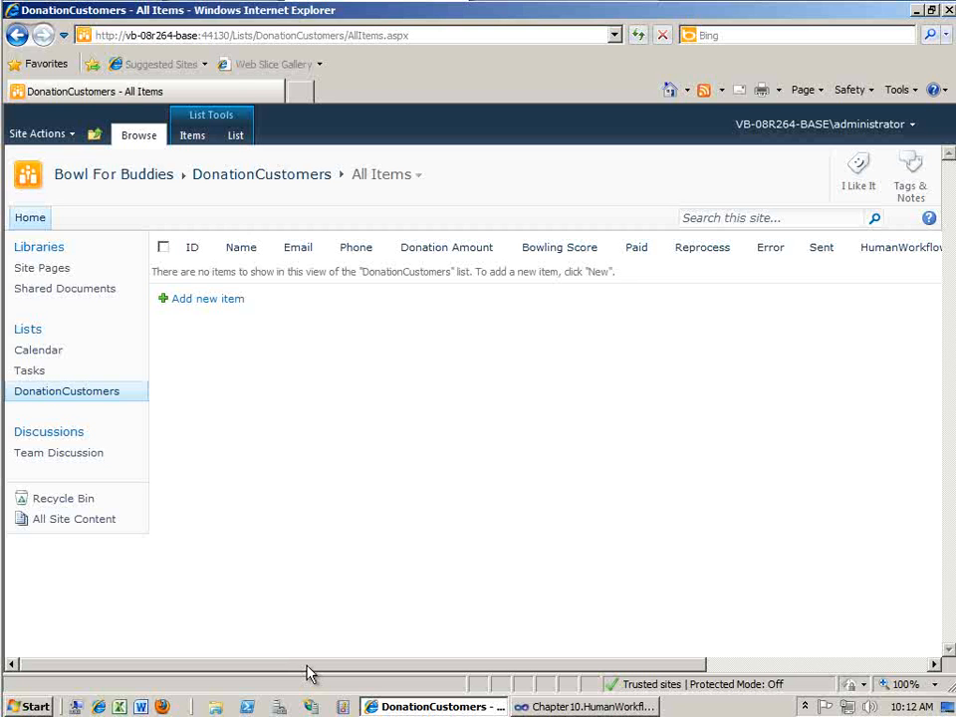
{"action": "scroll", "scroll_direction": "right", "scroll_amount": 3}
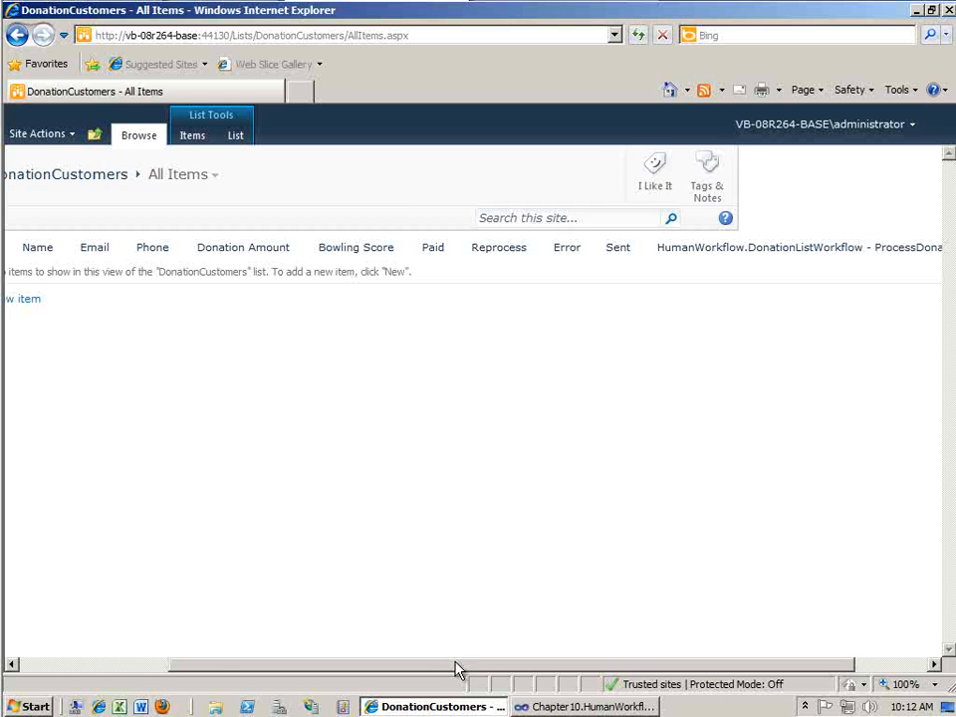
{"action": "scroll", "scroll_direction": "right", "scroll_amount": 3}
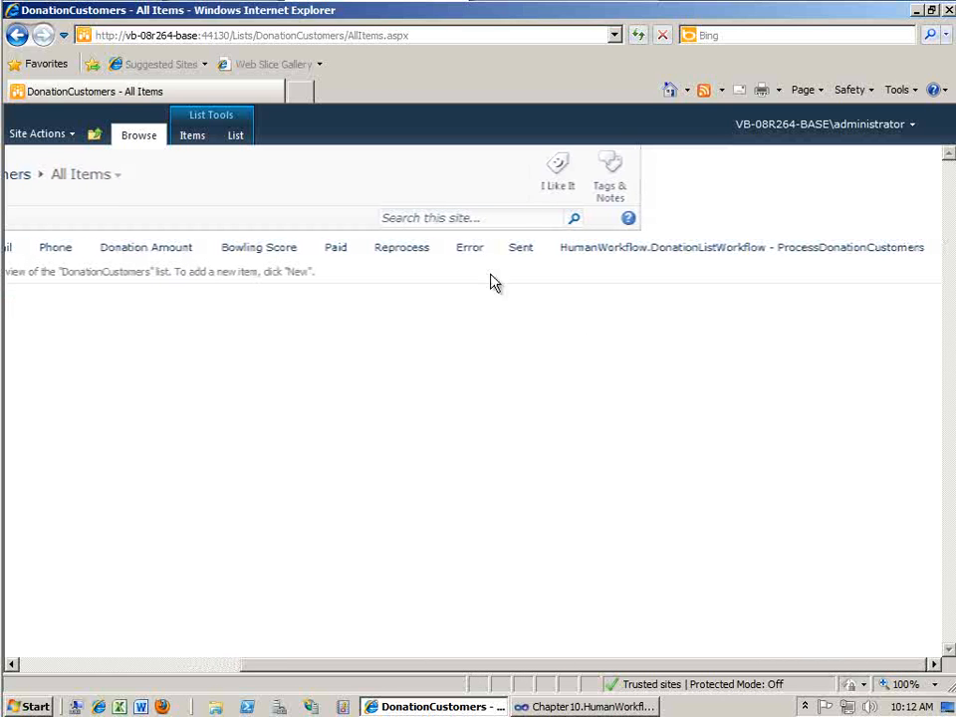
{"action": "mouse_move", "coordinate": [543, 669]}
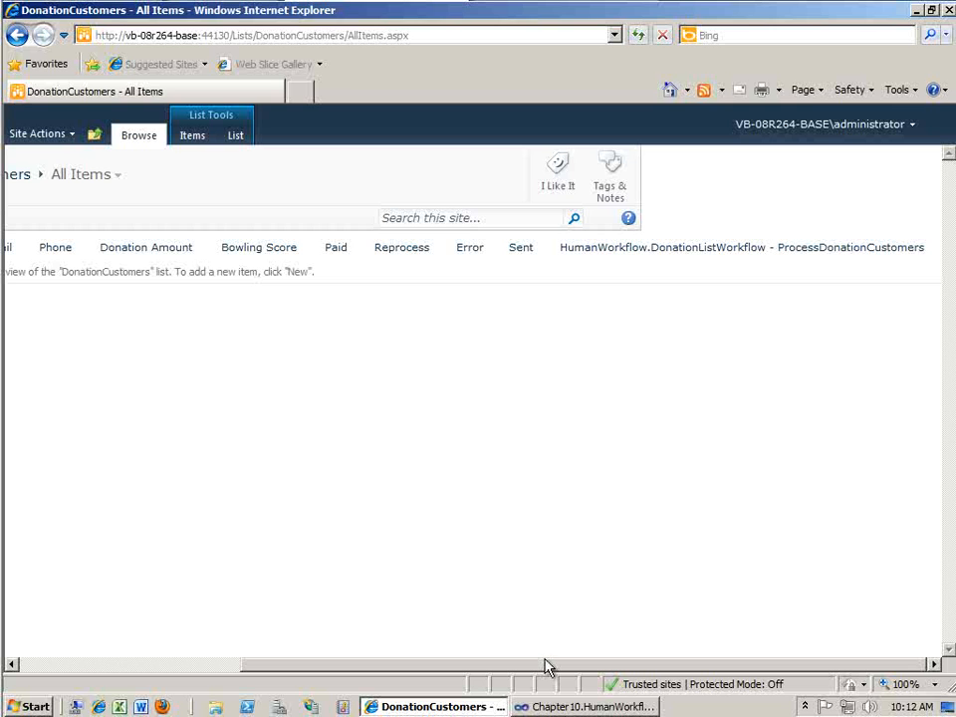
{"action": "mouse_move", "coordinate": [456, 669]}
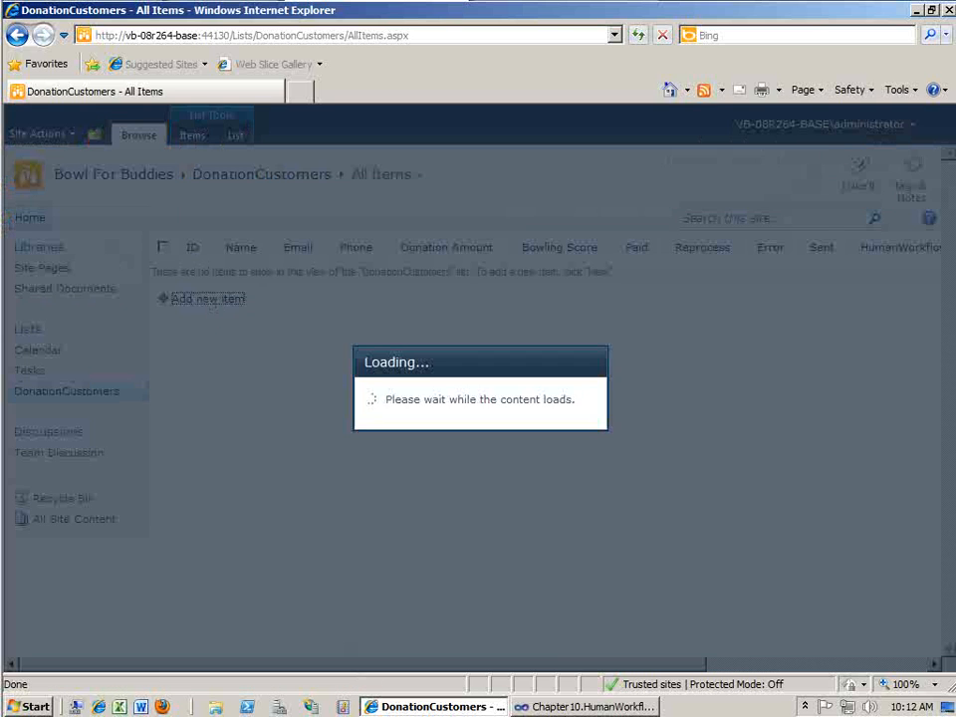
{"action": "left_click", "coordinate": [209, 299]}
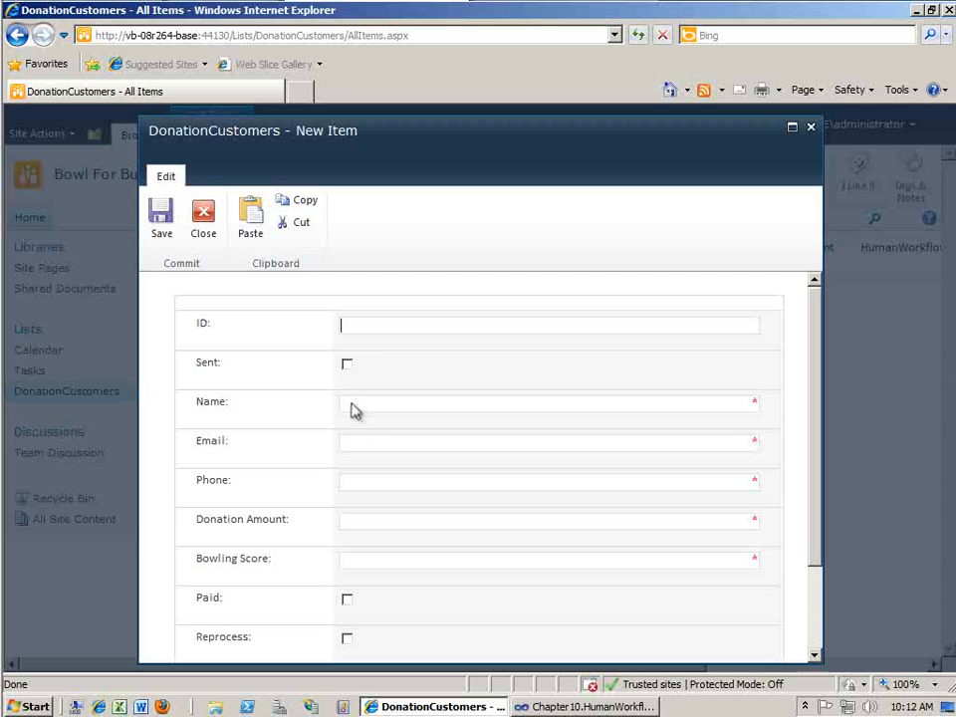
{"action": "left_click", "coordinate": [547, 406]}
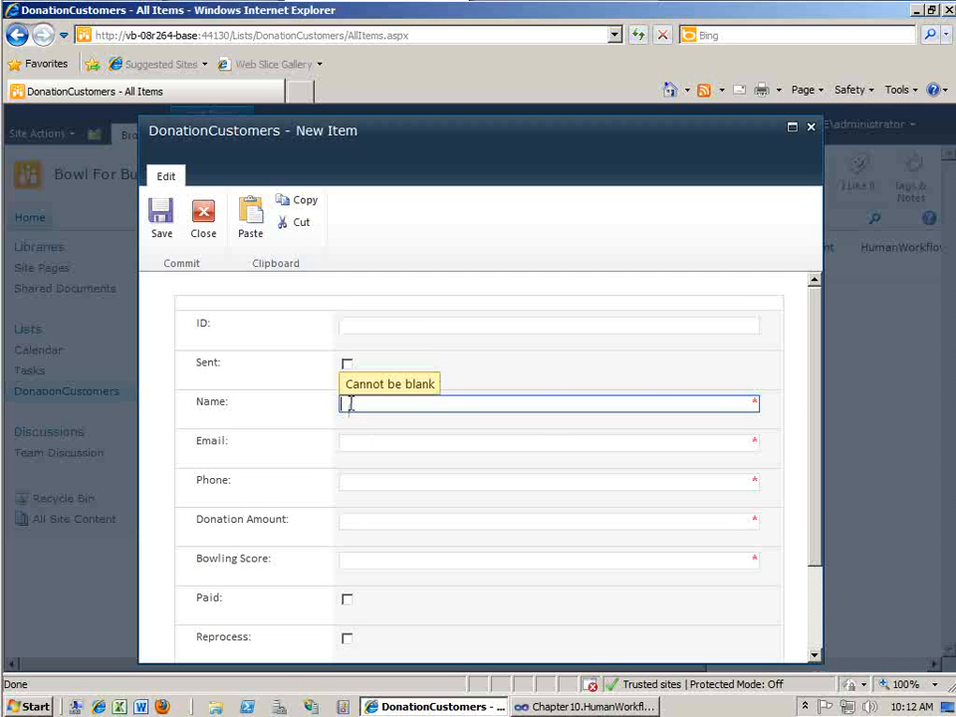
{"action": "type", "text": "Stephen"}
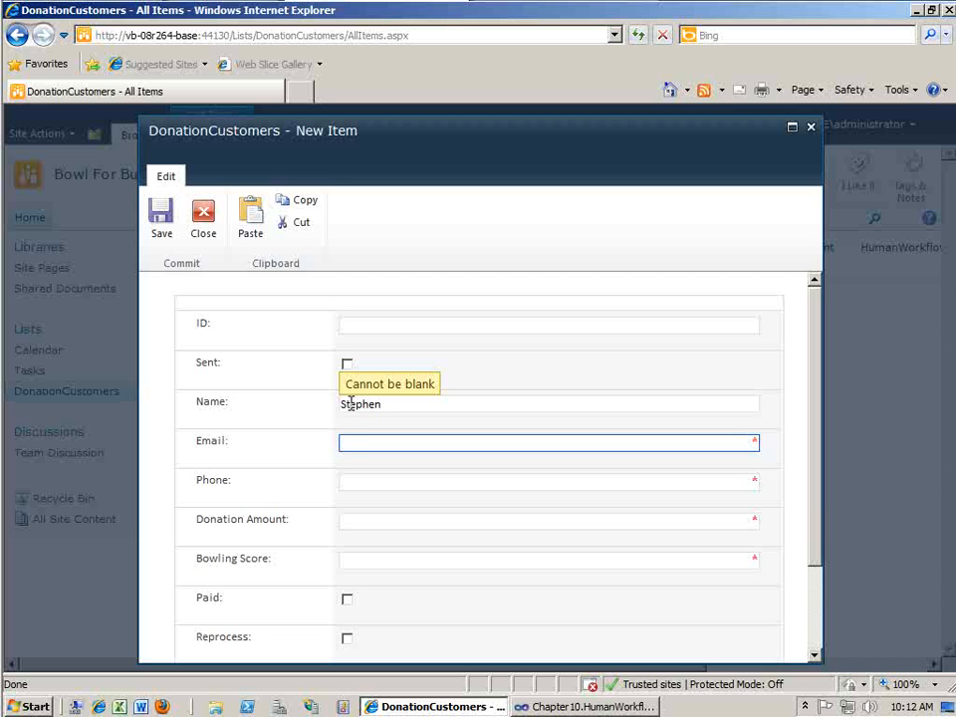
{"action": "type", "text": "f"}
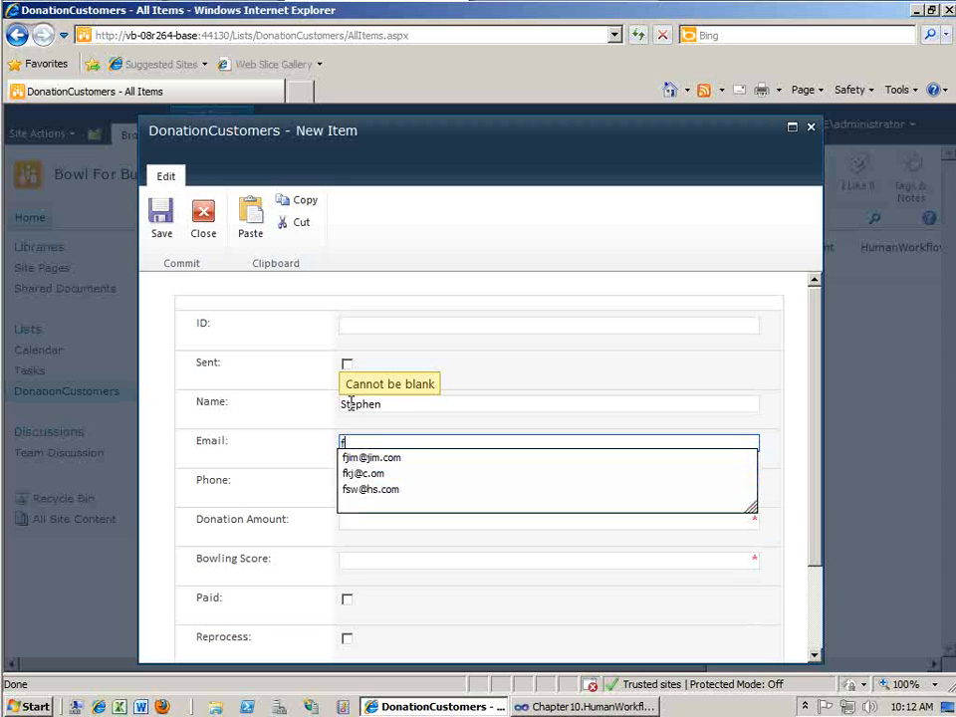
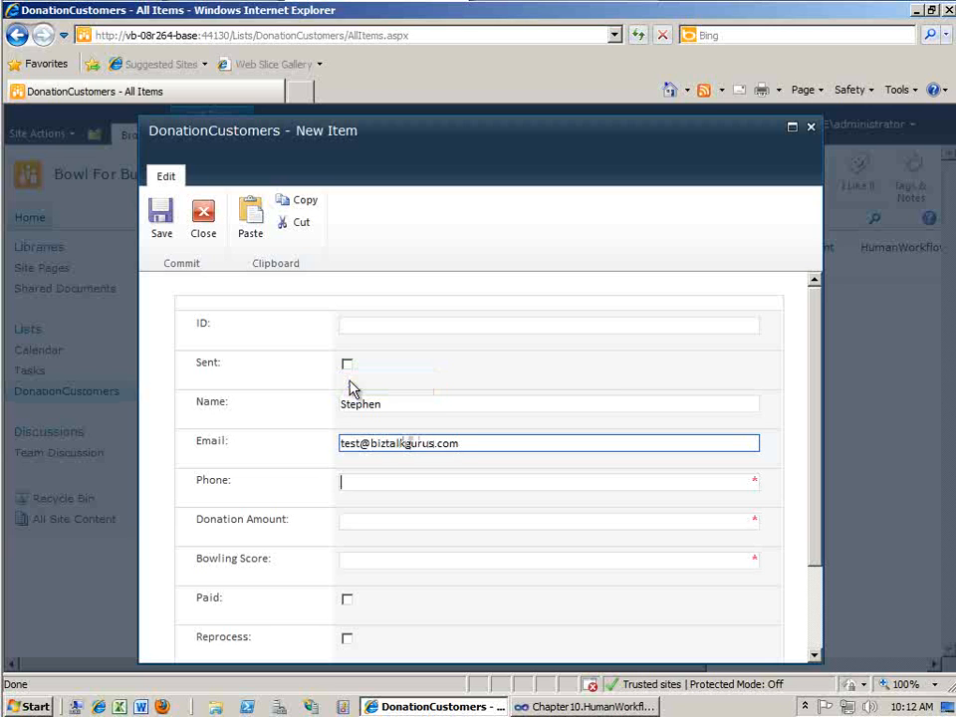
{"action": "type", "text": "555-555-5555"}
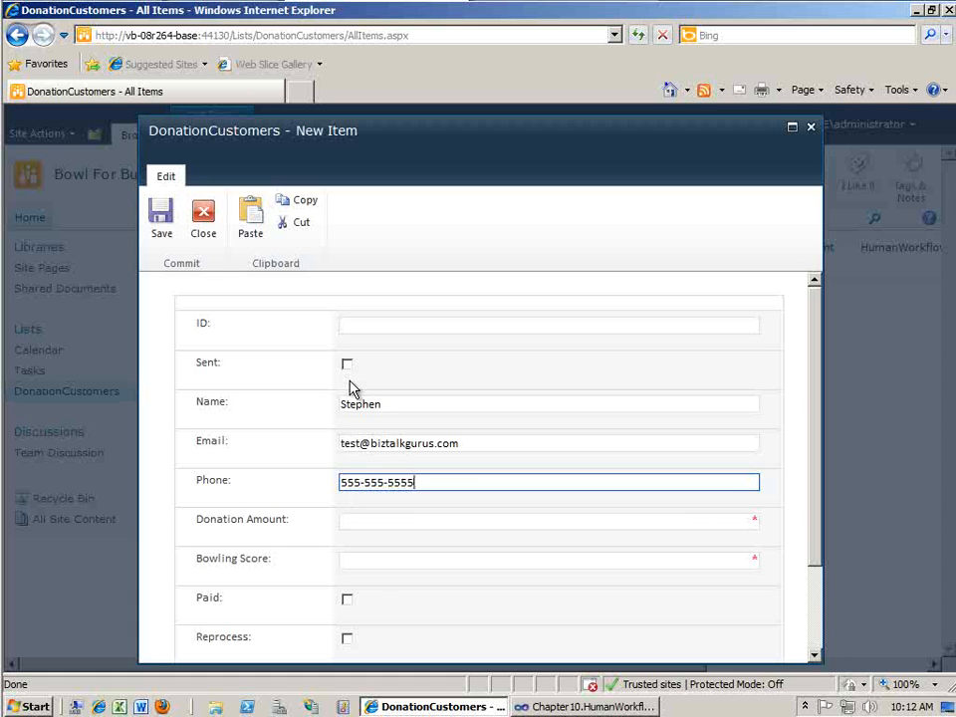
Enter a $2 donation and bowling score 200, then save the item
{"action": "left_click", "coordinate": [547, 521]}
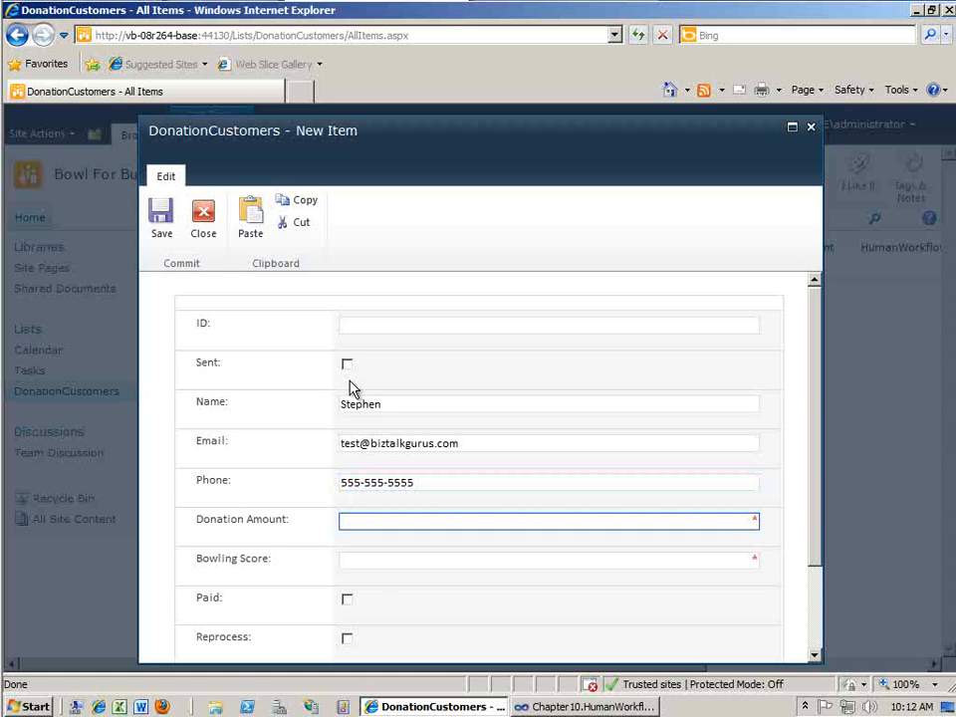
{"action": "type", "text": "$2"}
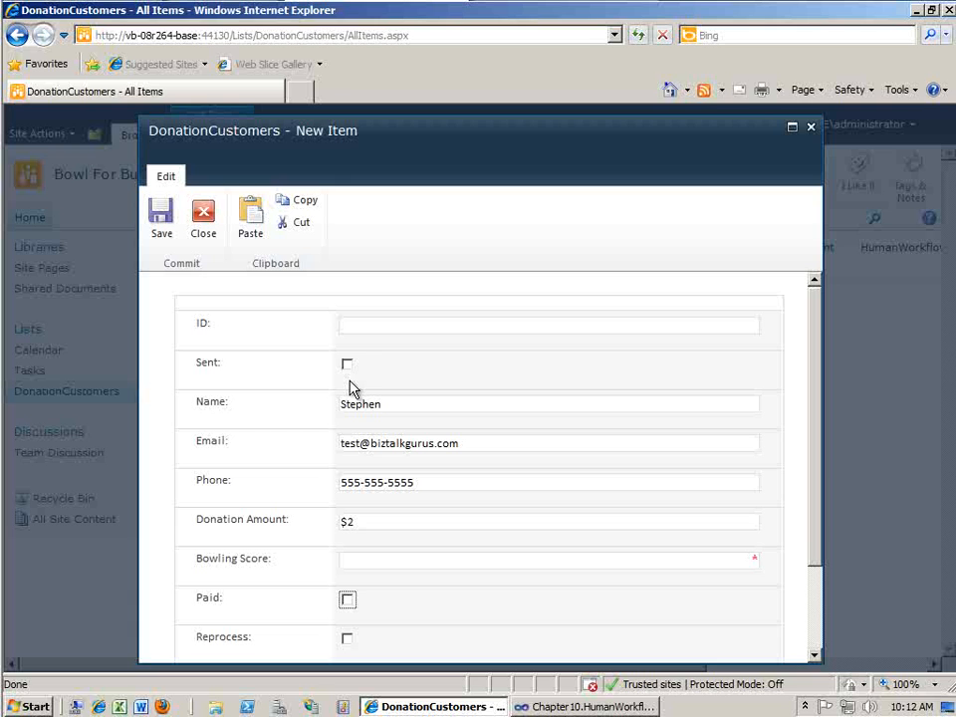
{"action": "left_click", "coordinate": [548, 558]}
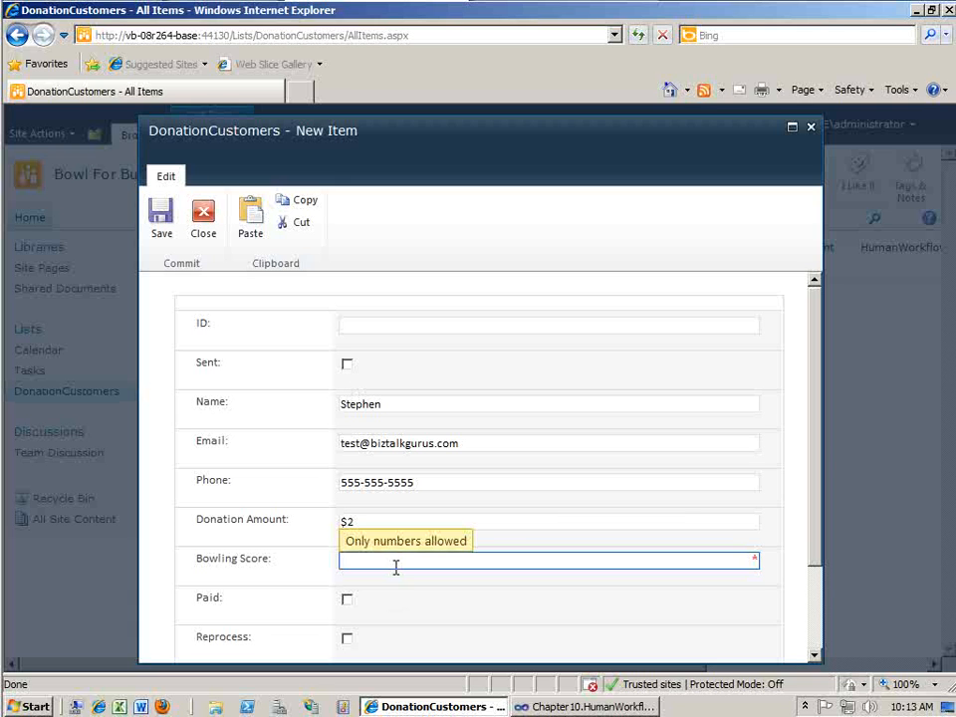
{"action": "type", "text": "2"}
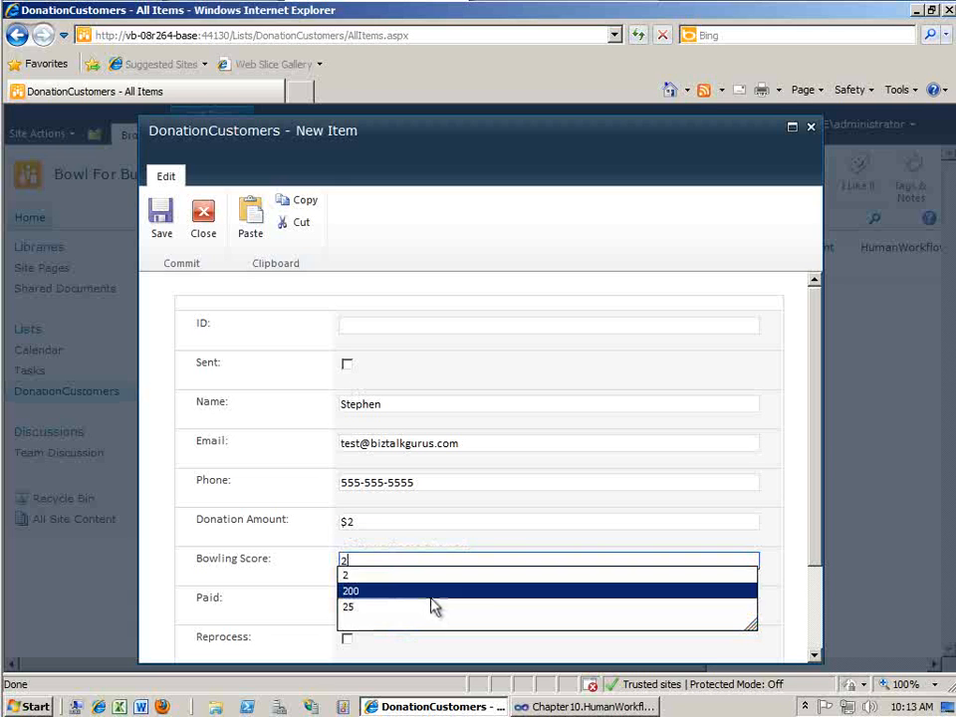
{"action": "left_click", "coordinate": [350, 591]}
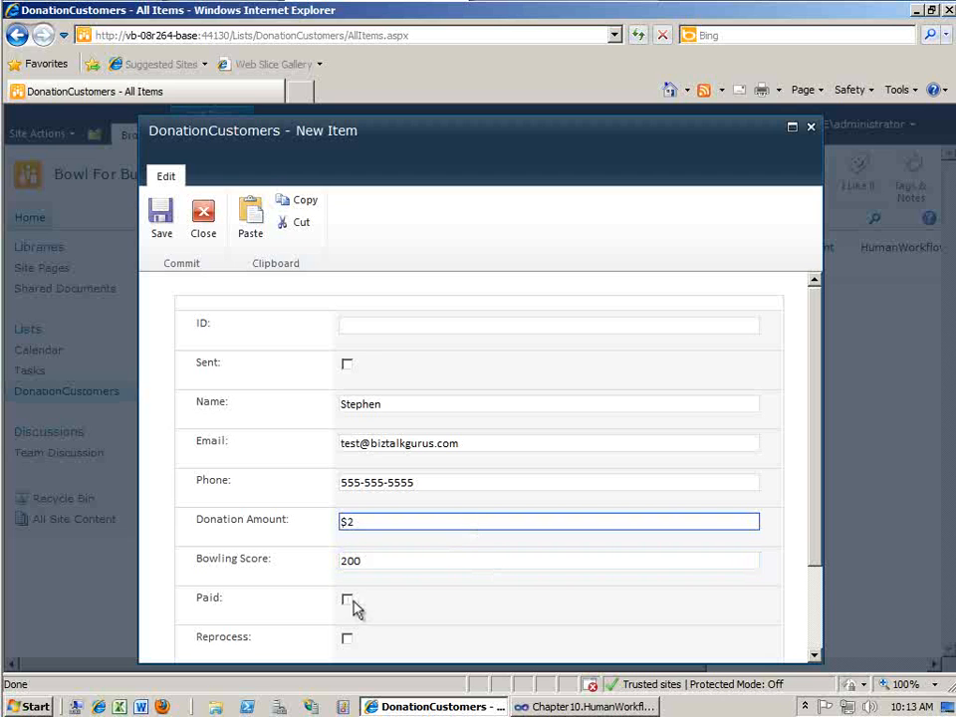
{"action": "scroll", "scroll_direction": "down", "scroll_amount": 3}
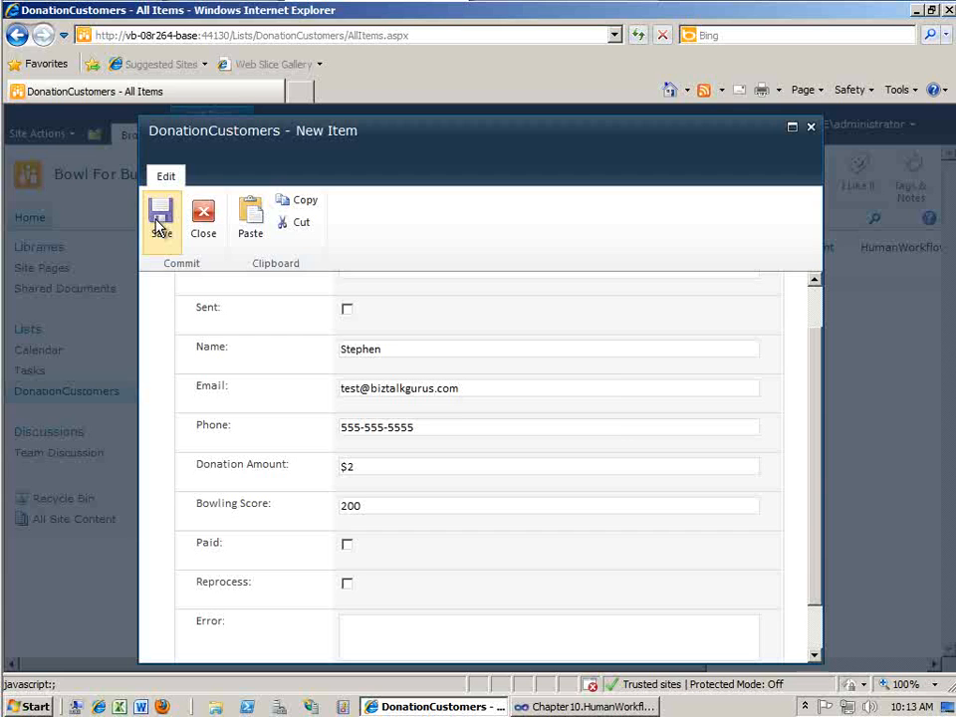
{"action": "left_click", "coordinate": [161, 217]}
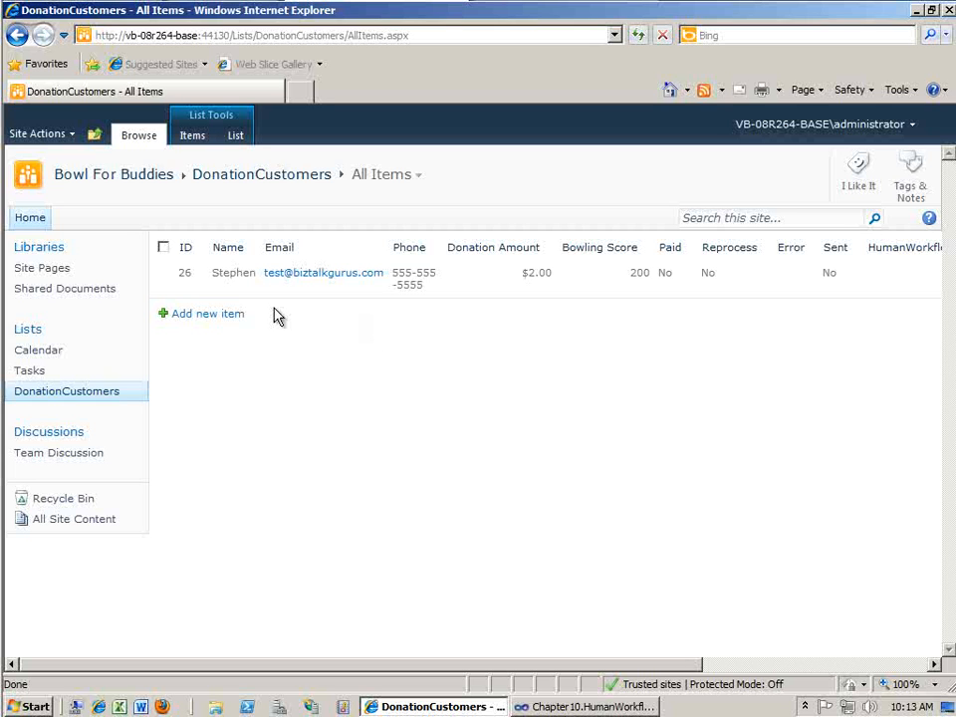
{"action": "mouse_move", "coordinate": [633, 672]}
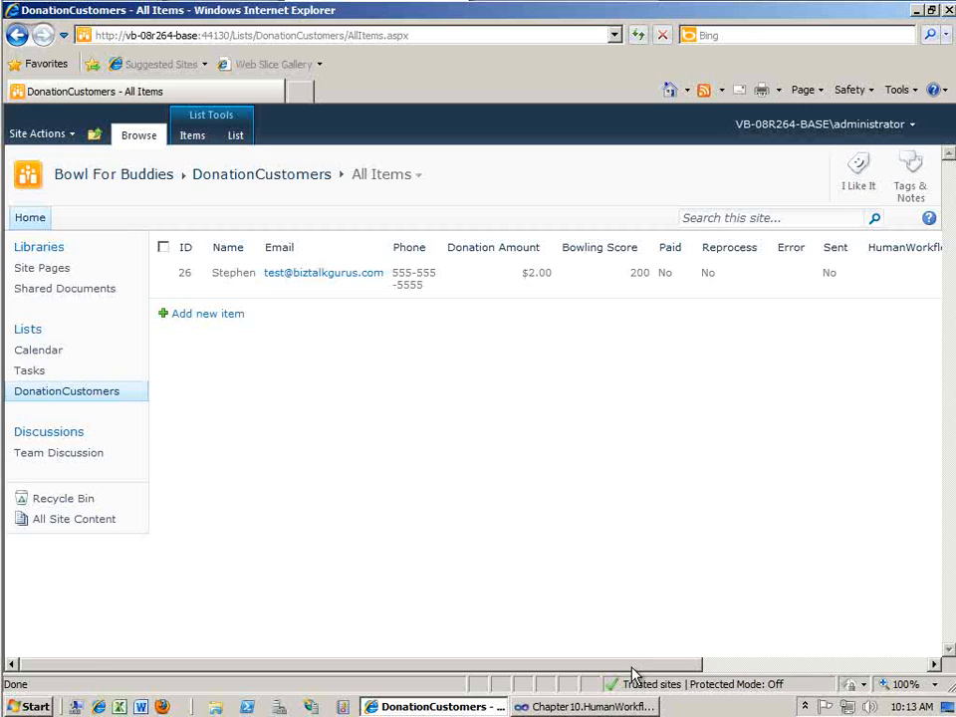
{"action": "mouse_move", "coordinate": [67, 391]}
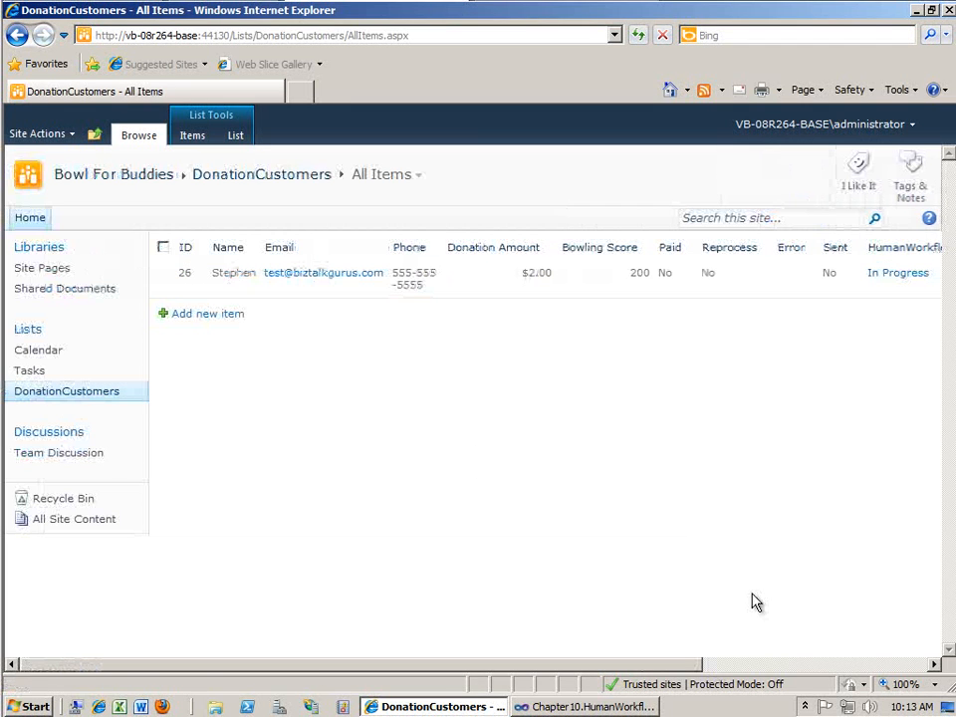
Scroll right to confirm entry 26 shows Sent Yes and workflow Completed
{"action": "scroll", "scroll_direction": "right", "scroll_amount": 3}
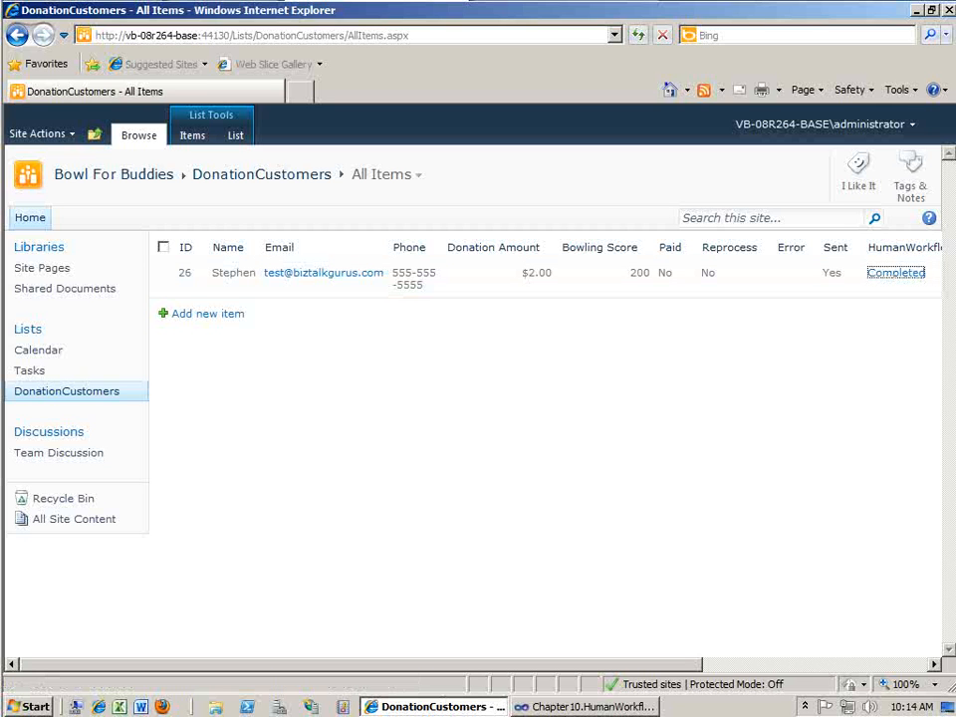
{"action": "left_click", "coordinate": [895, 271]}
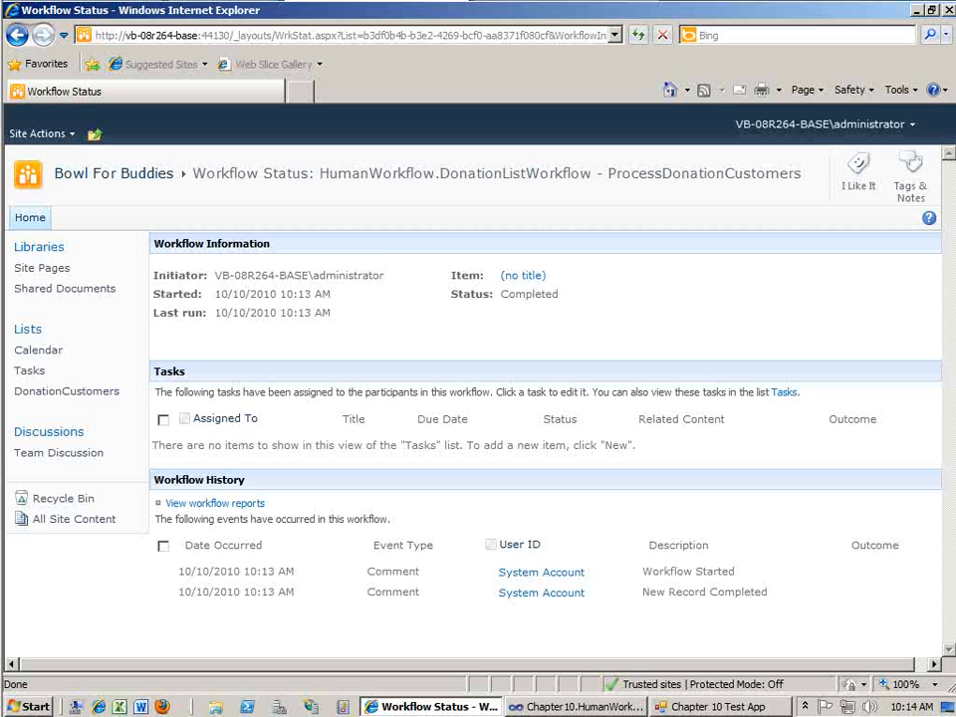
{"action": "mouse_move", "coordinate": [469, 563]}
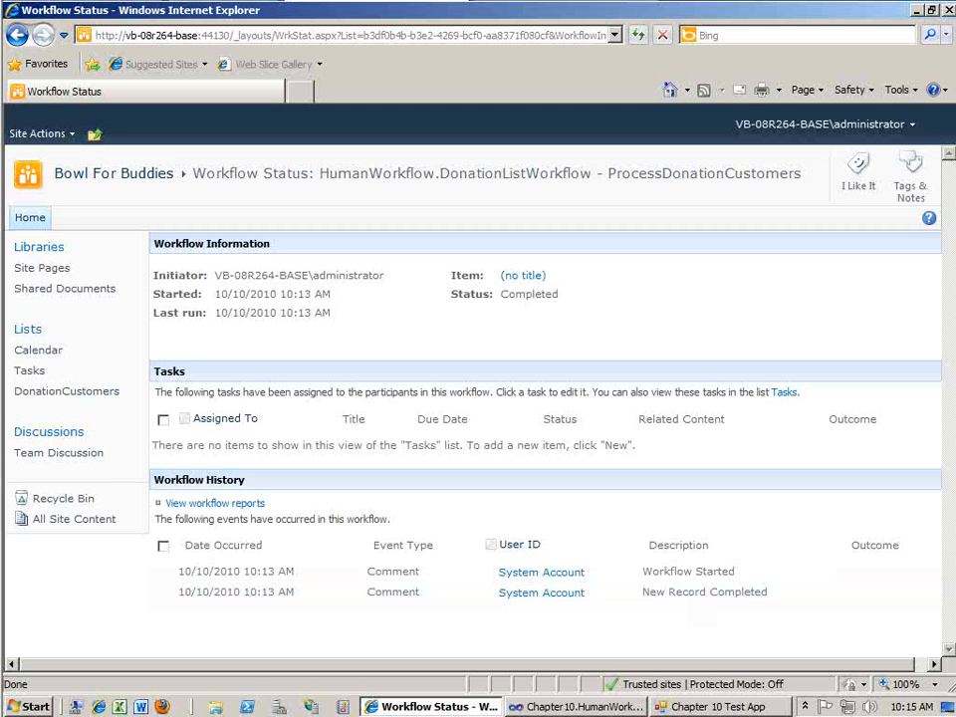
{"action": "left_click", "coordinate": [66, 392]}
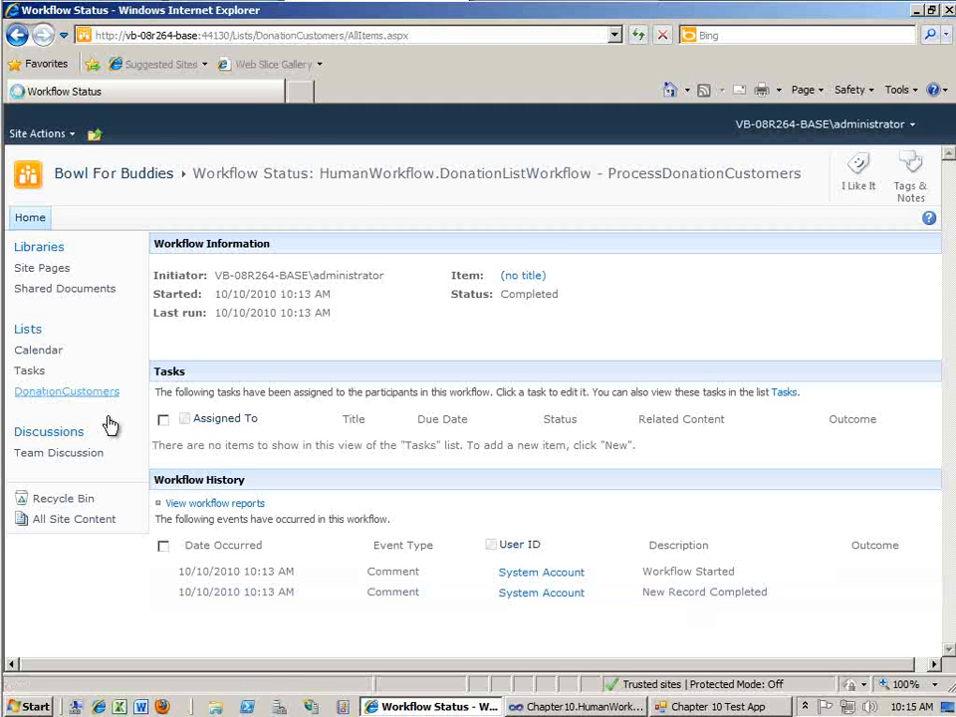
{"action": "left_click", "coordinate": [67, 391]}
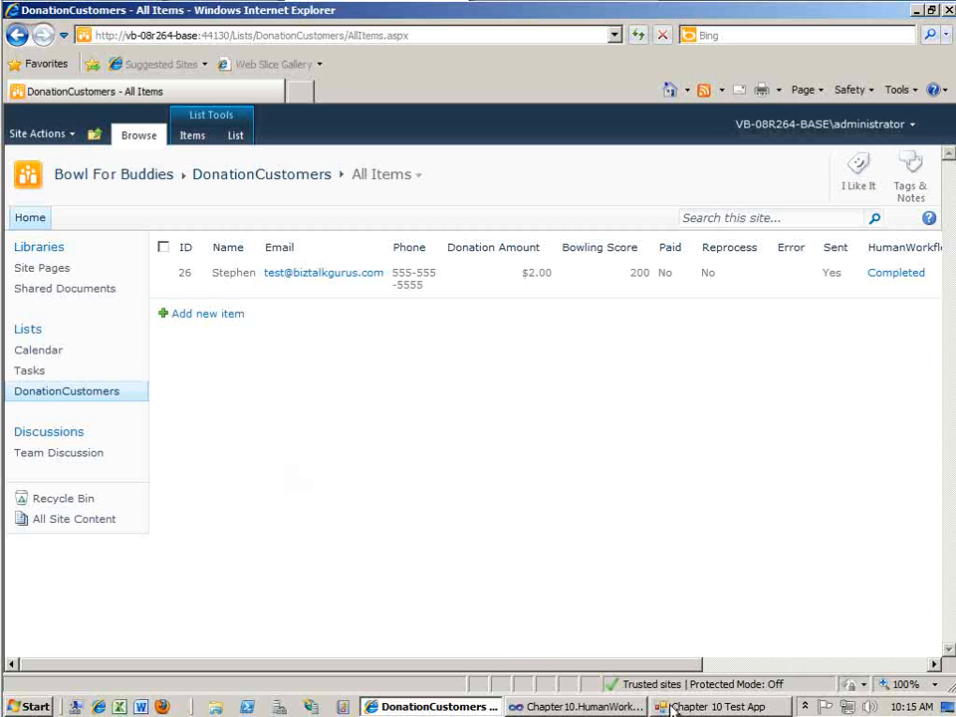
Process a payment for User ID 26 in Chapter 10 Test App
{"action": "left_click", "coordinate": [719, 706]}
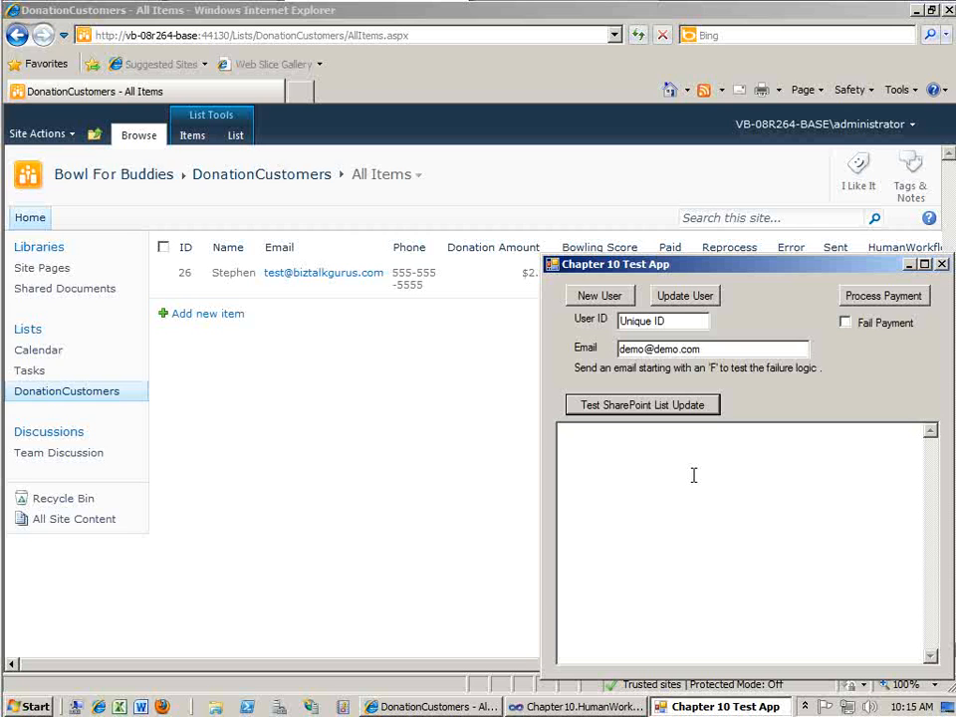
{"action": "mouse_move", "coordinate": [615, 327]}
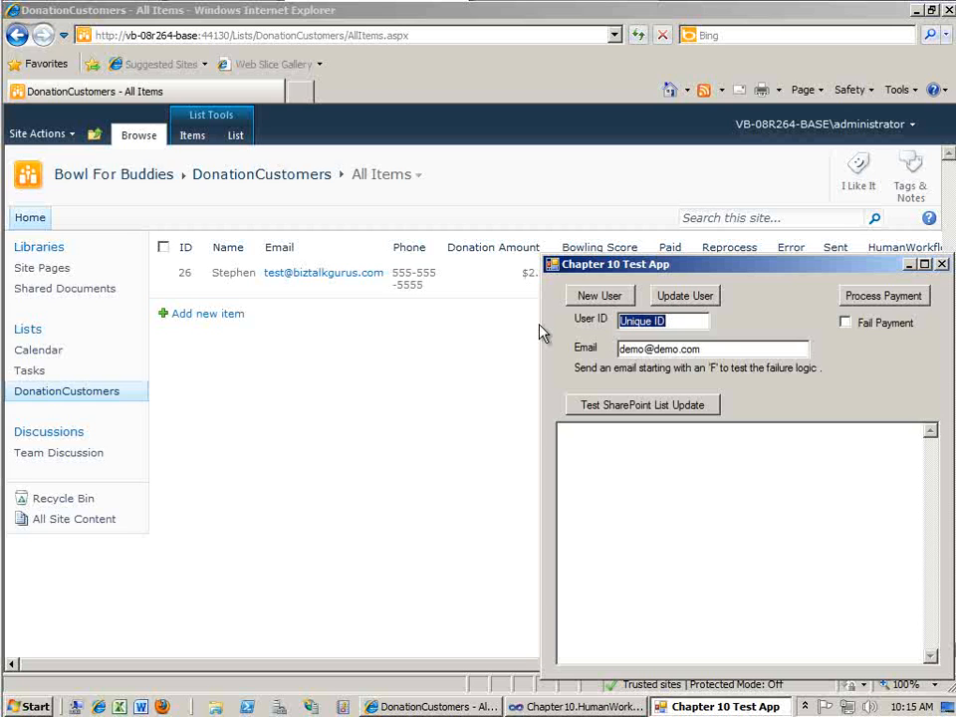
{"action": "type", "text": "26"}
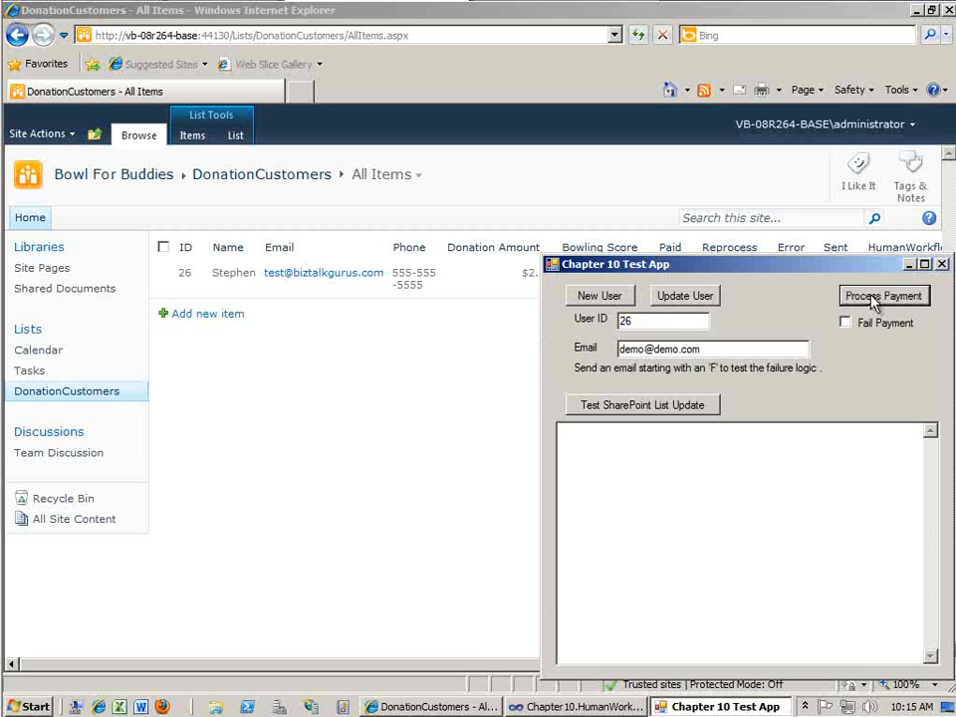
{"action": "left_click", "coordinate": [884, 295]}
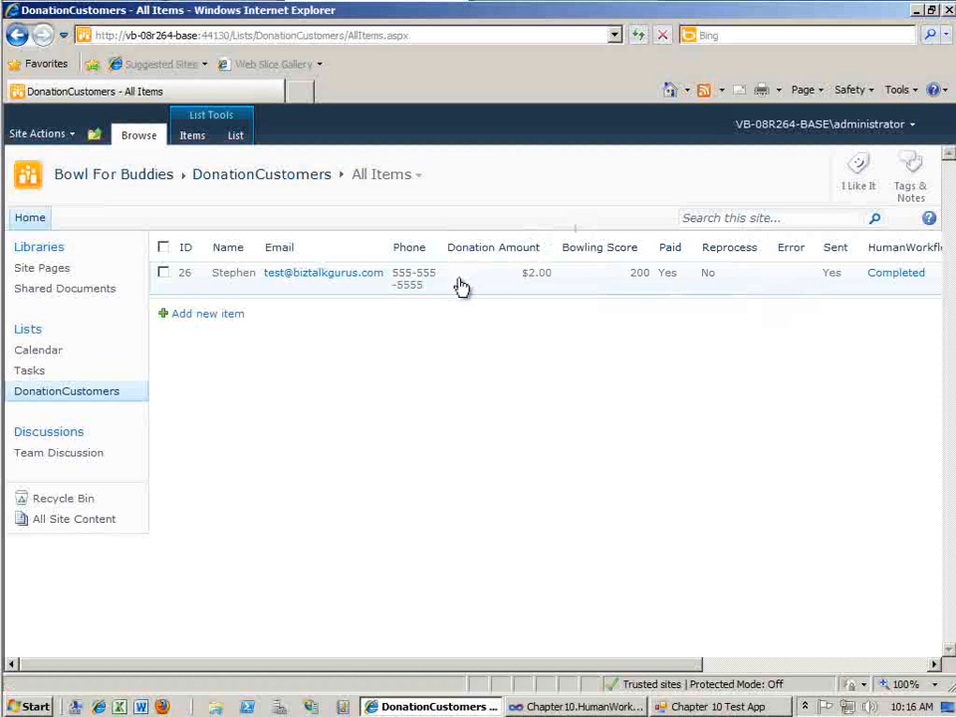
{"action": "mouse_move", "coordinate": [465, 287]}
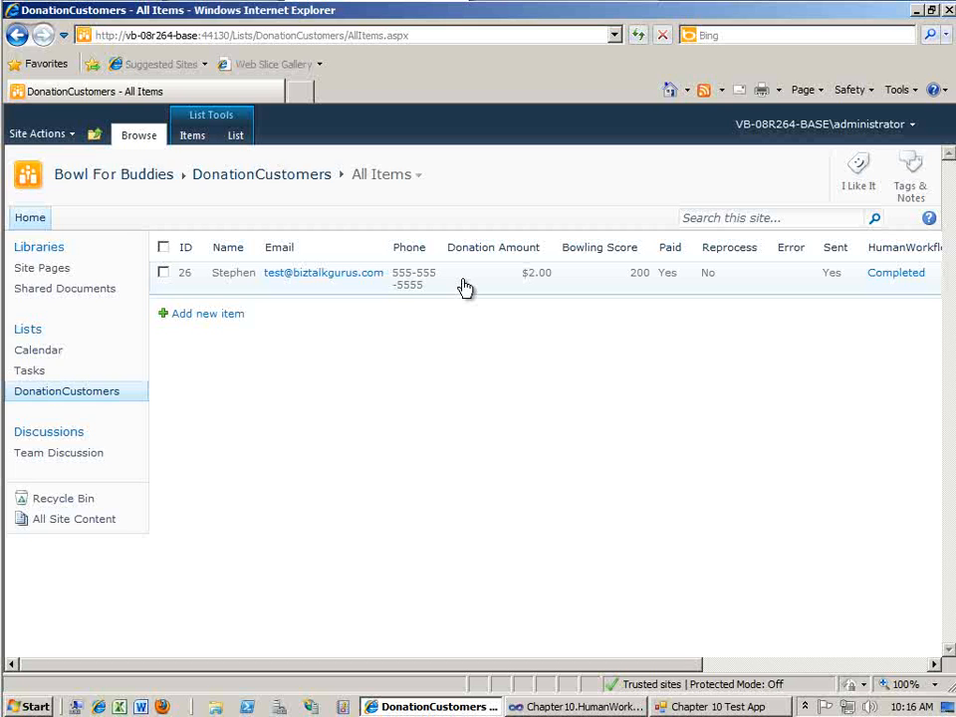
{"action": "mouse_move", "coordinate": [485, 337]}
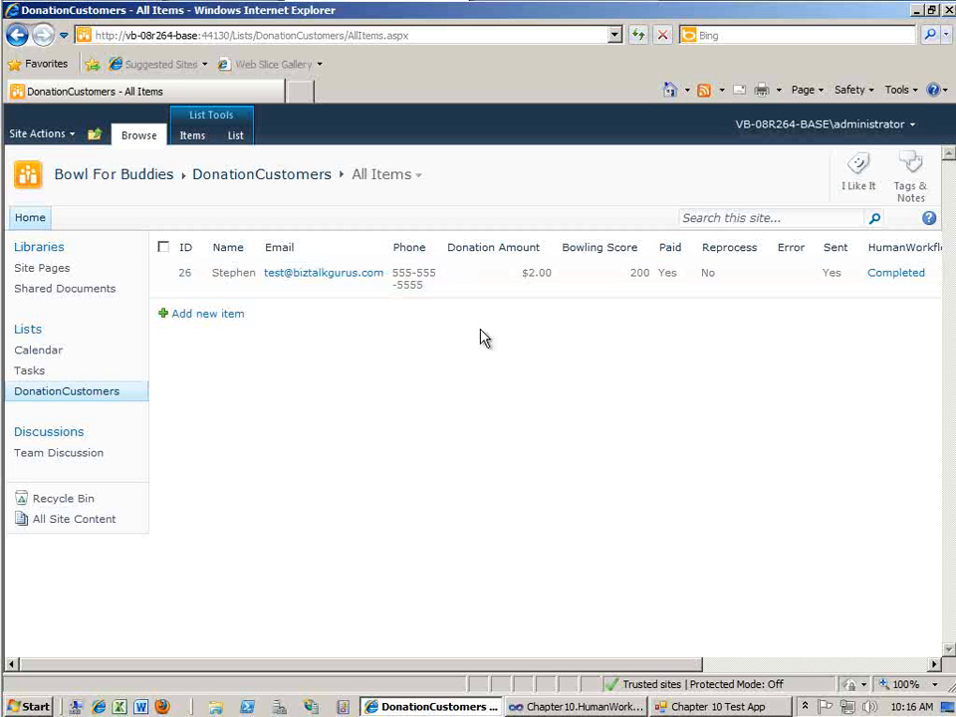
{"action": "mouse_move", "coordinate": [223, 329]}
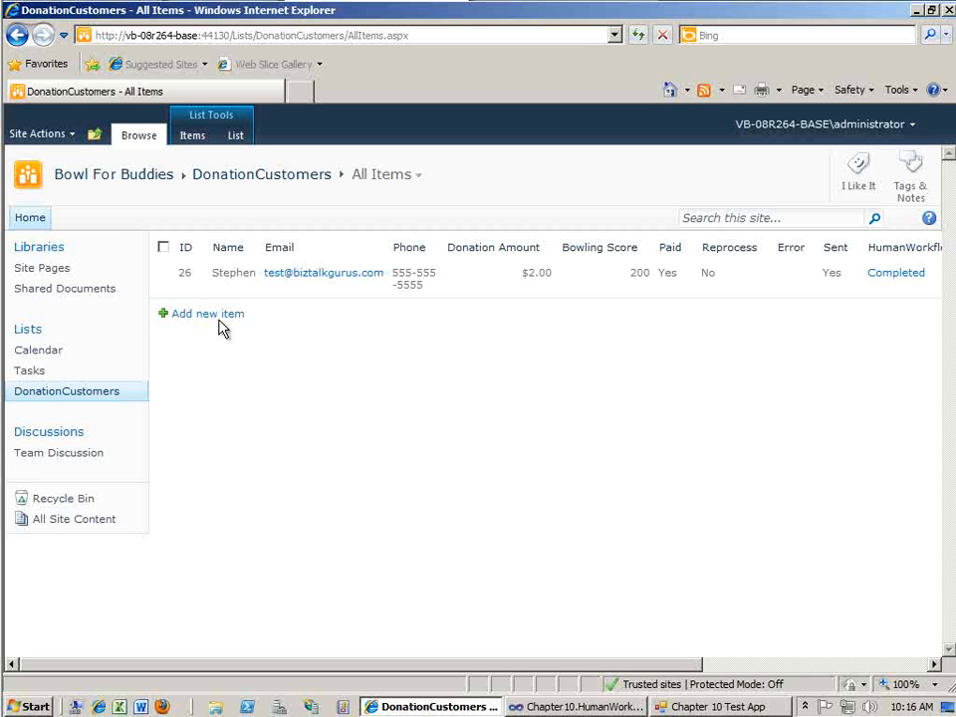
{"action": "mouse_move", "coordinate": [219, 328]}
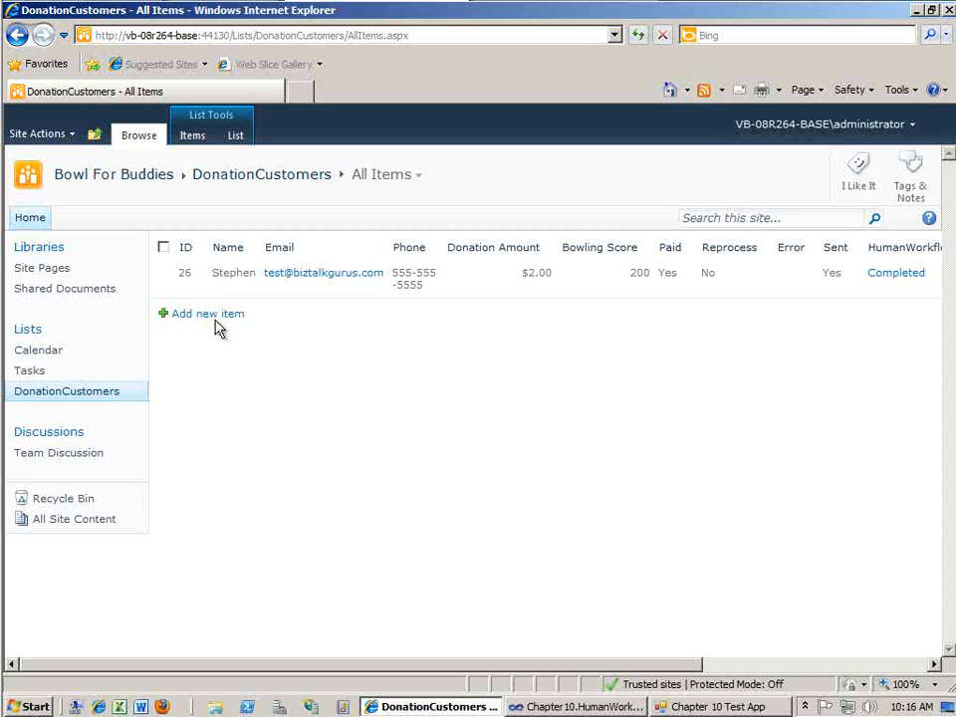
{"action": "mouse_move", "coordinate": [402, 355]}
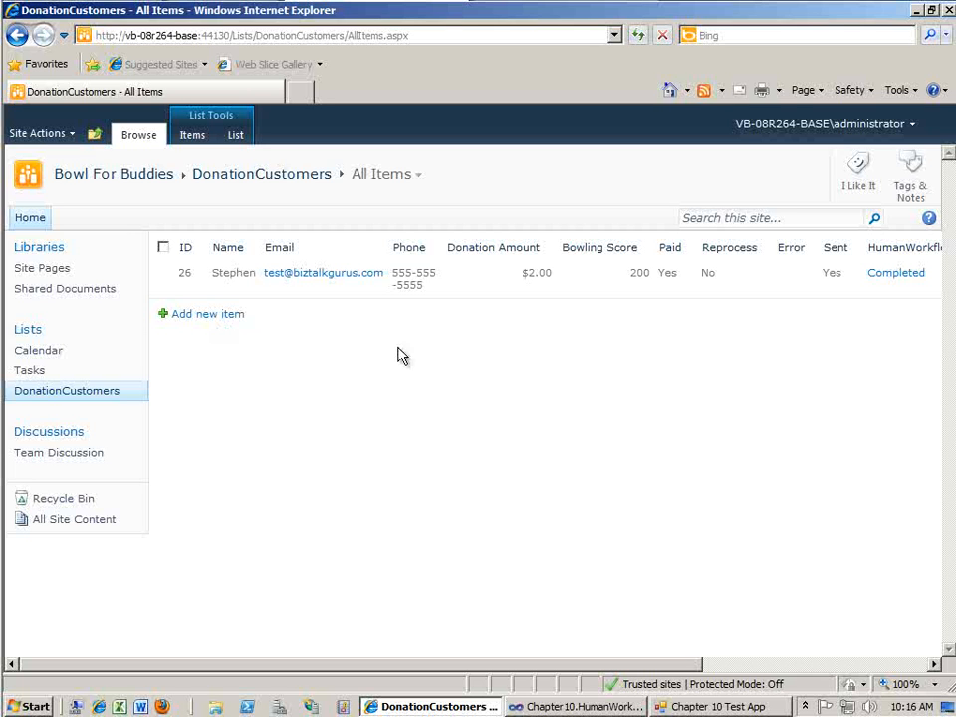
Refresh the DonationCustomers All Items view to show entries 28 and 29
{"action": "left_click", "coordinate": [191, 135]}
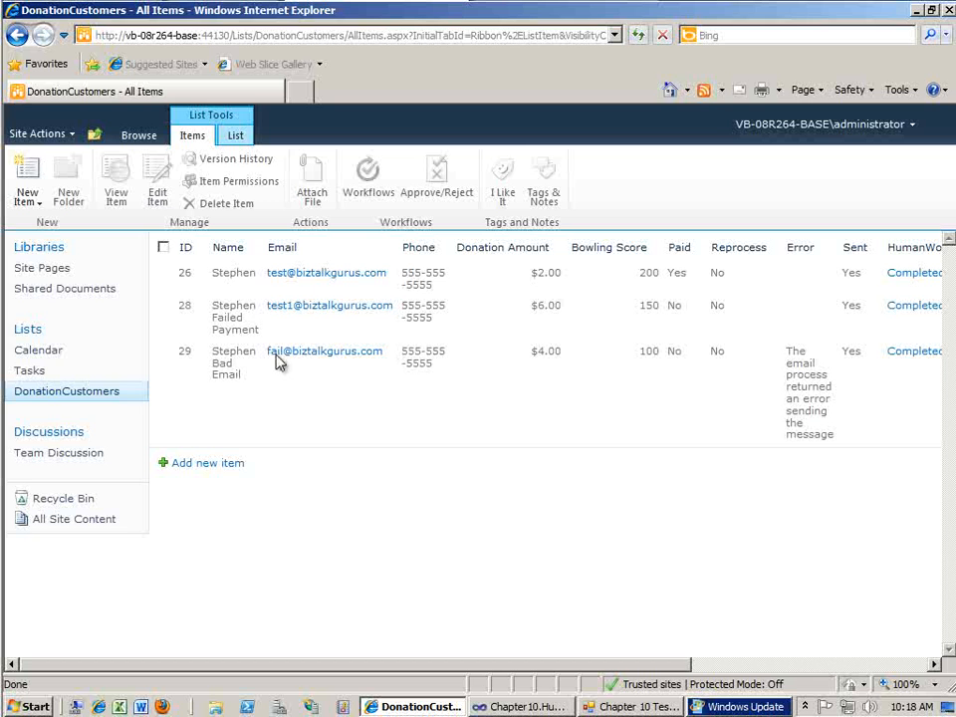
{"action": "mouse_move", "coordinate": [526, 369]}
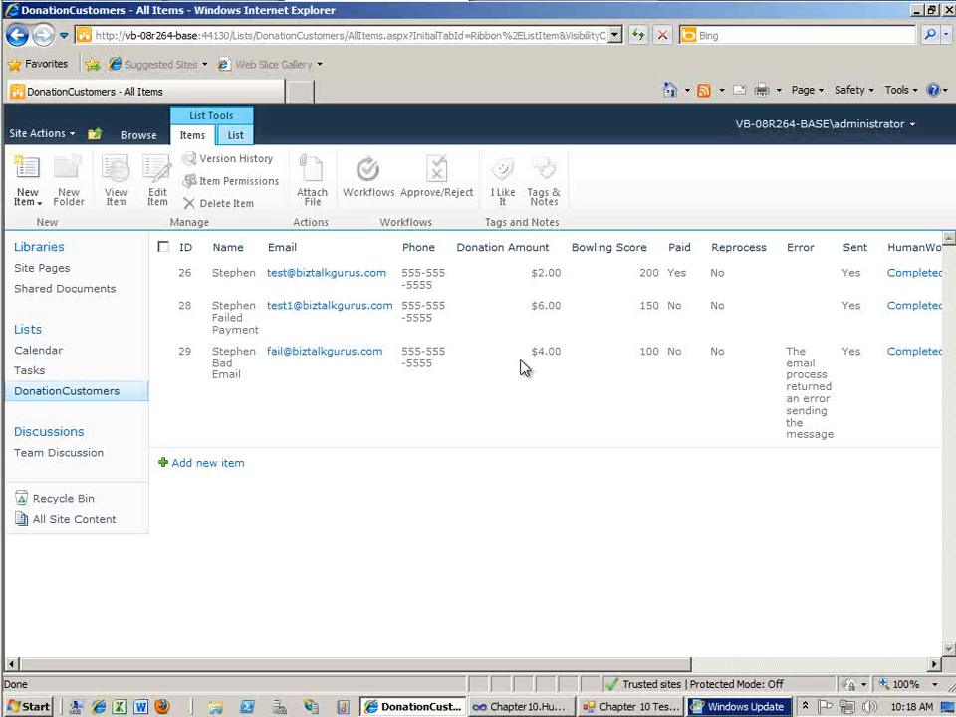
{"action": "mouse_move", "coordinate": [630, 706]}
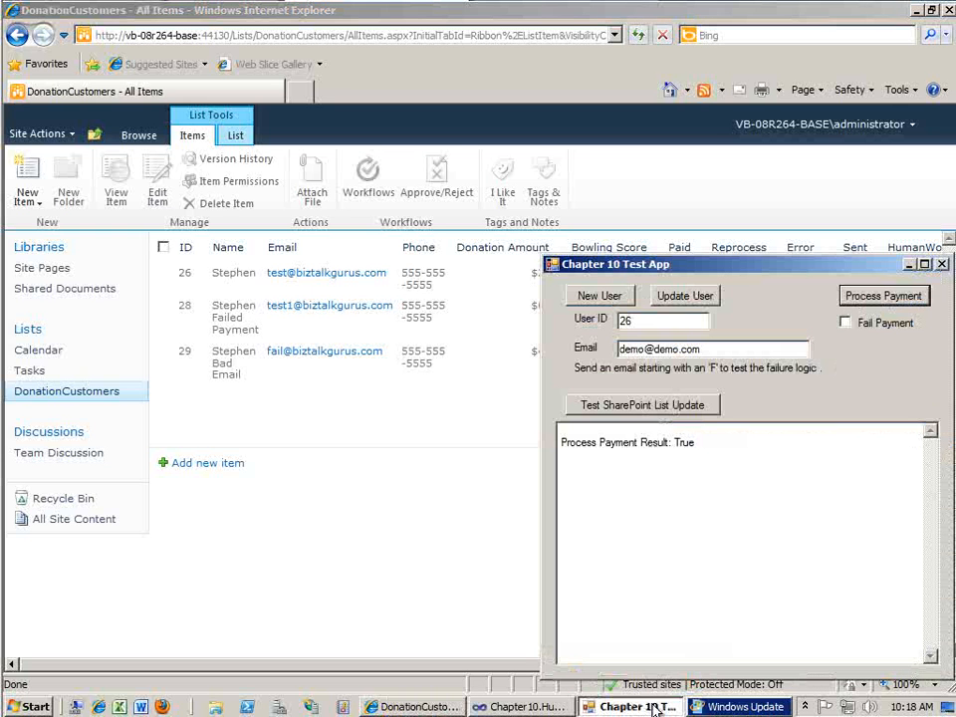
Run a payment for user 28 with Fail Payment ticked in the test app
{"action": "left_click", "coordinate": [657, 320]}
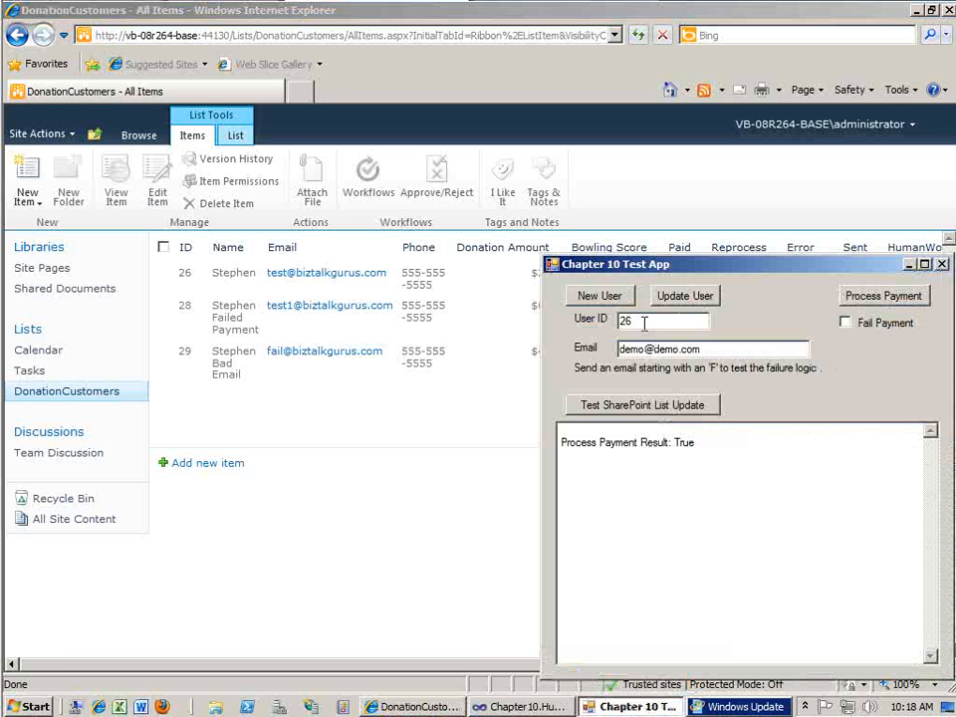
{"action": "left_click", "coordinate": [846, 323]}
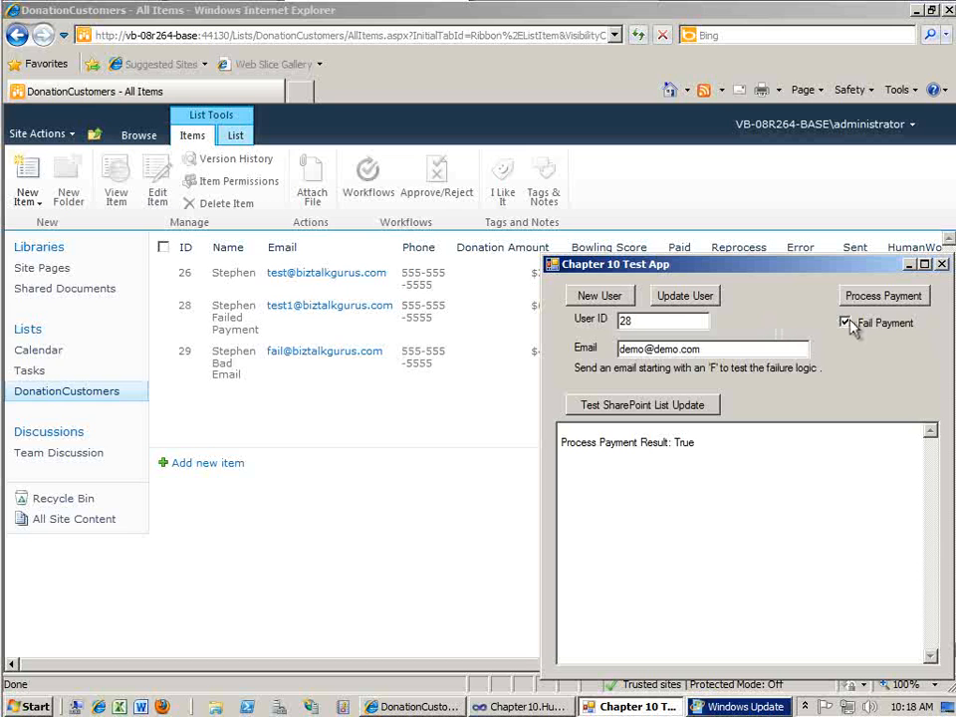
{"action": "left_click", "coordinate": [884, 295]}
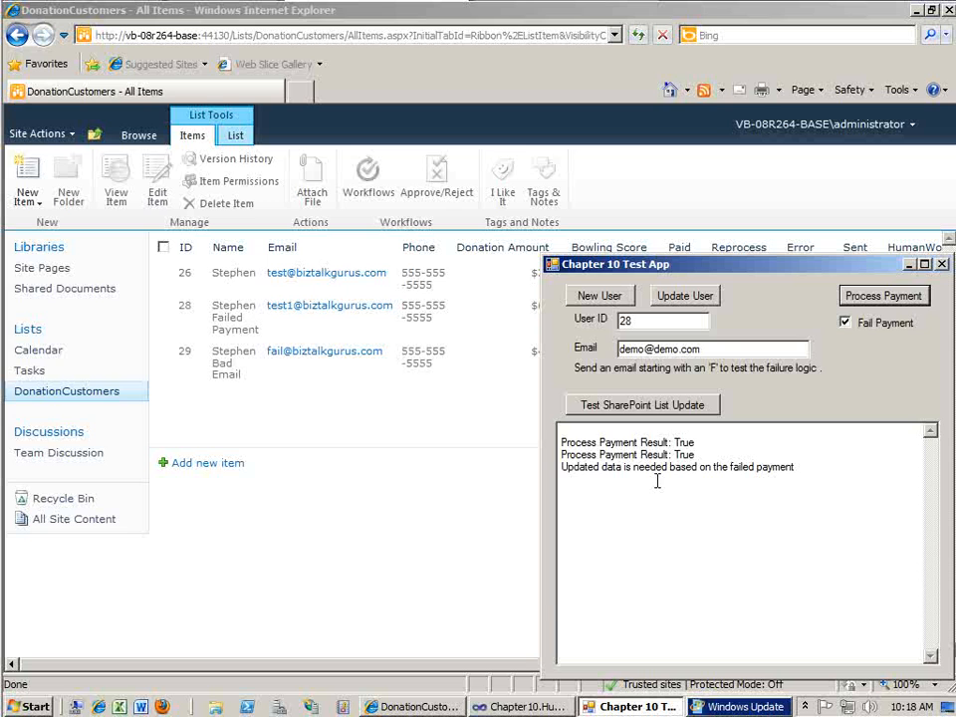
{"action": "mouse_move", "coordinate": [806, 473]}
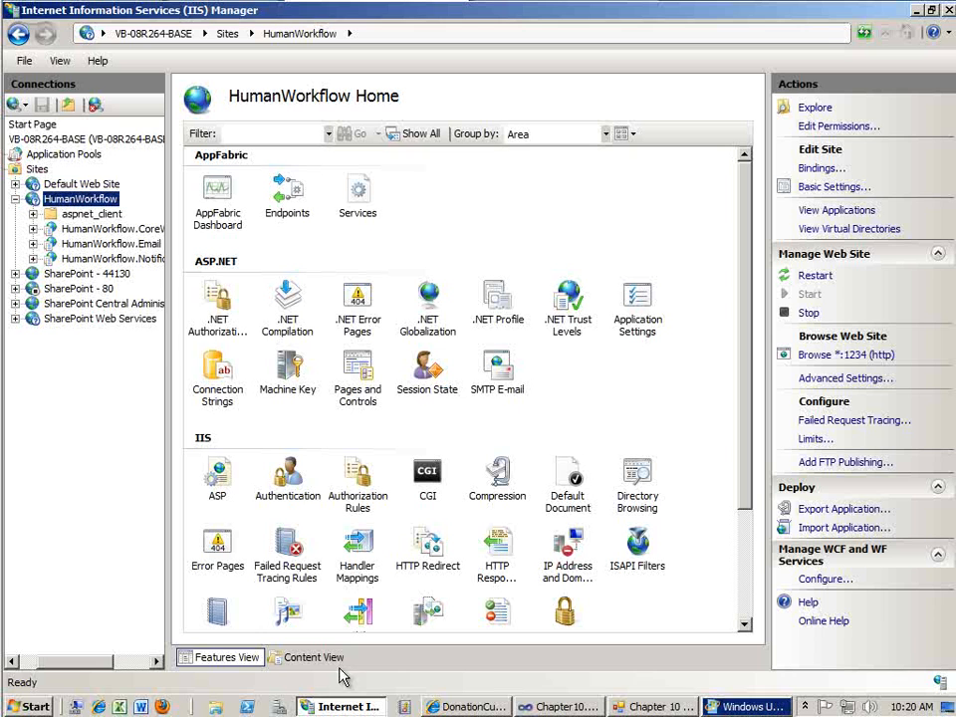
{"action": "mouse_move", "coordinate": [93, 199]}
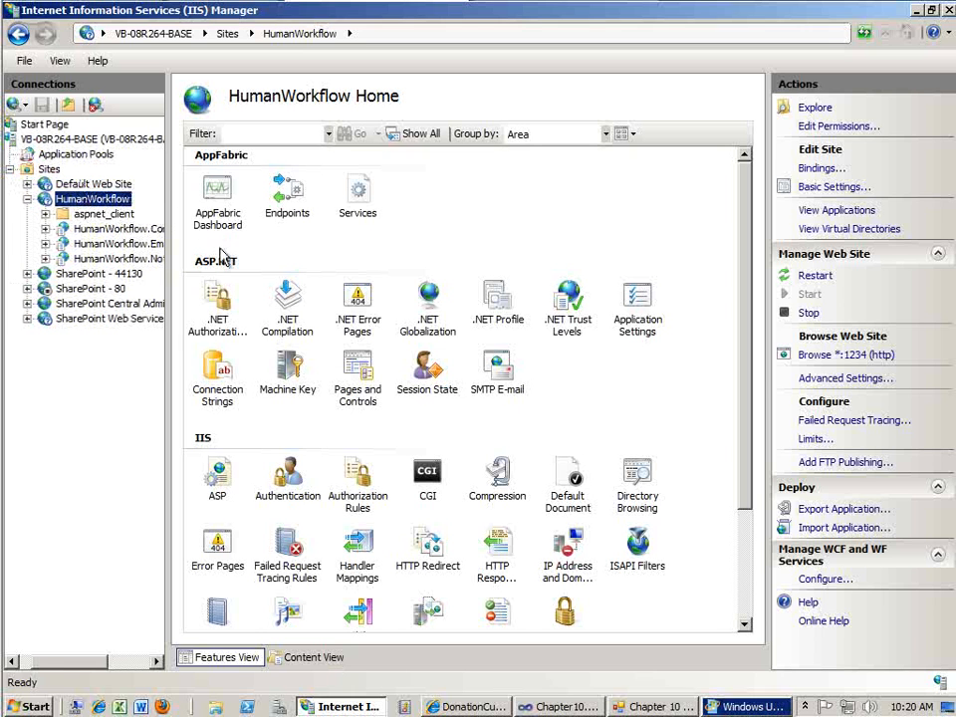
Open the AppFabric Dashboard and list the idle persisted workflow instances
{"action": "left_click", "coordinate": [218, 194]}
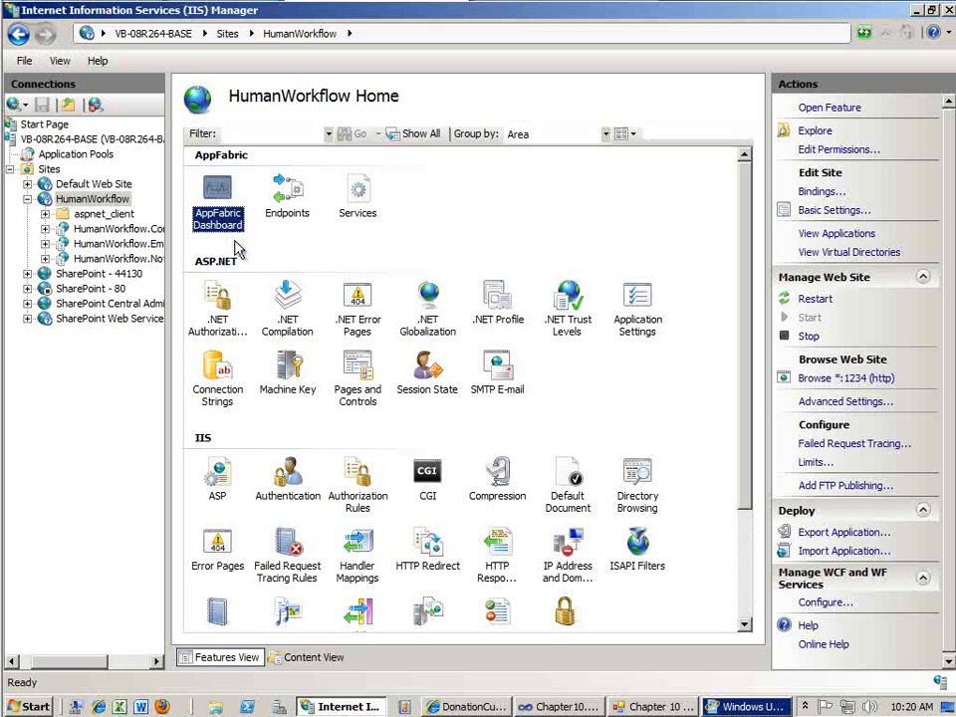
{"action": "double_click", "coordinate": [217, 189]}
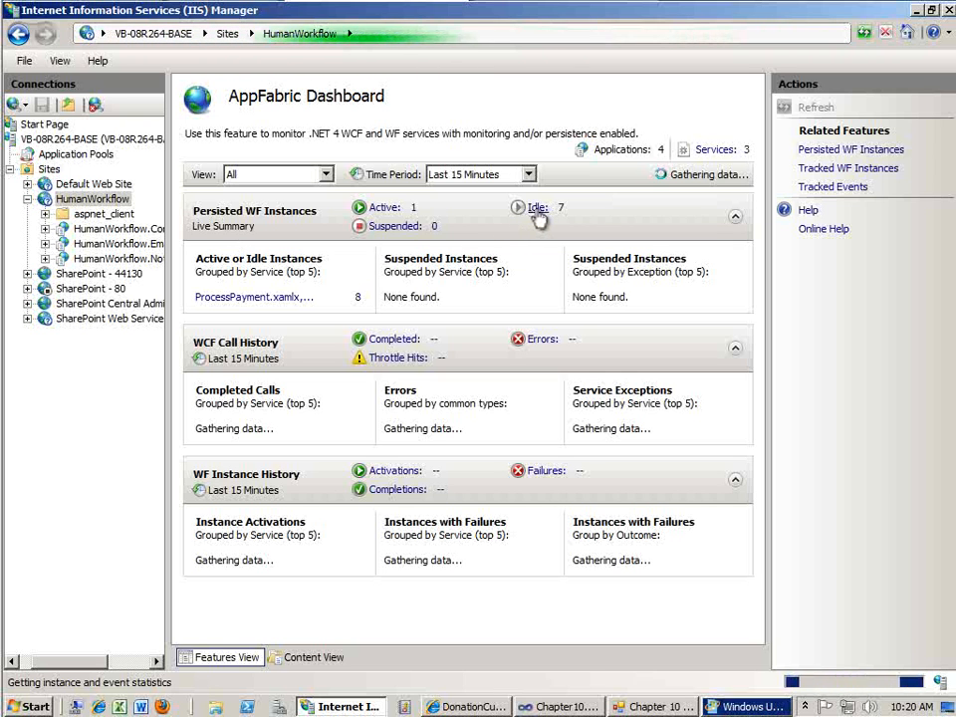
{"action": "left_click", "coordinate": [518, 207]}
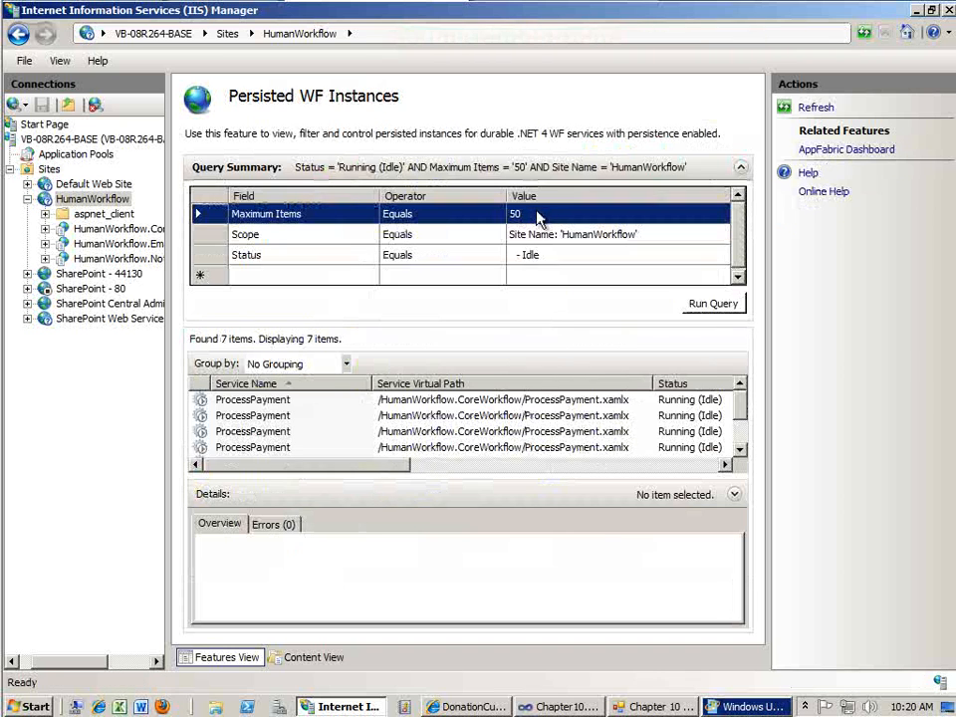
{"action": "mouse_move", "coordinate": [449, 404]}
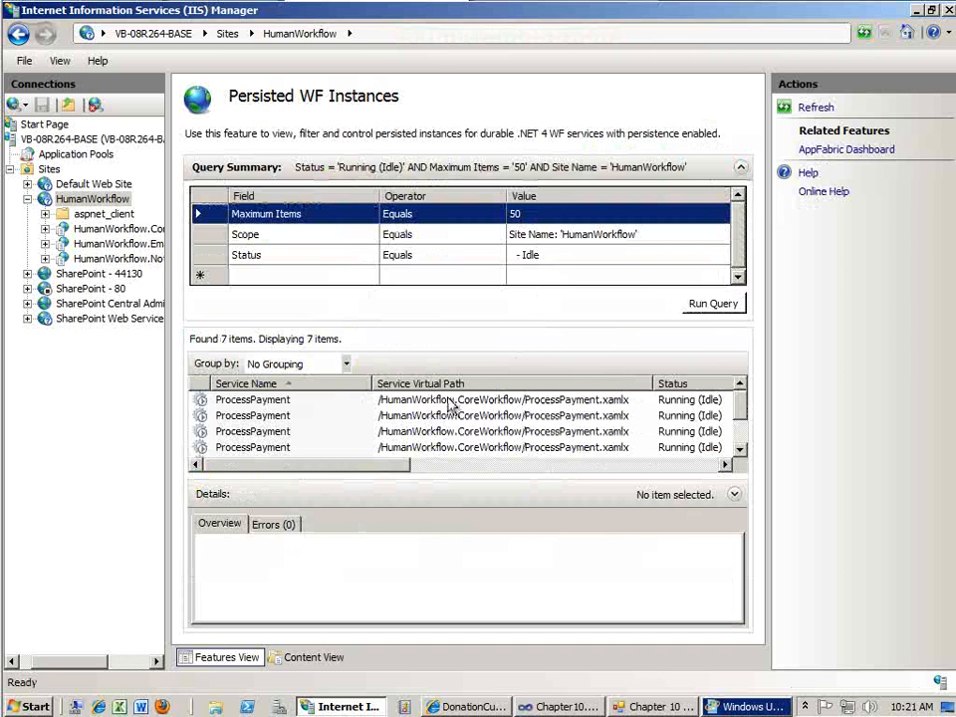
Inspect an idle ProcessPayment instance's details and refresh the persisted instances list
{"action": "left_click", "coordinate": [252, 399]}
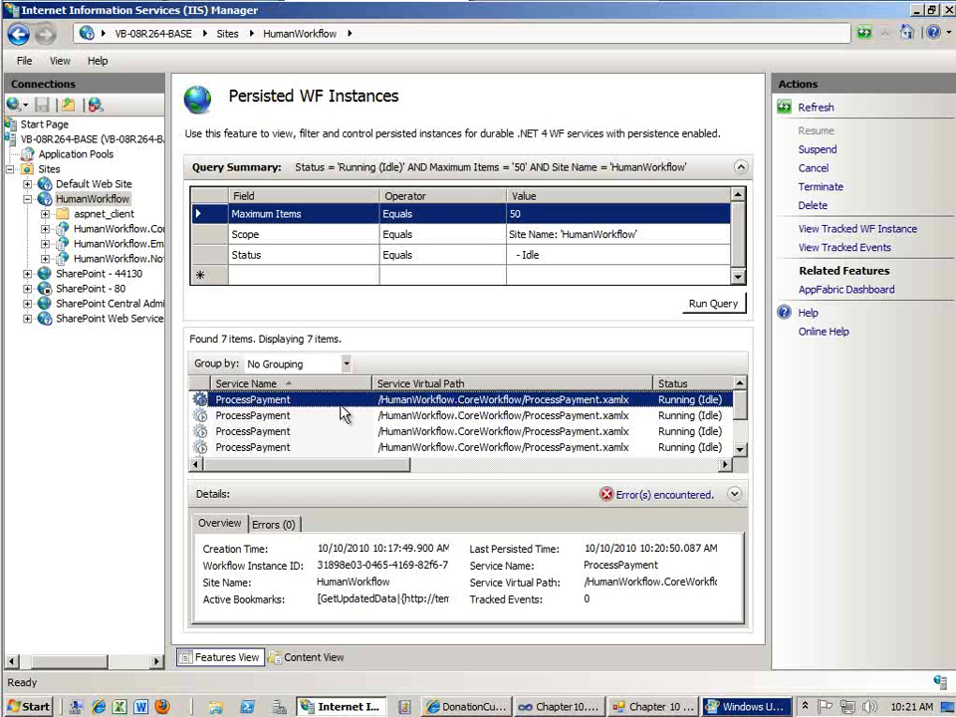
{"action": "double_click", "coordinate": [656, 562]}
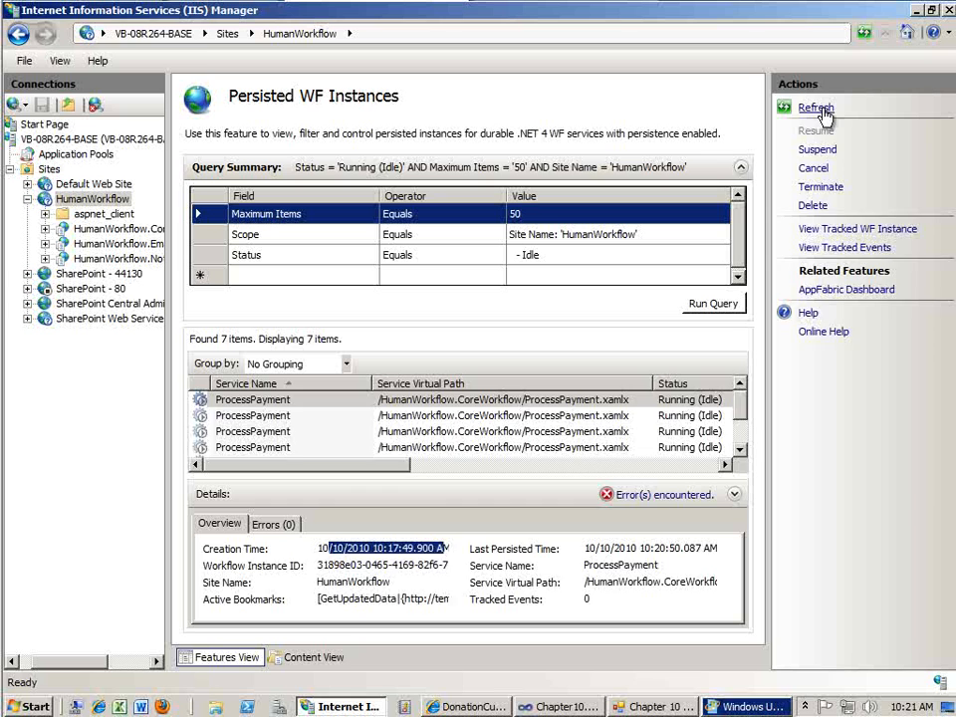
{"action": "left_click", "coordinate": [815, 106]}
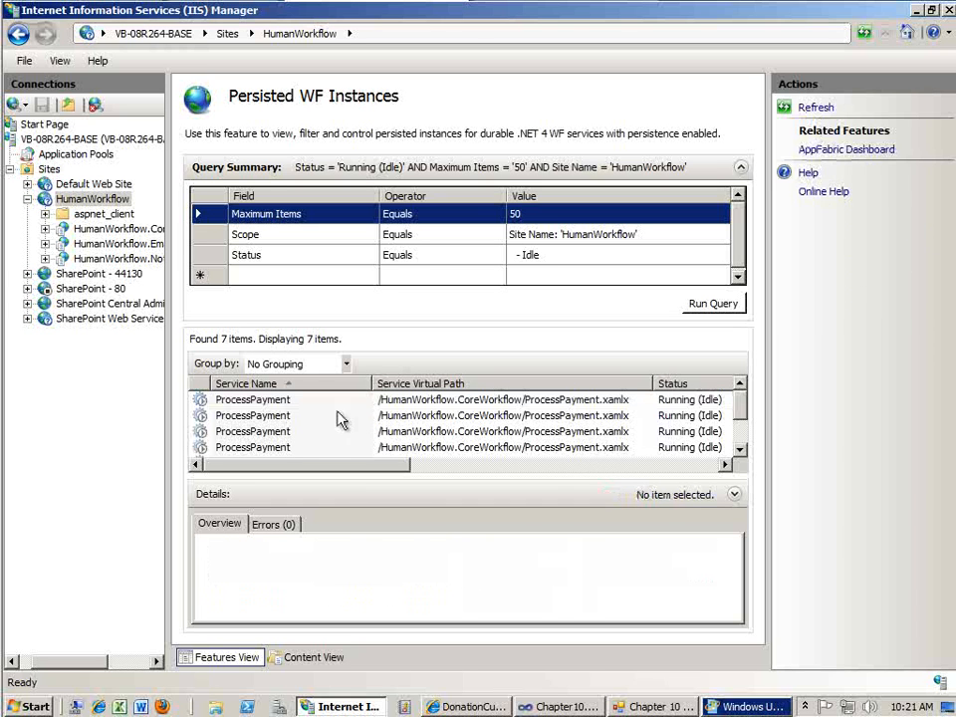
{"action": "left_click", "coordinate": [252, 416]}
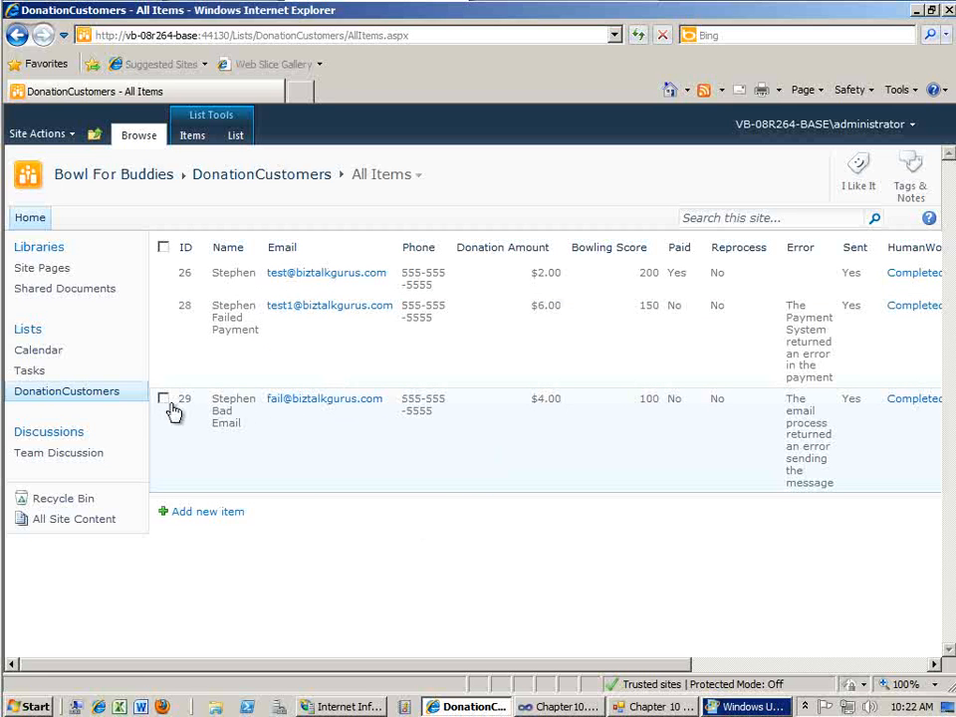
{"action": "left_click", "coordinate": [163, 398]}
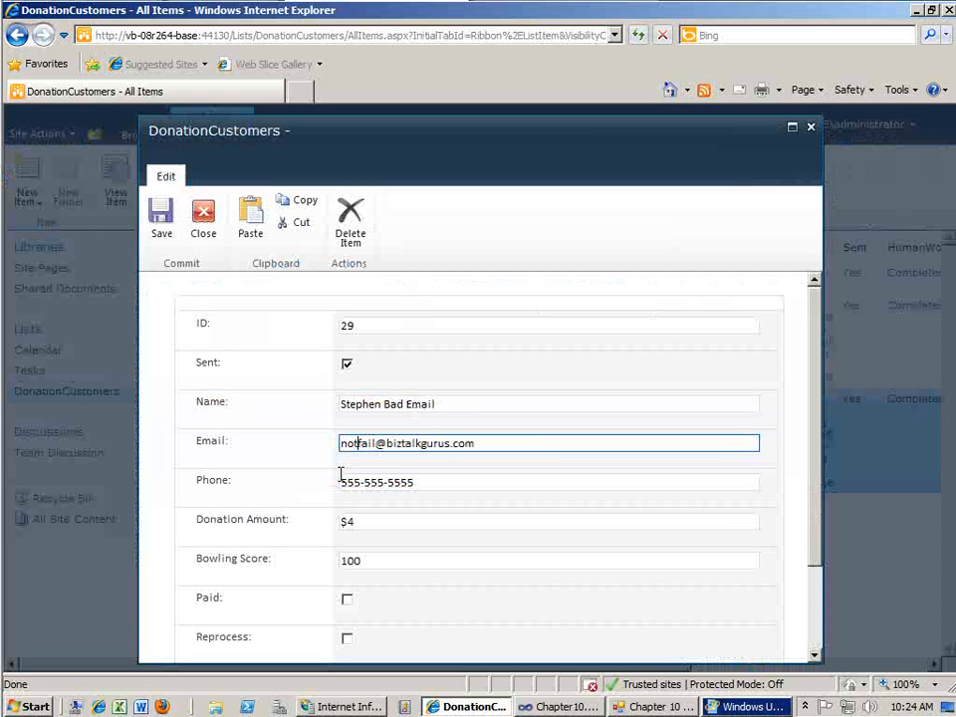
{"action": "scroll", "scroll_direction": "down", "scroll_amount": 3}
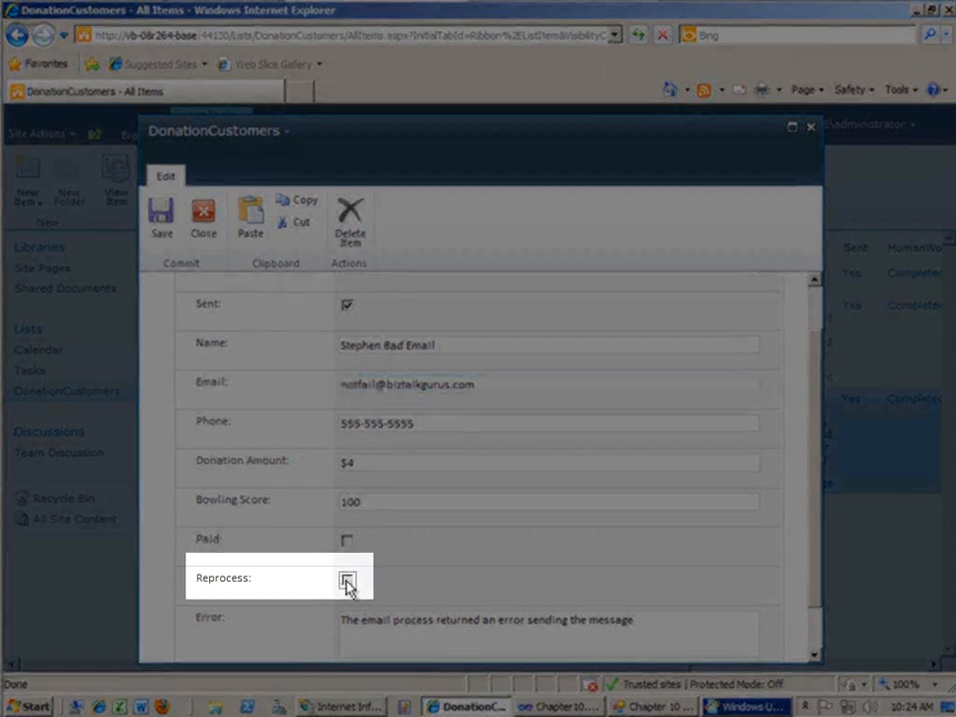
{"action": "left_click", "coordinate": [348, 578]}
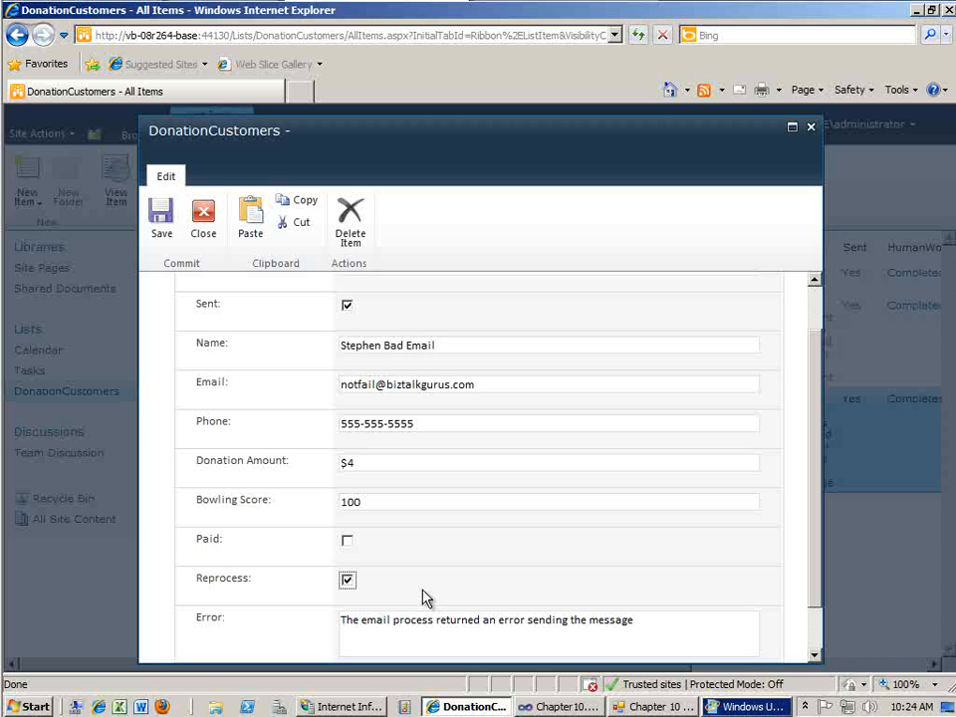
{"action": "mouse_move", "coordinate": [459, 527]}
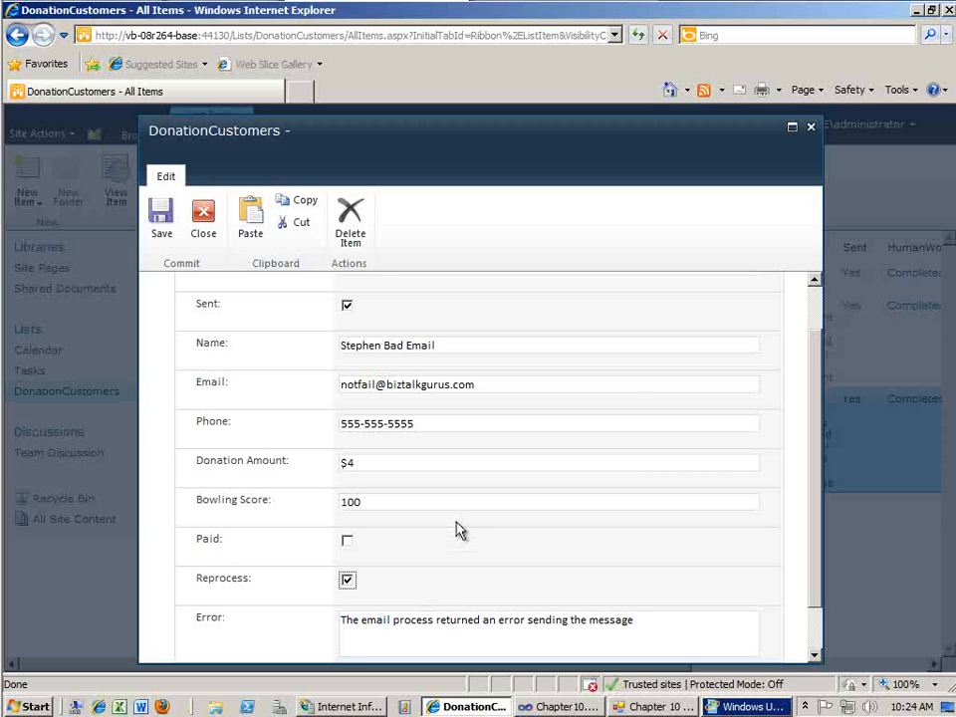
{"action": "mouse_move", "coordinate": [292, 594]}
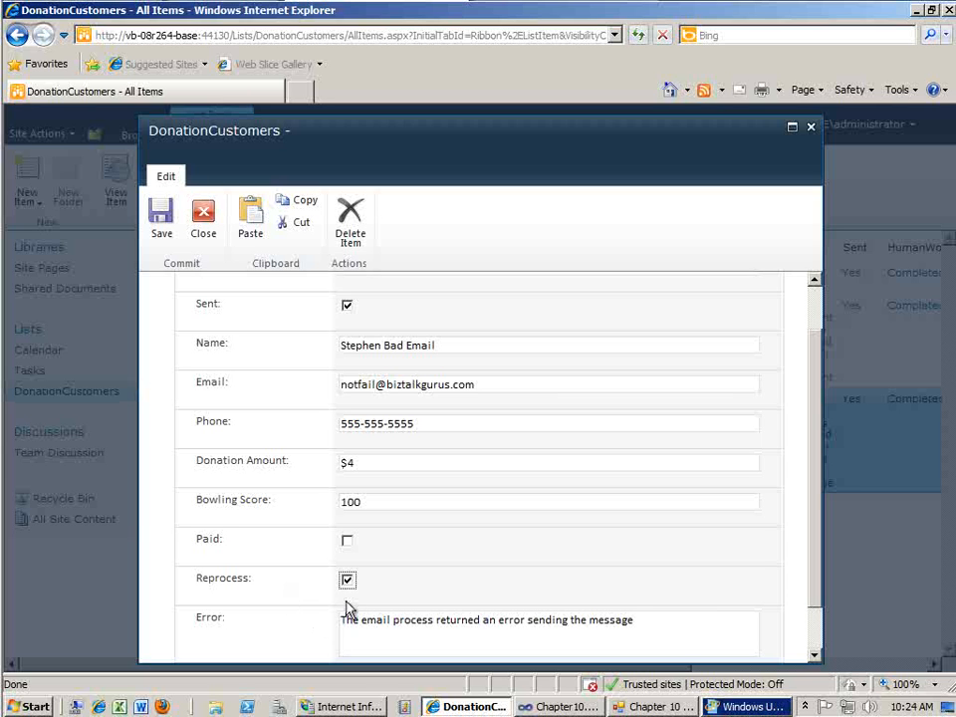
{"action": "mouse_move", "coordinate": [366, 600]}
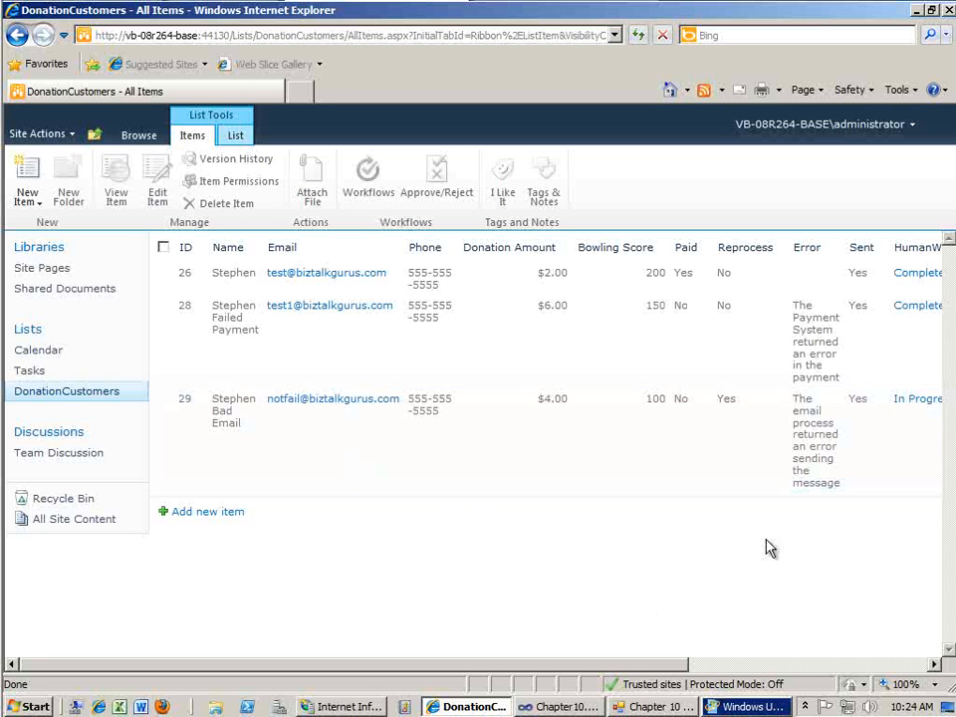
{"action": "mouse_move", "coordinate": [679, 666]}
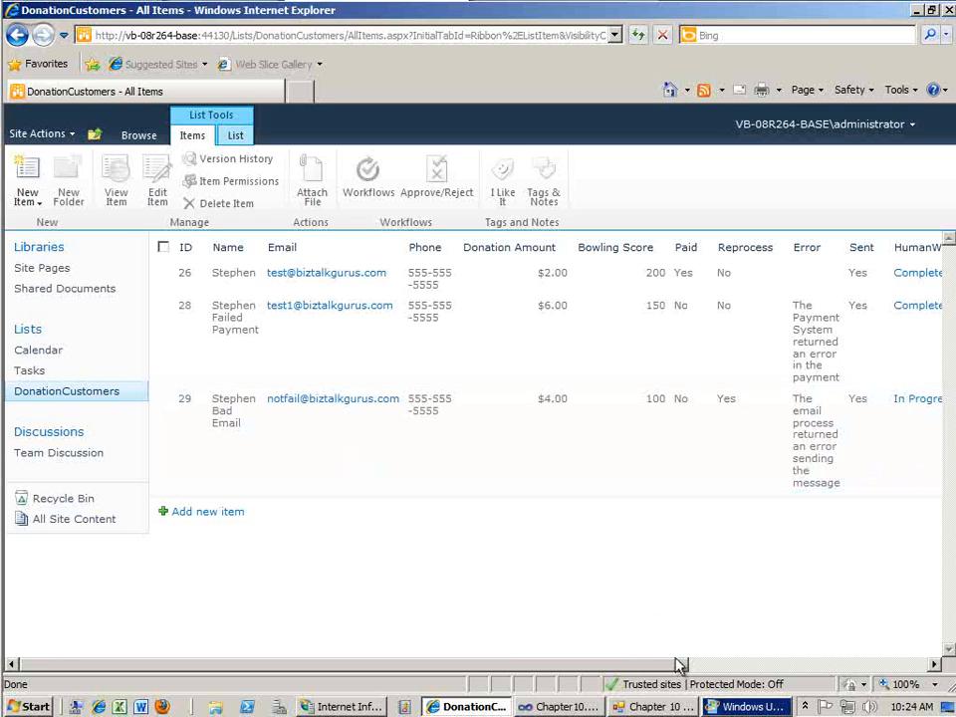
Review item 29's workflow status page, then return to the DonationCustomers list
{"action": "scroll", "scroll_direction": "right", "scroll_amount": 3}
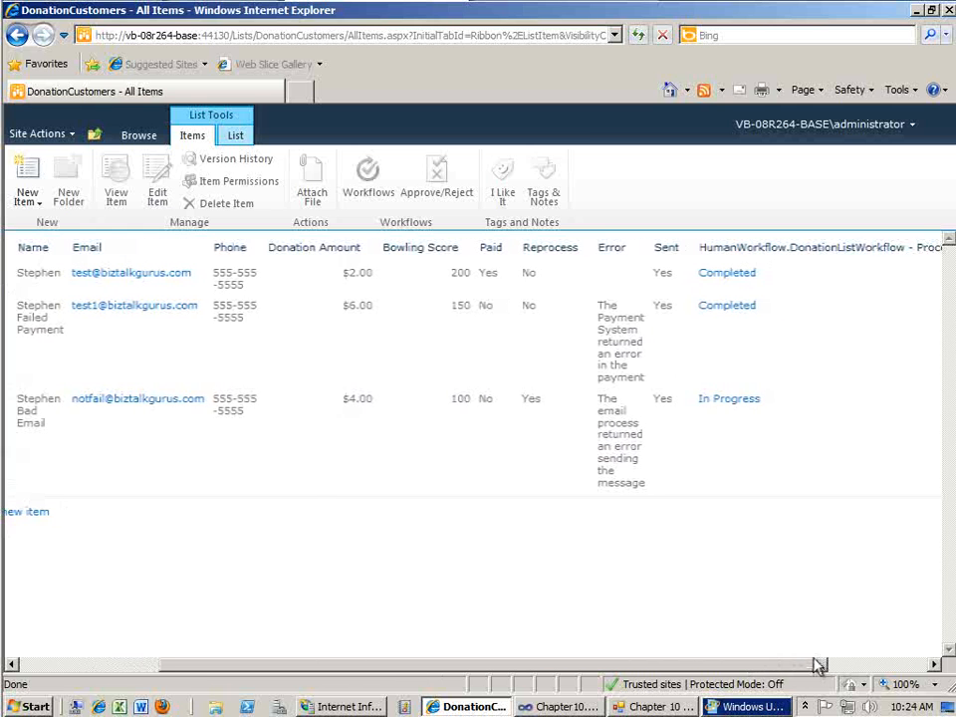
{"action": "mouse_move", "coordinate": [538, 421]}
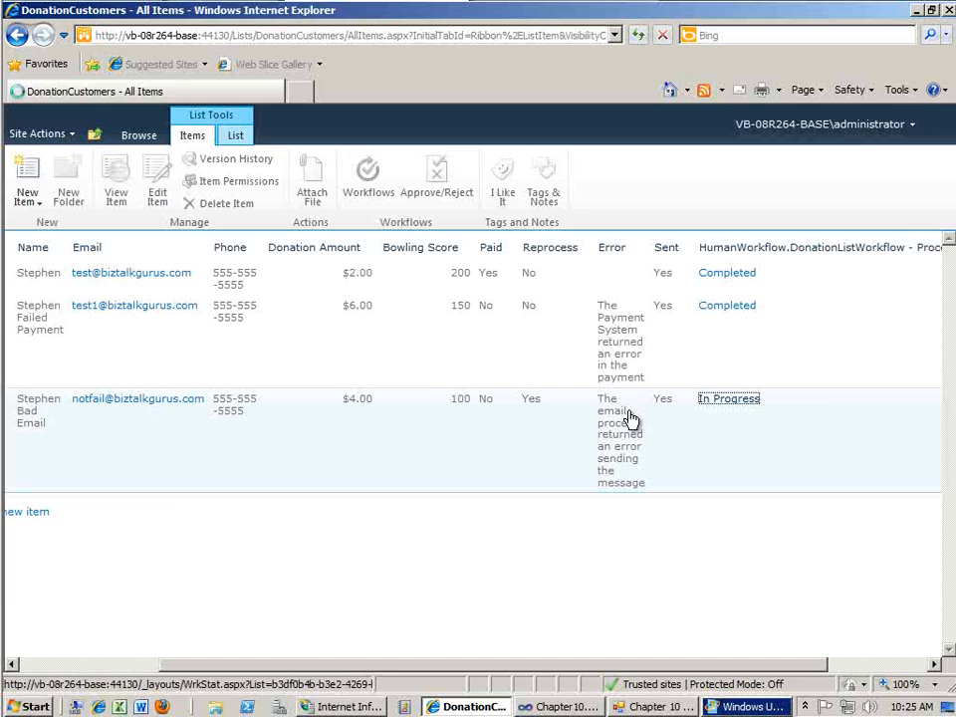
{"action": "left_click", "coordinate": [728, 399]}
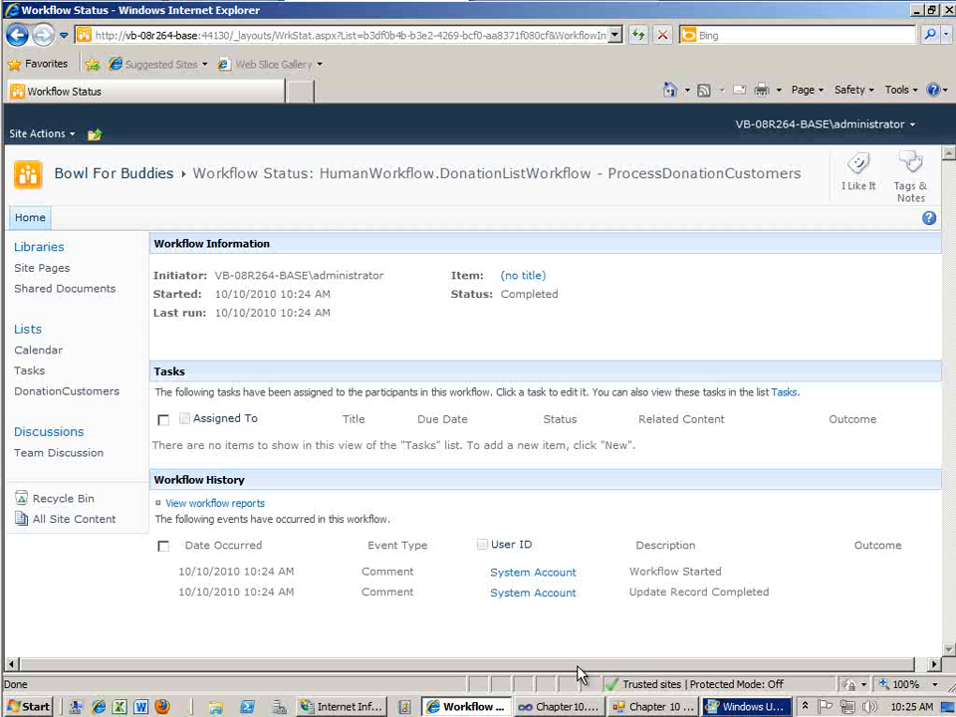
{"action": "mouse_move", "coordinate": [456, 682]}
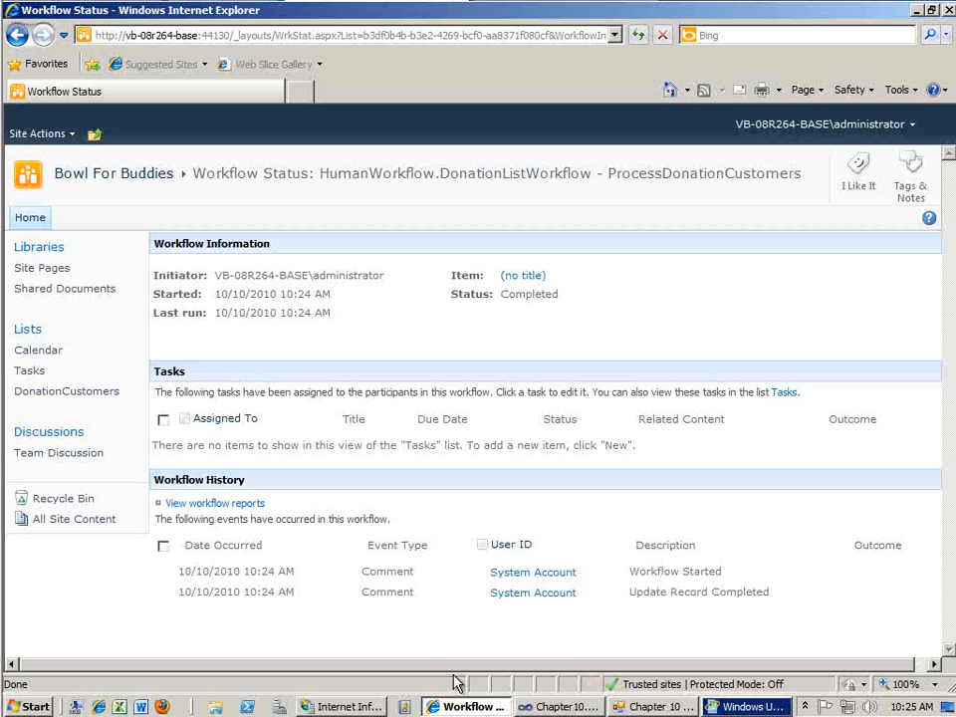
{"action": "left_click", "coordinate": [67, 390]}
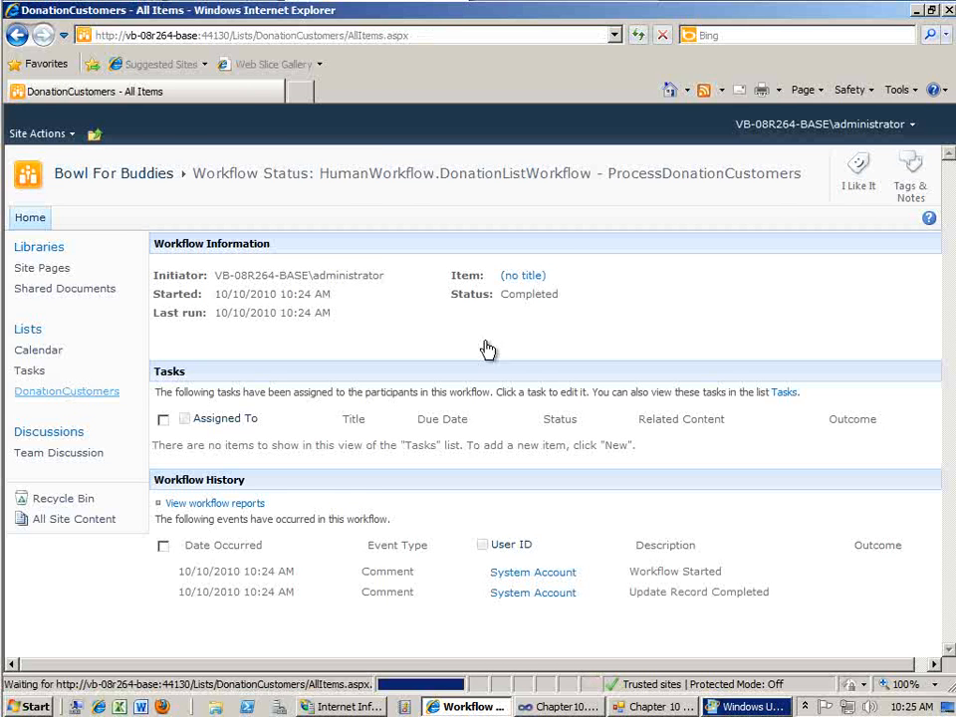
{"action": "left_click", "coordinate": [67, 390]}
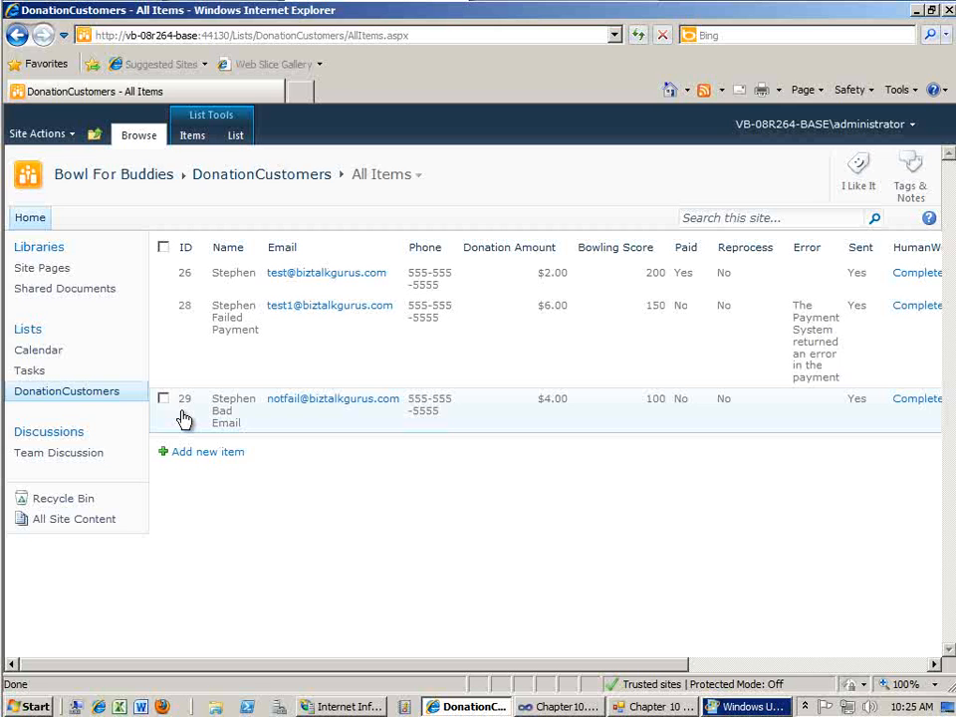
{"action": "mouse_move", "coordinate": [638, 707]}
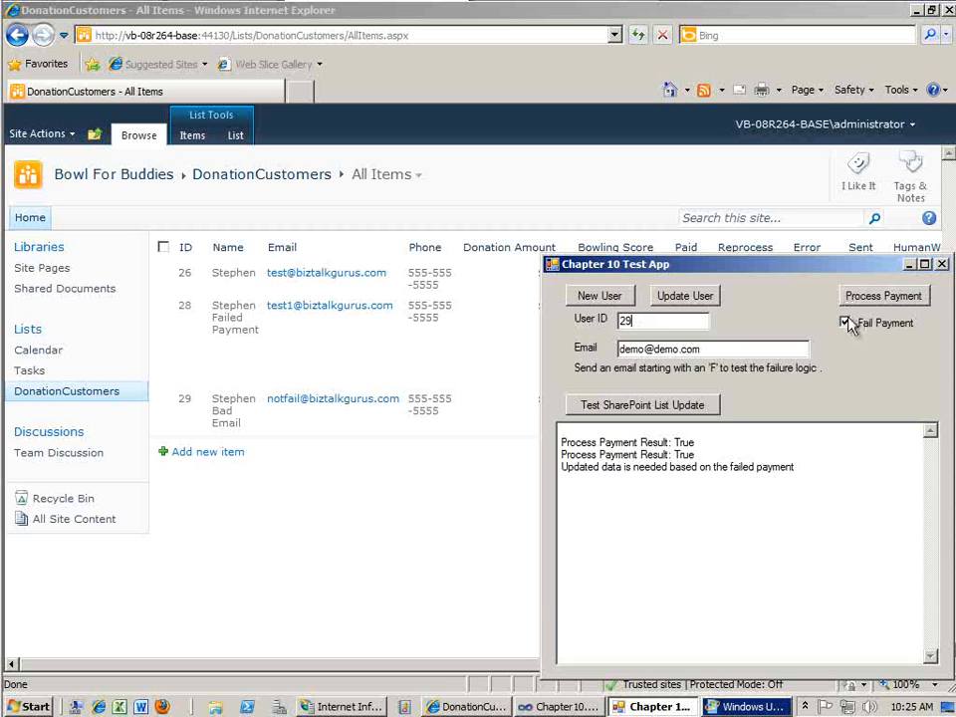
Untick Fail Payment and process a successful payment for user 29
{"action": "left_click", "coordinate": [846, 323]}
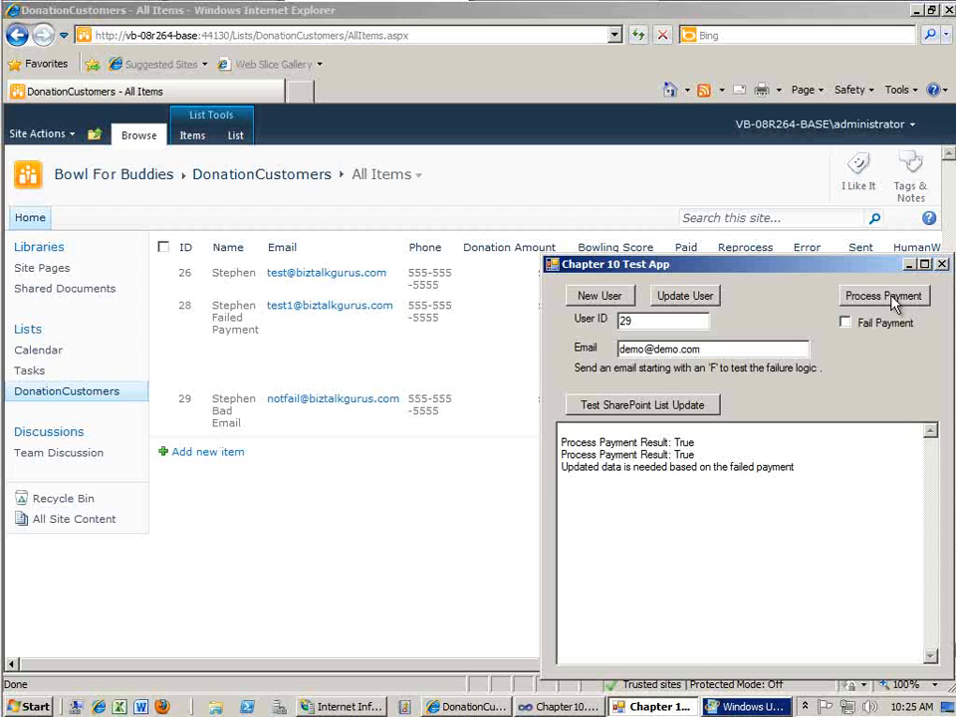
{"action": "left_click", "coordinate": [884, 296]}
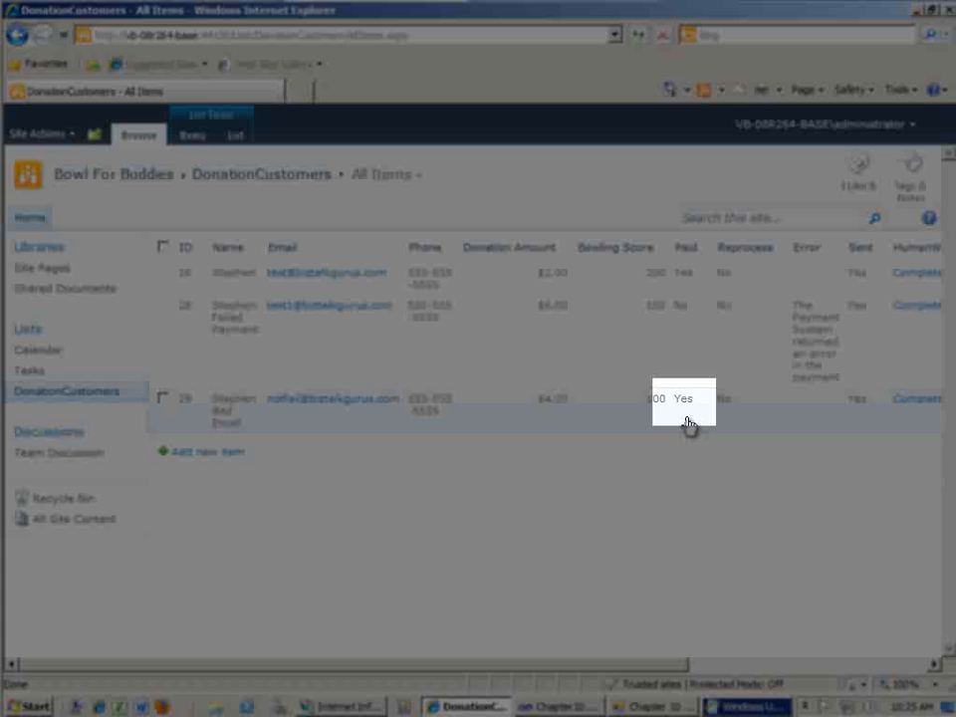
{"action": "mouse_move", "coordinate": [687, 423]}
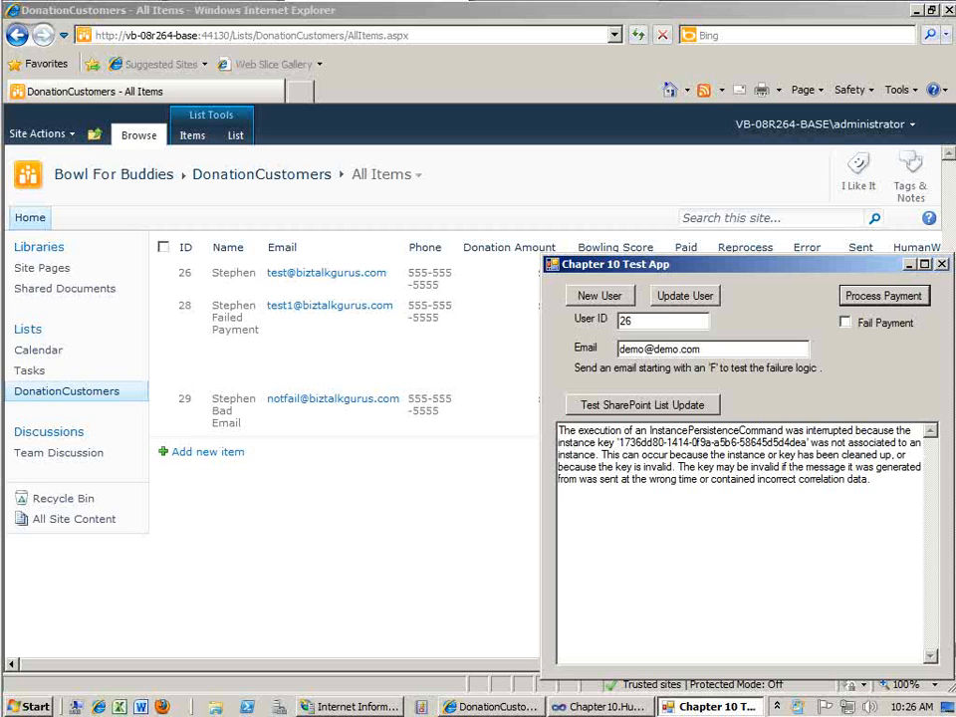
{"action": "mouse_move", "coordinate": [907, 279]}
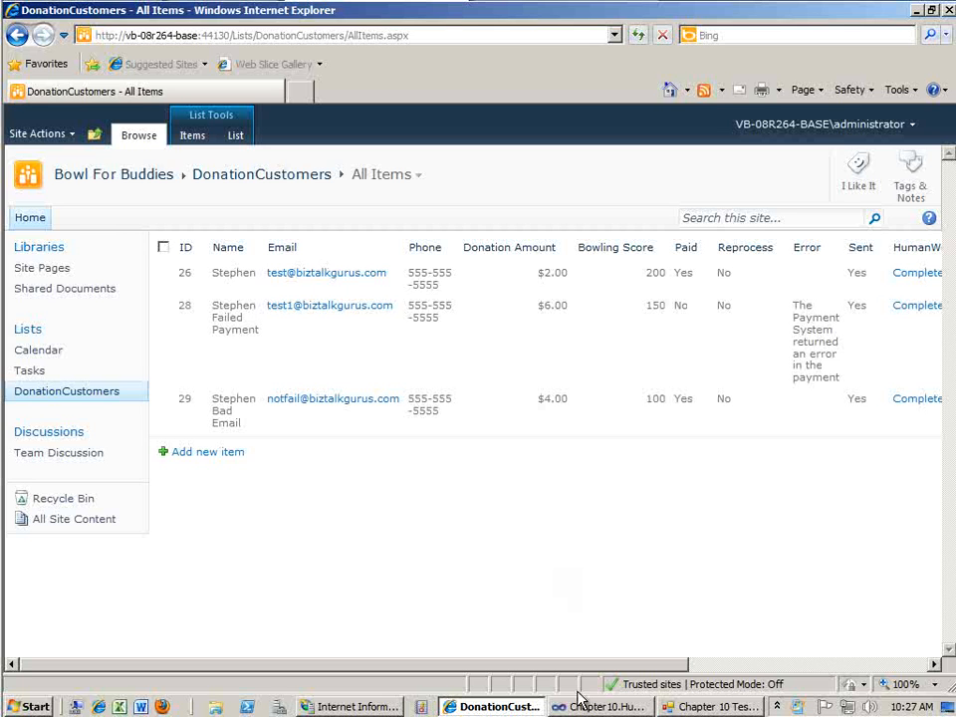
Switch to the Chapter10.HumanWorkflow solution and open the ProcessDonationCustomers list workflow
{"action": "left_click", "coordinate": [606, 706]}
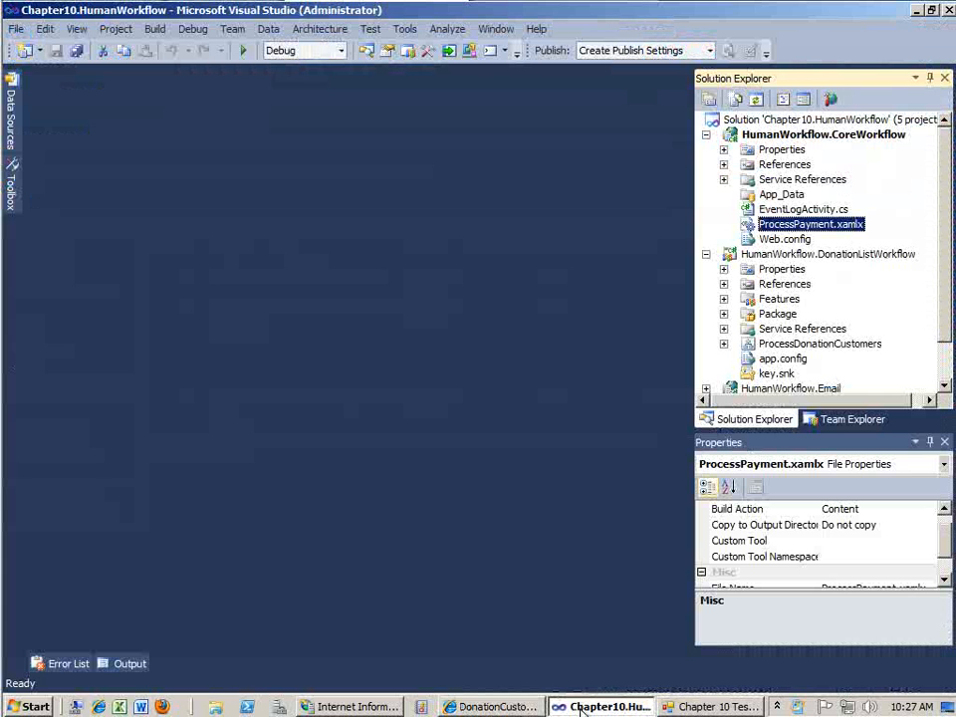
{"action": "mouse_move", "coordinate": [692, 570]}
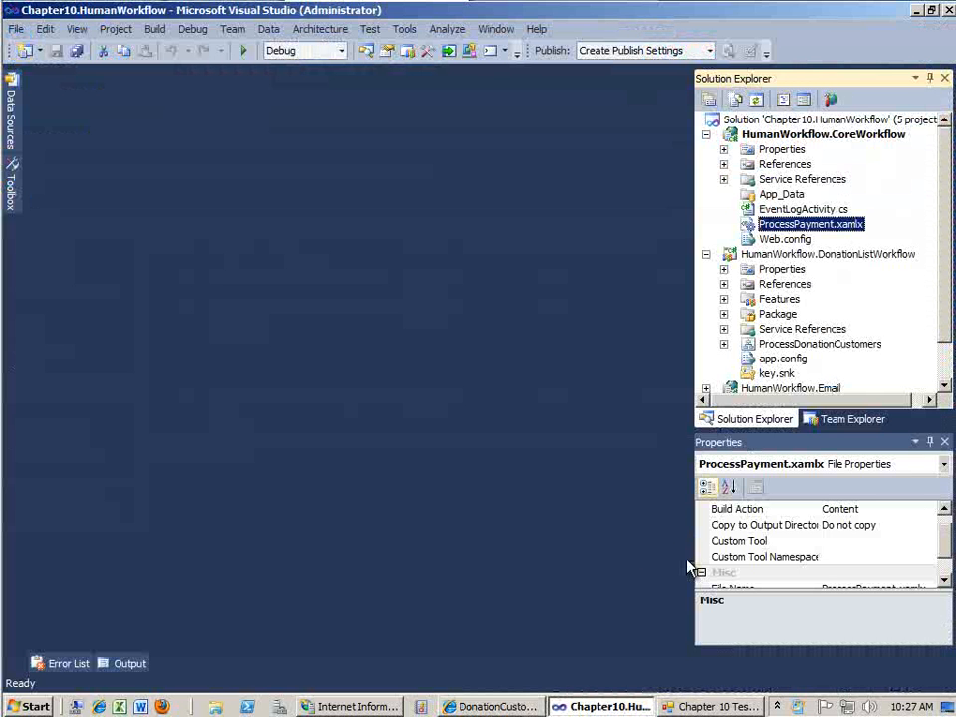
{"action": "left_click", "coordinate": [765, 525]}
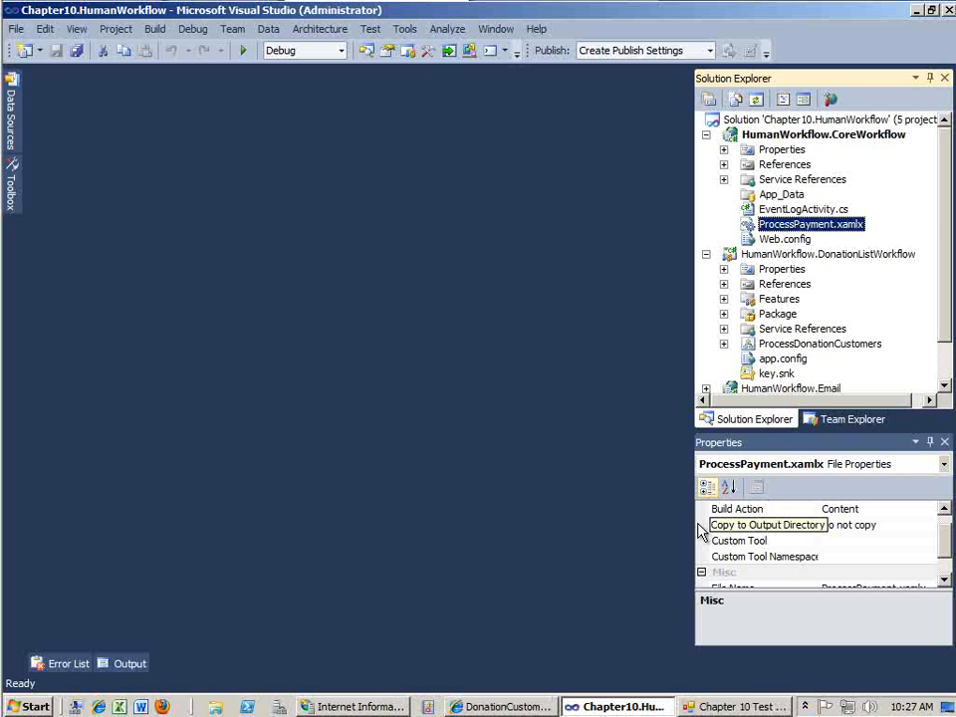
{"action": "mouse_move", "coordinate": [755, 387]}
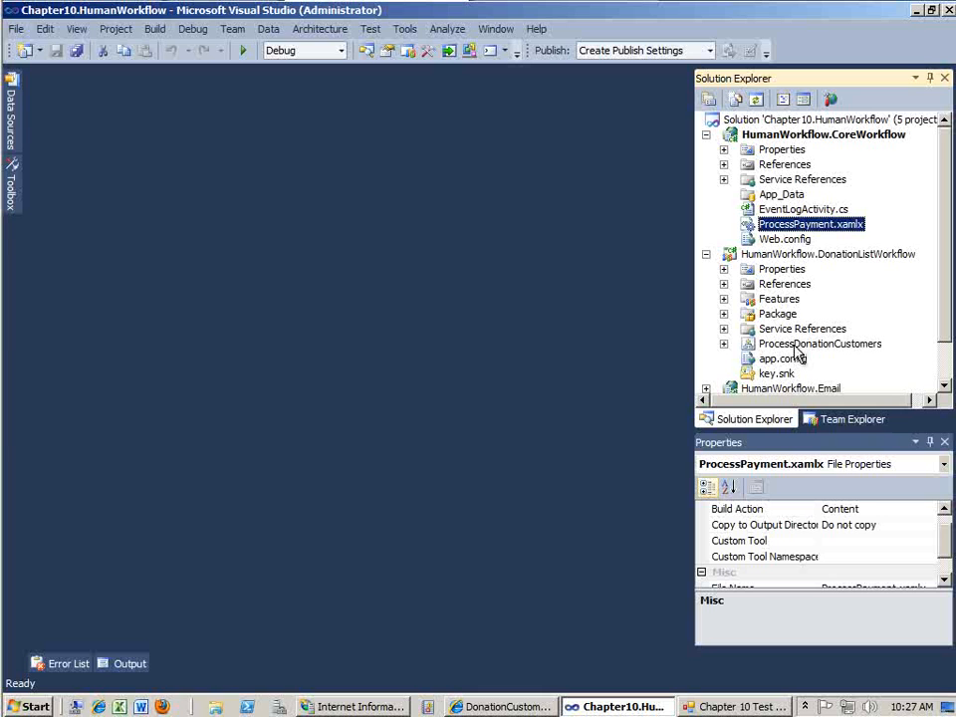
{"action": "left_click", "coordinate": [820, 343]}
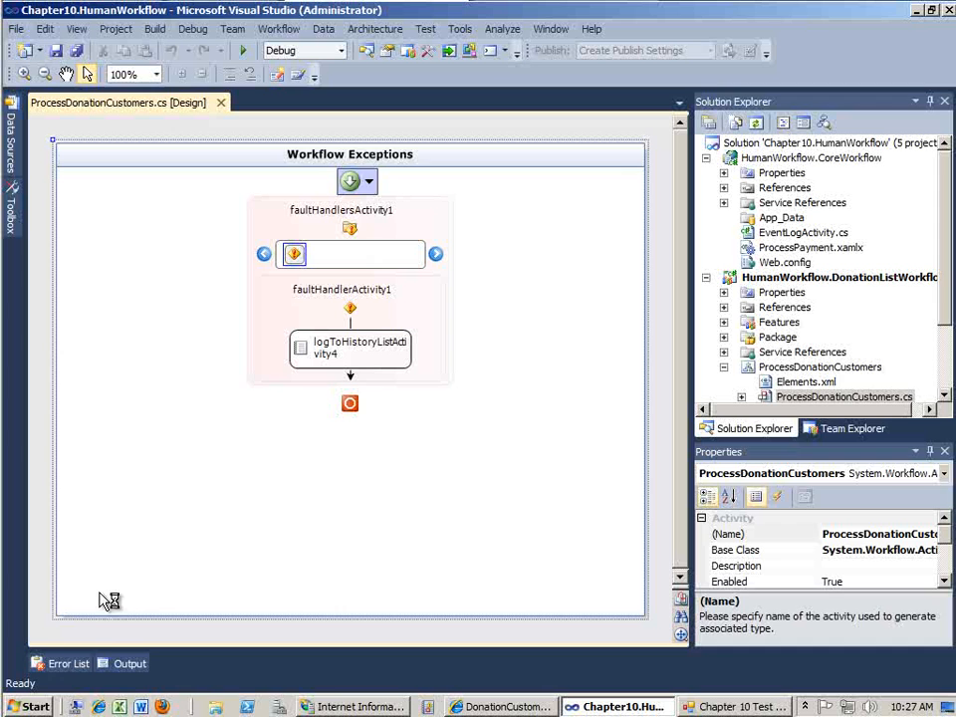
{"action": "mouse_move", "coordinate": [186, 306]}
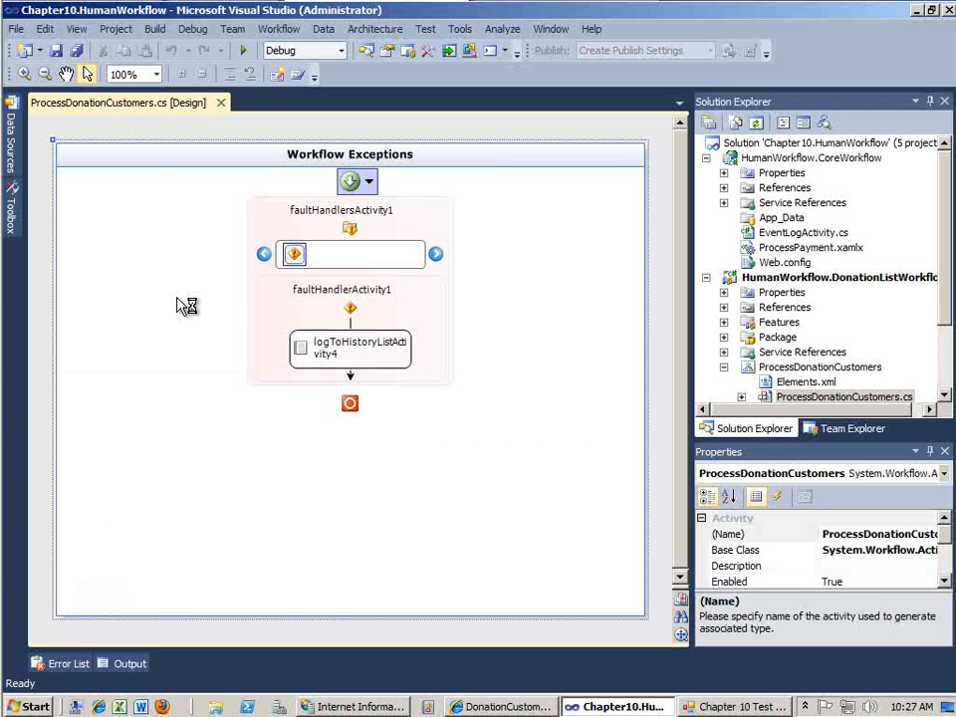
{"action": "mouse_move", "coordinate": [501, 523]}
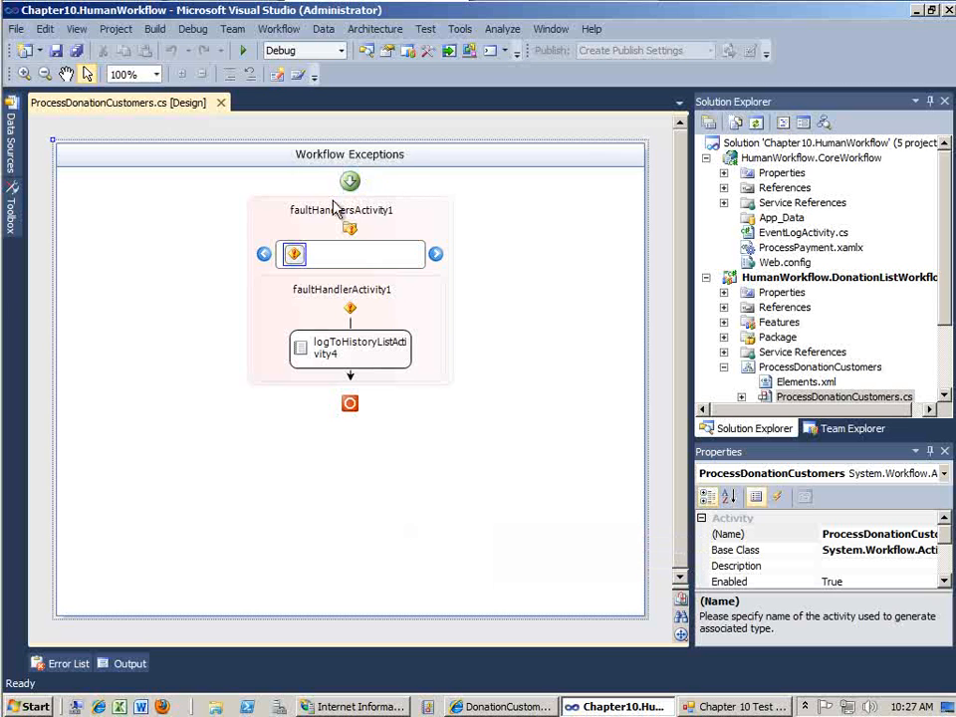
Switch the list workflow designer to View SequentialWorkflow
{"action": "left_click", "coordinate": [369, 181]}
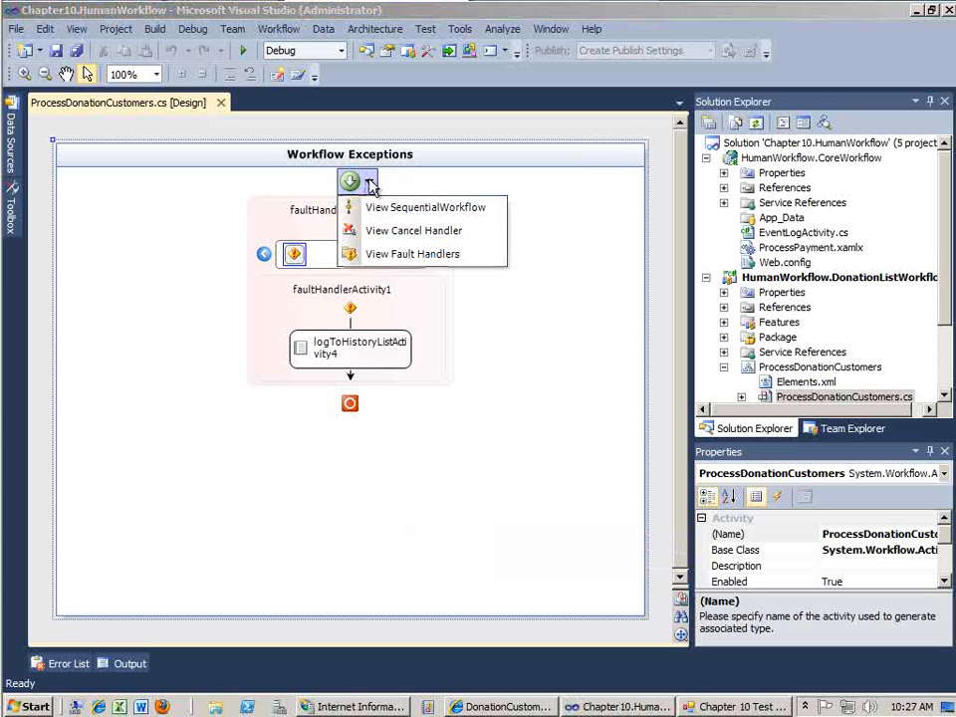
{"action": "left_click", "coordinate": [424, 206]}
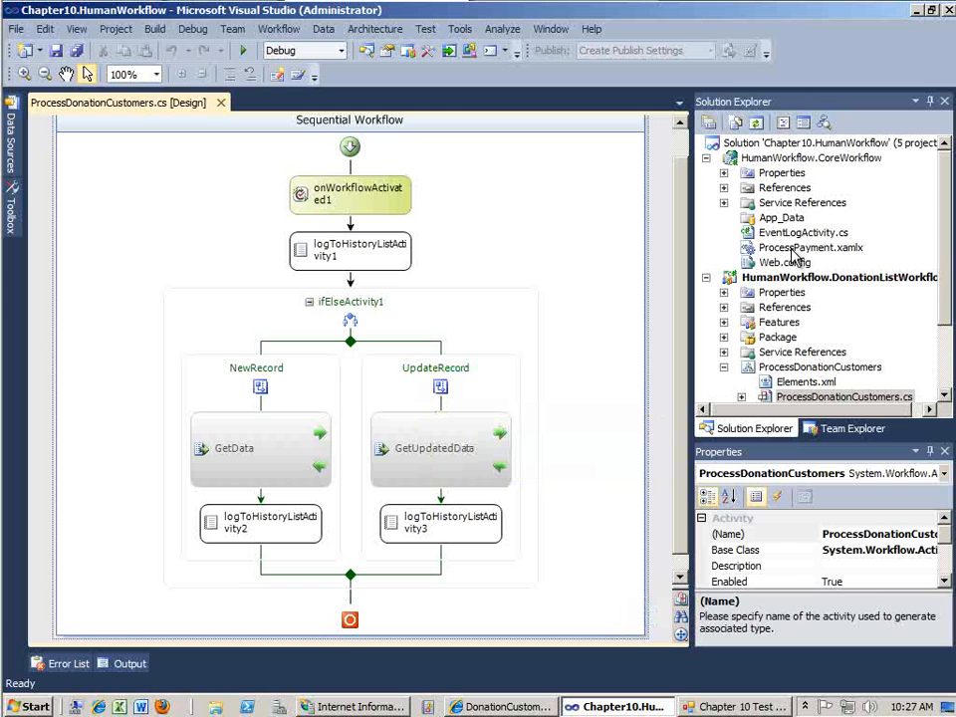
Open ProcessPayment.xamlx and drill into its Flowchart activity
{"action": "left_click", "coordinate": [810, 247]}
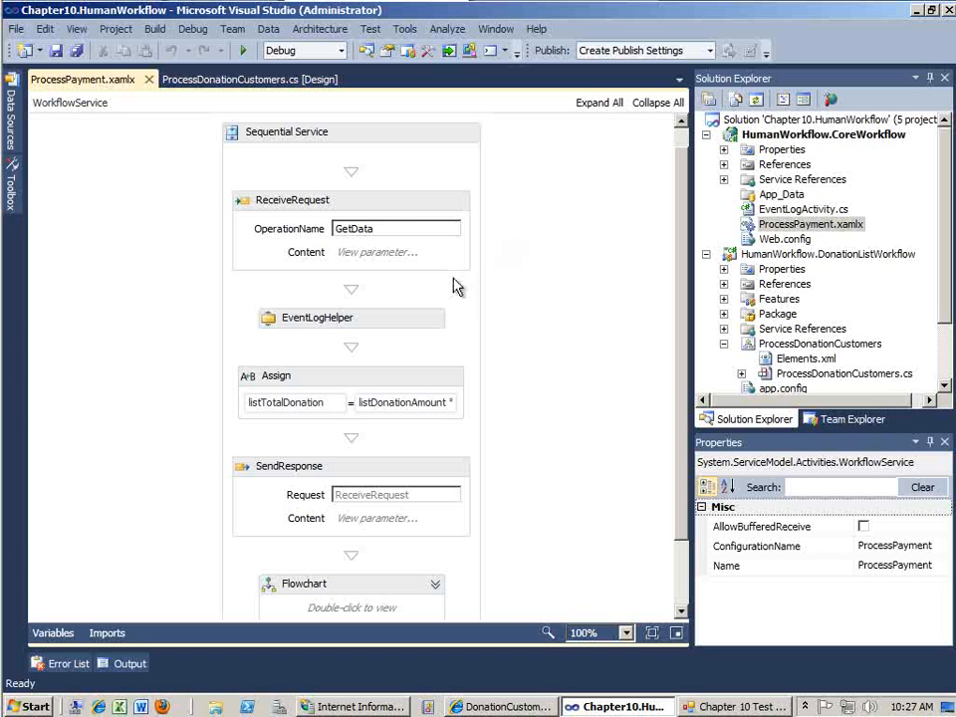
{"action": "scroll", "scroll_direction": "down", "scroll_amount": 3}
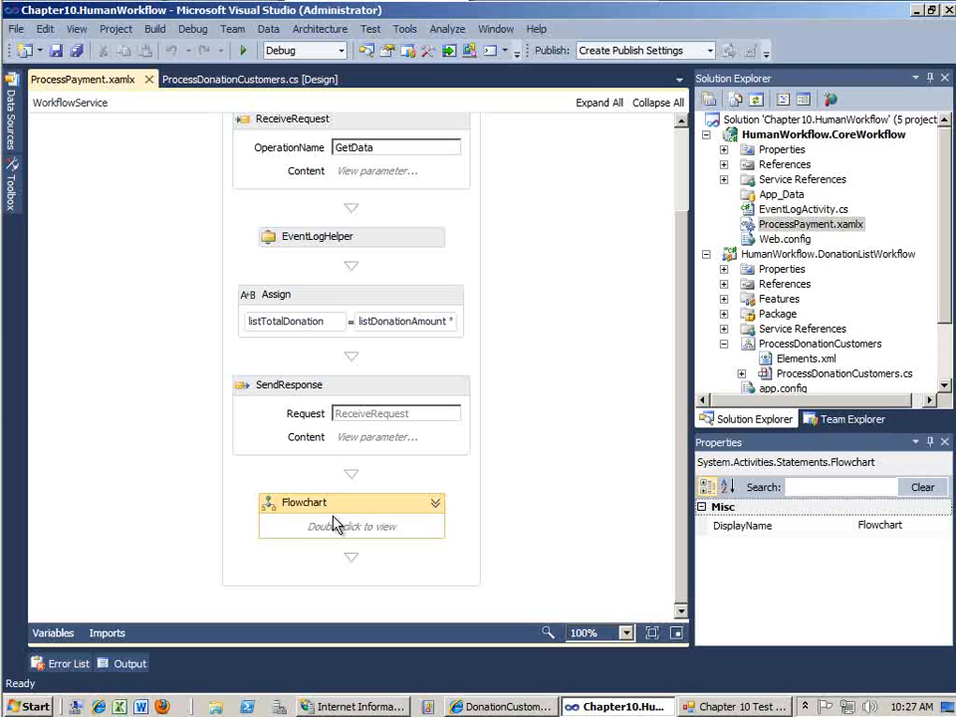
{"action": "double_click", "coordinate": [351, 516]}
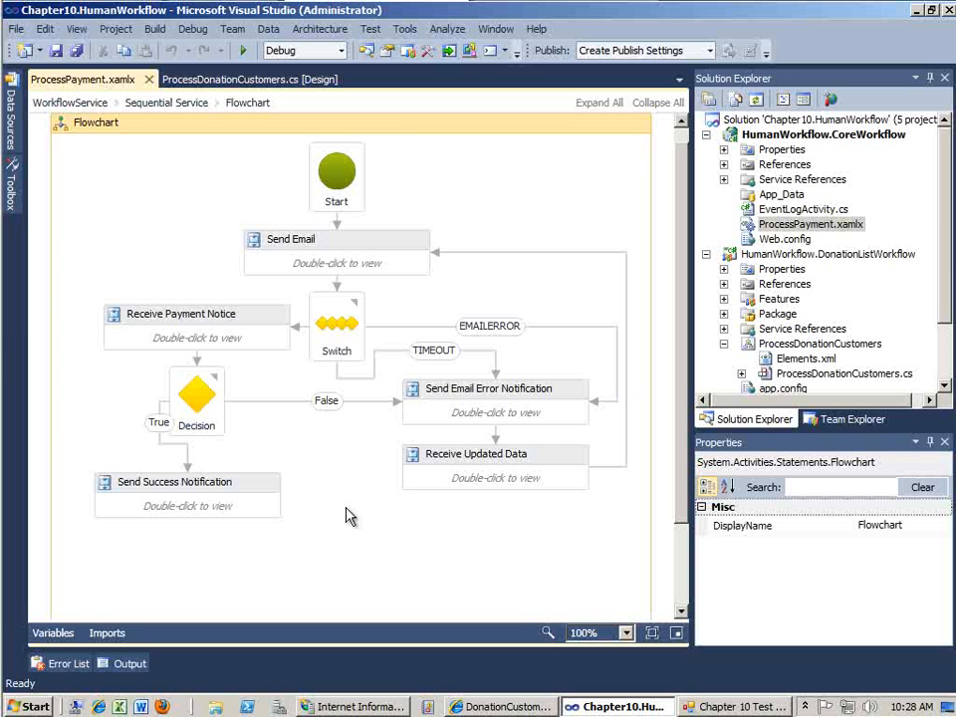
{"action": "mouse_move", "coordinate": [369, 289]}
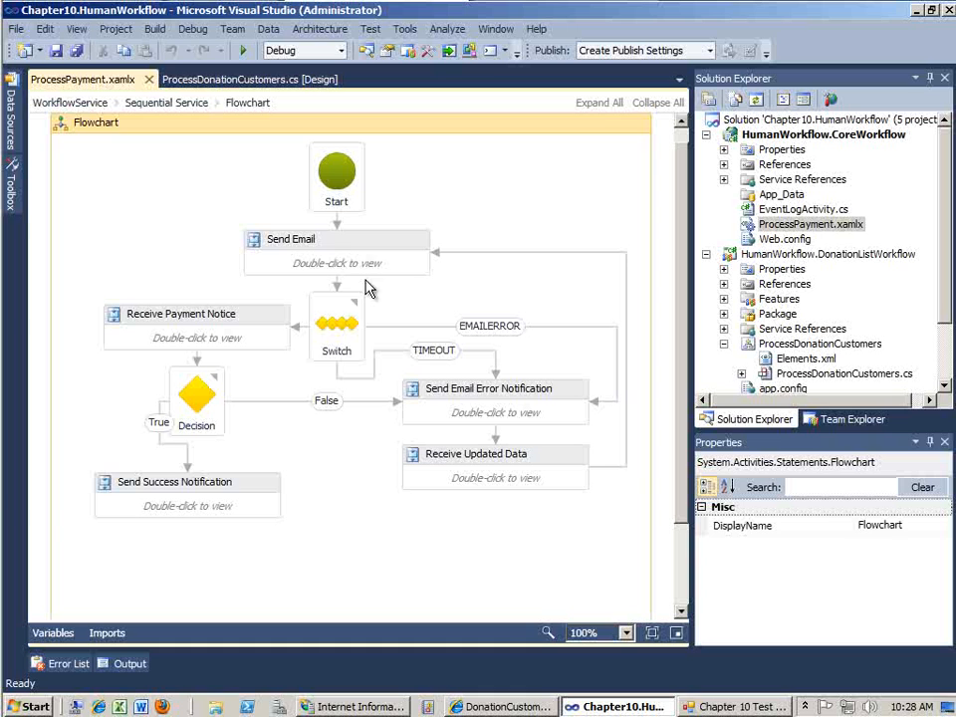
Select the Send Email activity in the ProcessPayment Flowchart
{"action": "left_click", "coordinate": [290, 239]}
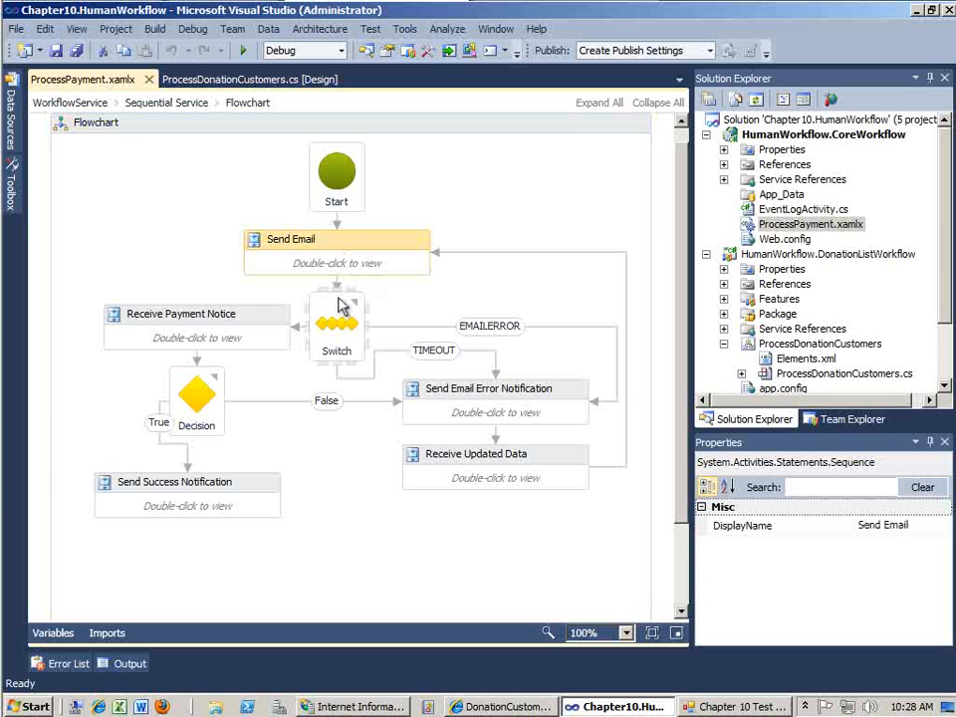
{"action": "mouse_move", "coordinate": [342, 318]}
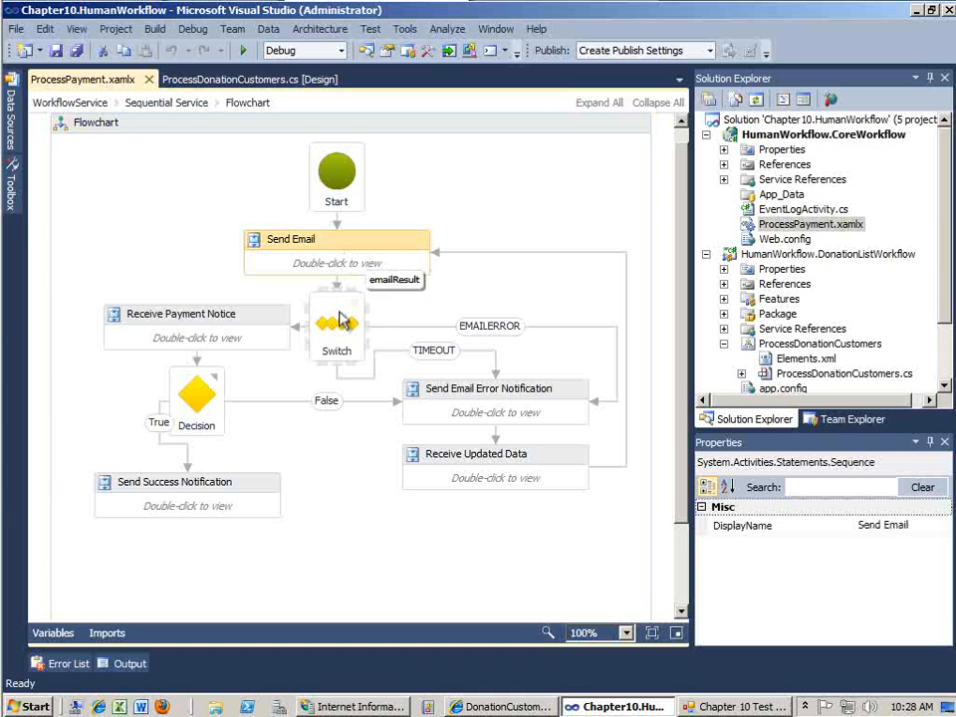
{"action": "mouse_move", "coordinate": [196, 321]}
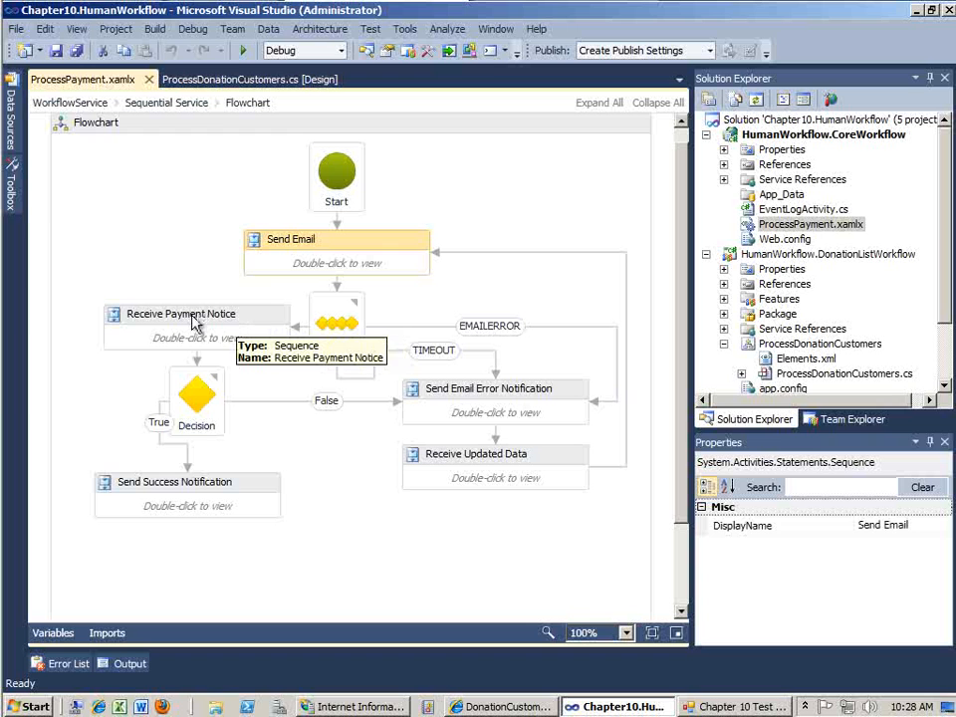
{"action": "mouse_move", "coordinate": [448, 351]}
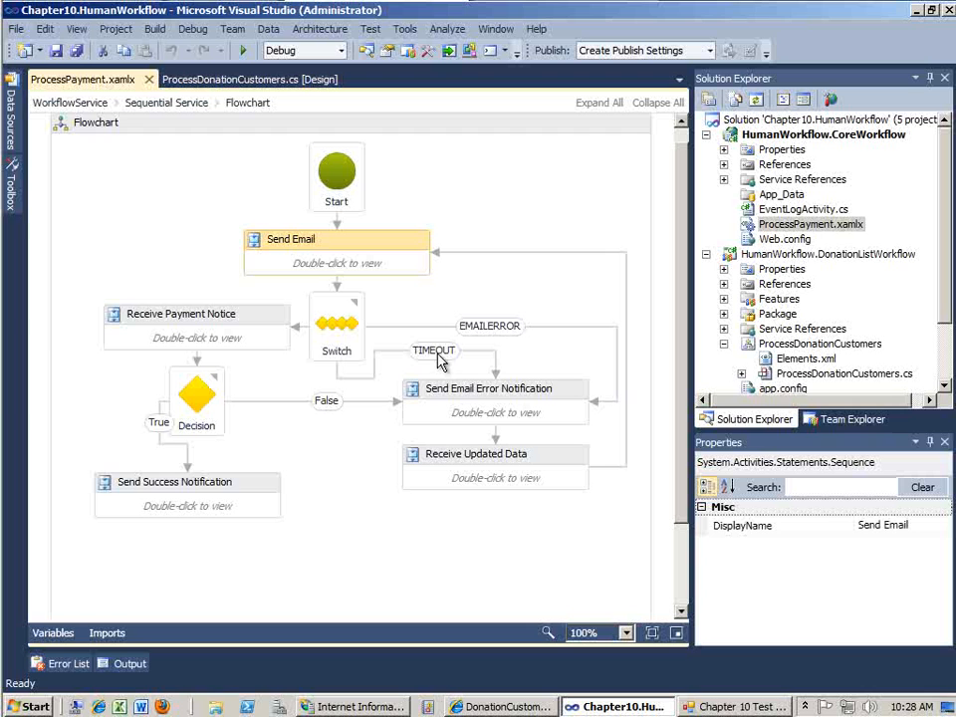
{"action": "mouse_move", "coordinate": [492, 336]}
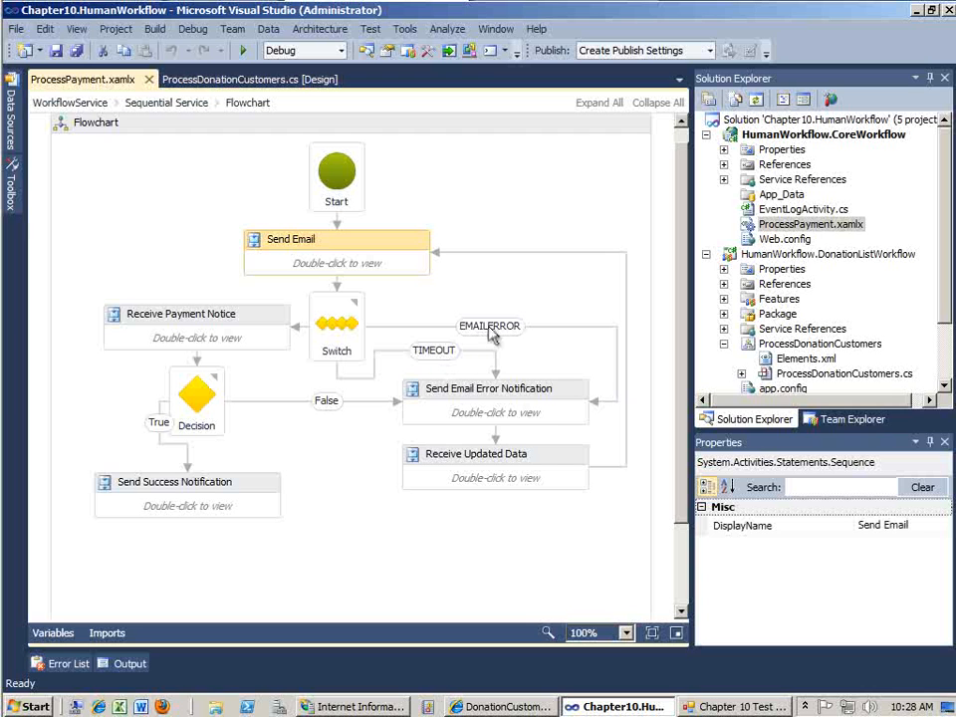
{"action": "mouse_move", "coordinate": [595, 395]}
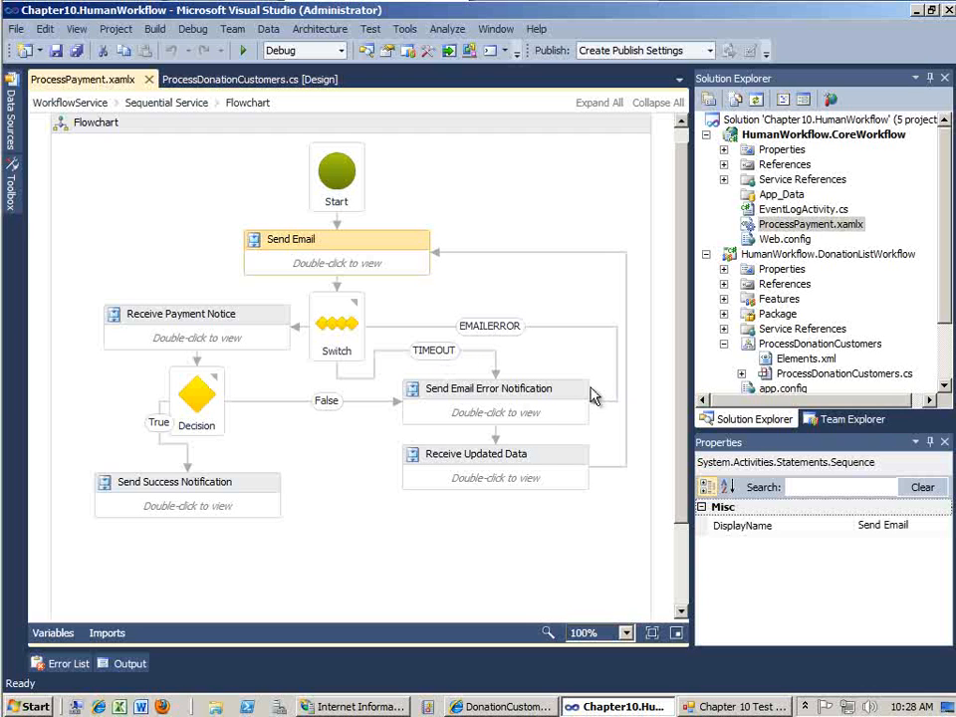
{"action": "mouse_move", "coordinate": [510, 402]}
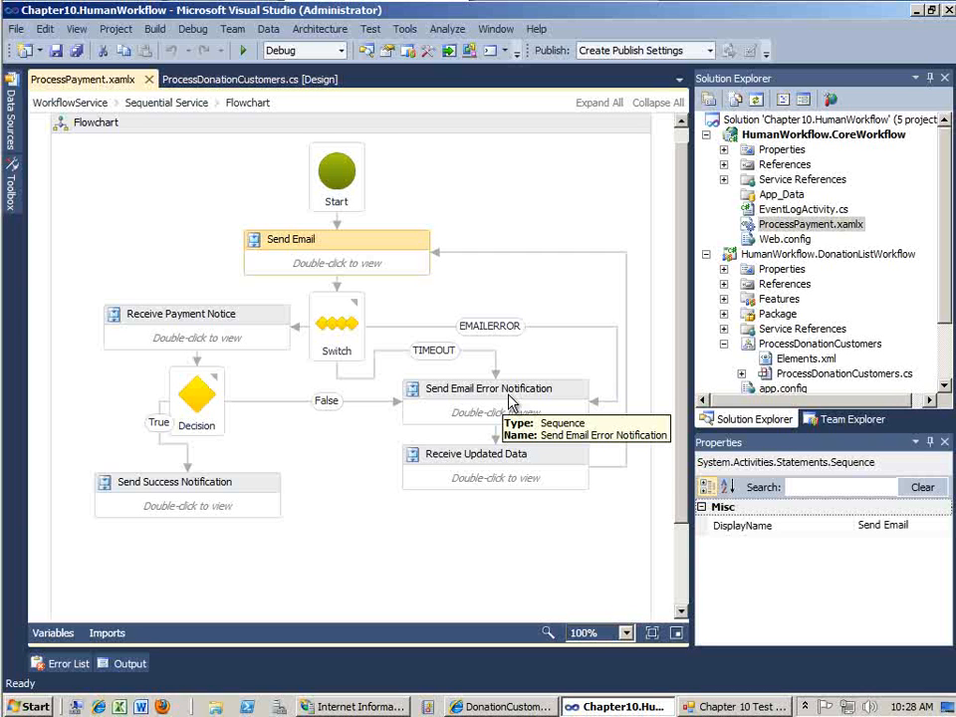
{"action": "mouse_move", "coordinate": [516, 445]}
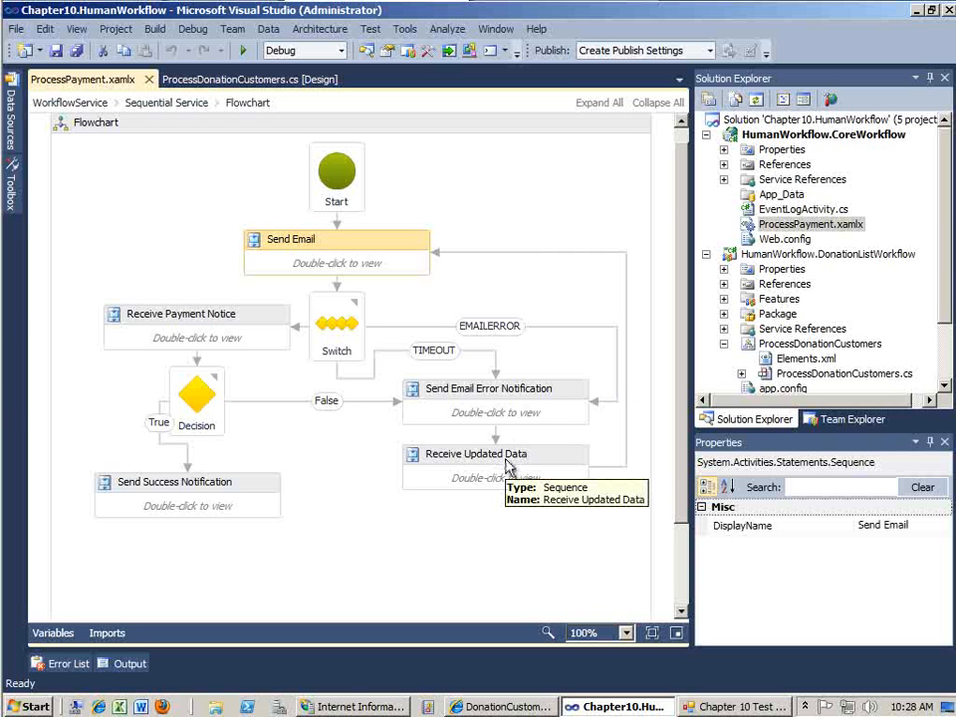
{"action": "mouse_move", "coordinate": [508, 466]}
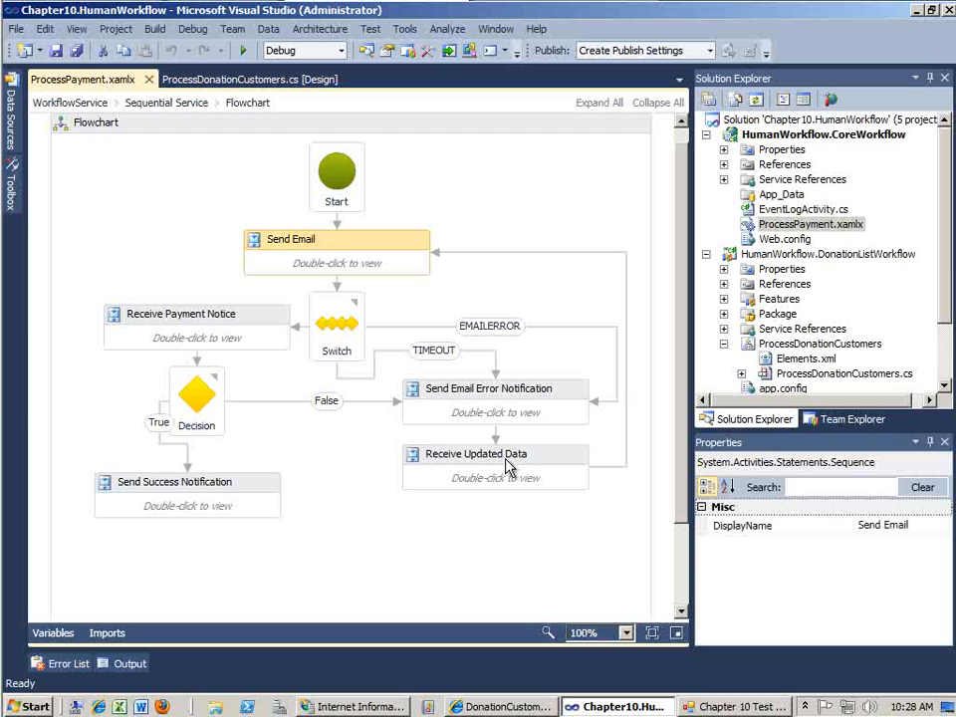
{"action": "mouse_move", "coordinate": [204, 344]}
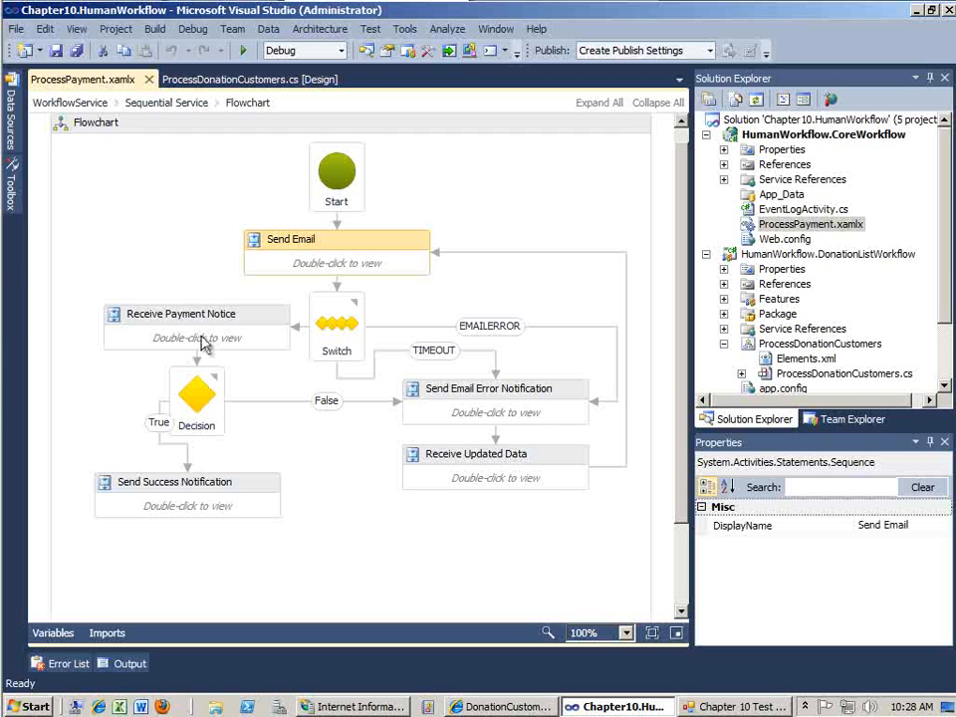
{"action": "mouse_move", "coordinate": [196, 412]}
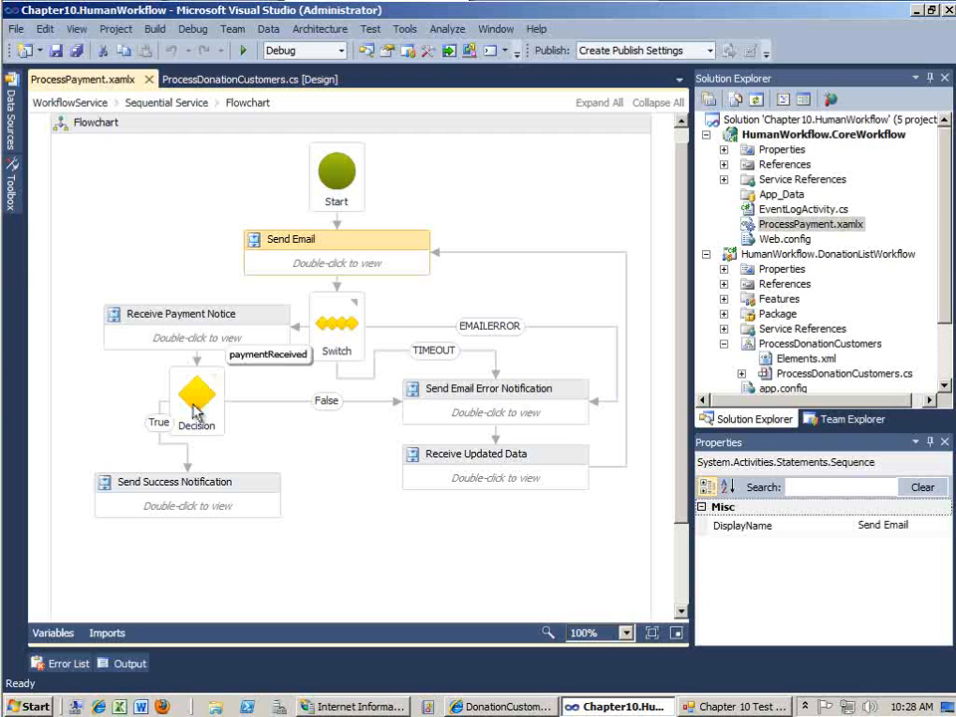
{"action": "mouse_move", "coordinate": [162, 486]}
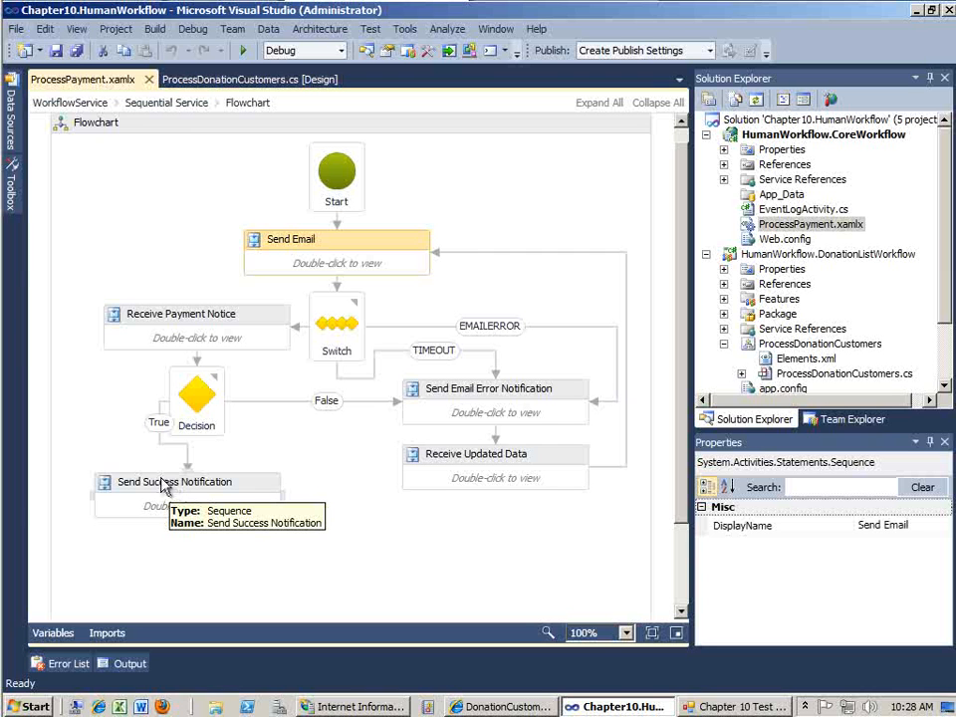
{"action": "mouse_move", "coordinate": [164, 486]}
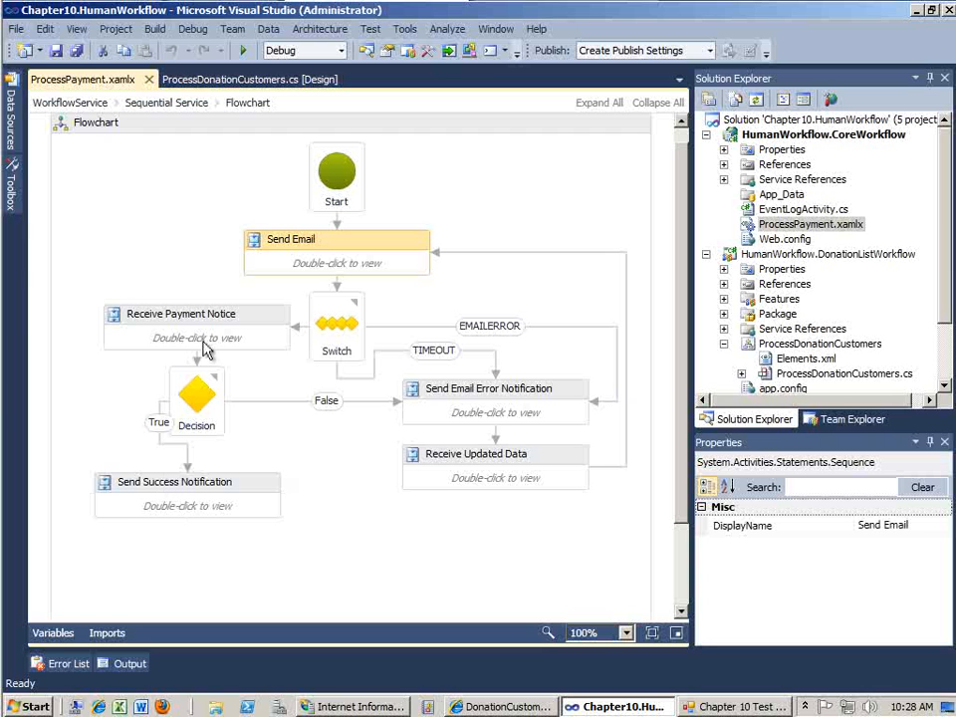
{"action": "mouse_move", "coordinate": [252, 420]}
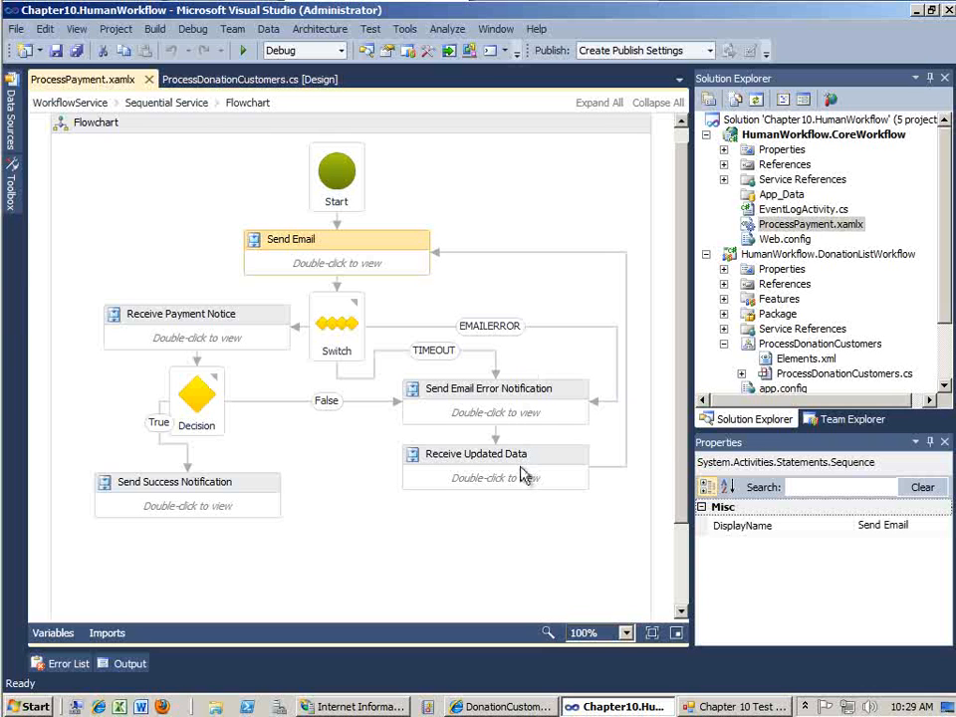
{"action": "mouse_move", "coordinate": [530, 476]}
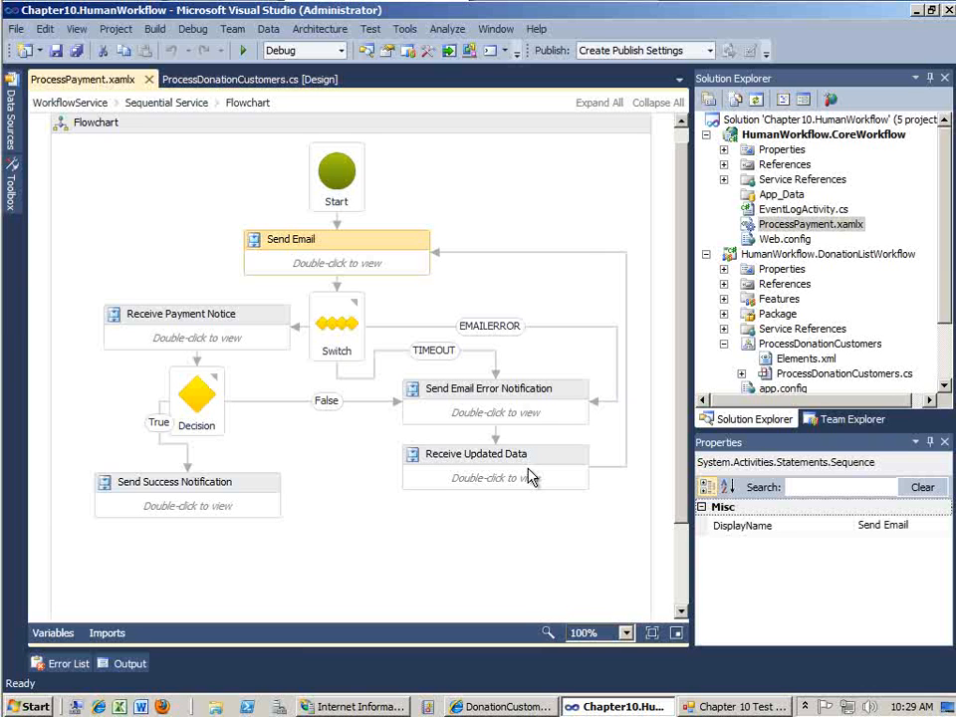
{"action": "mouse_move", "coordinate": [512, 554]}
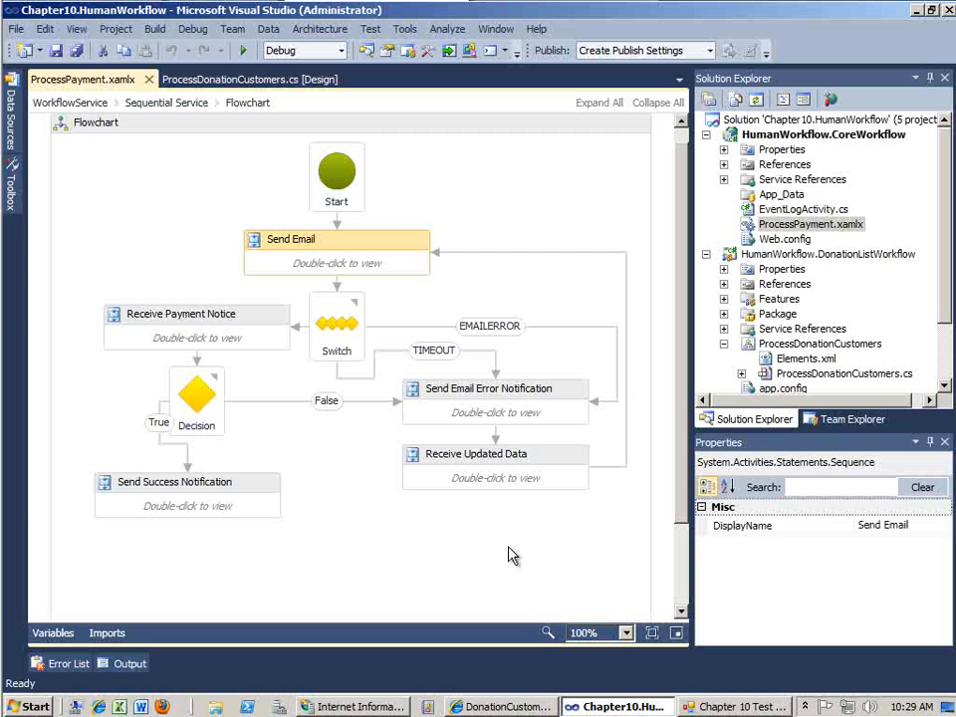